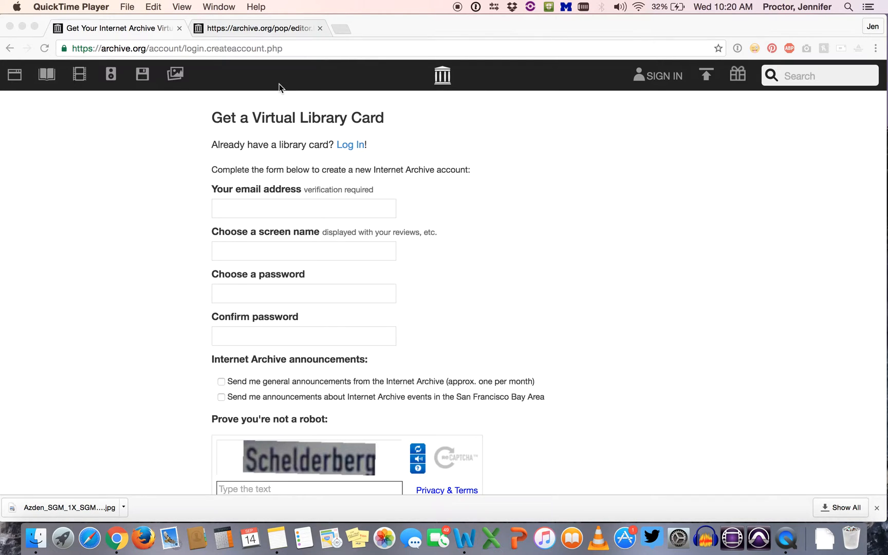
mouse_move(232, 34)
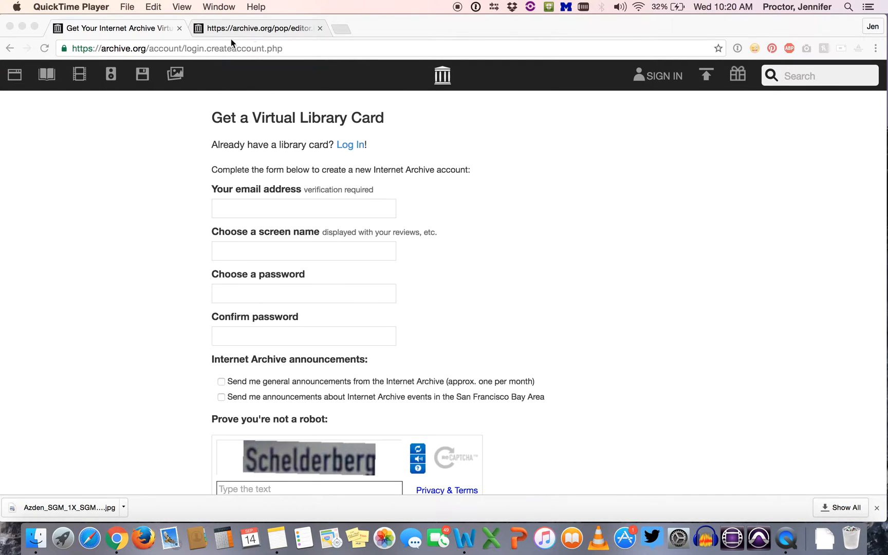
mouse_move(245, 67)
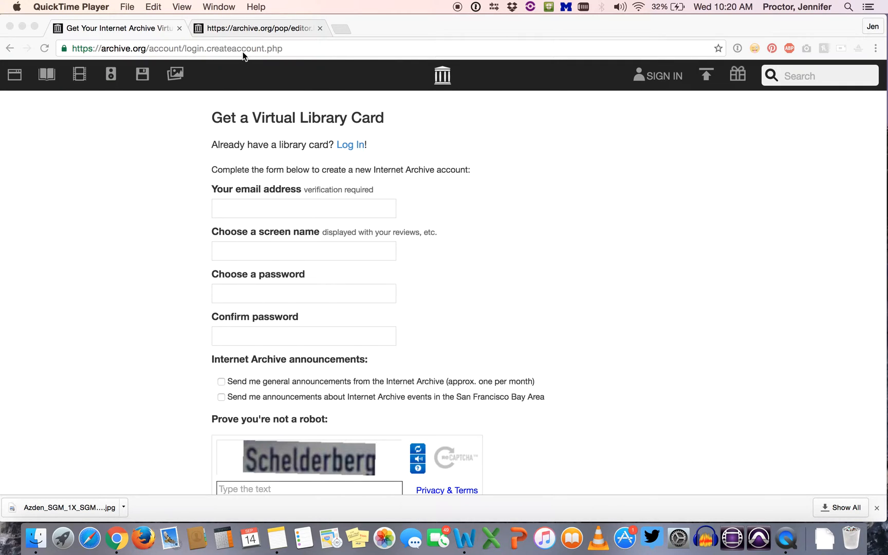
Log in to Internet Archive with the saved email and password to reach the account page
left_click(175, 49)
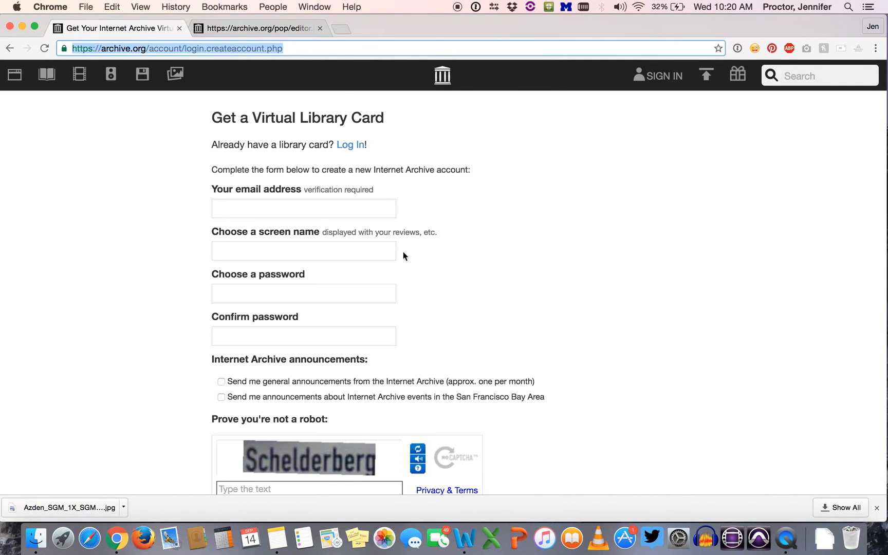
mouse_move(196, 287)
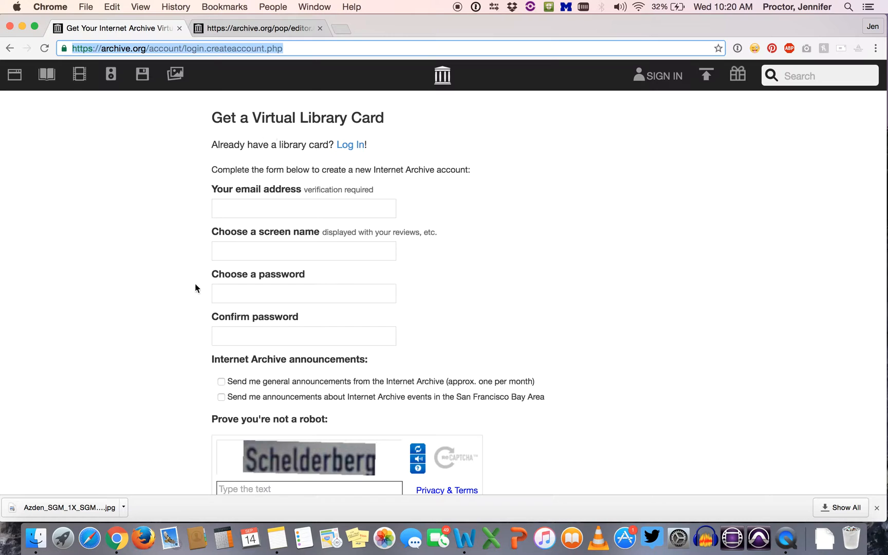
mouse_move(240, 272)
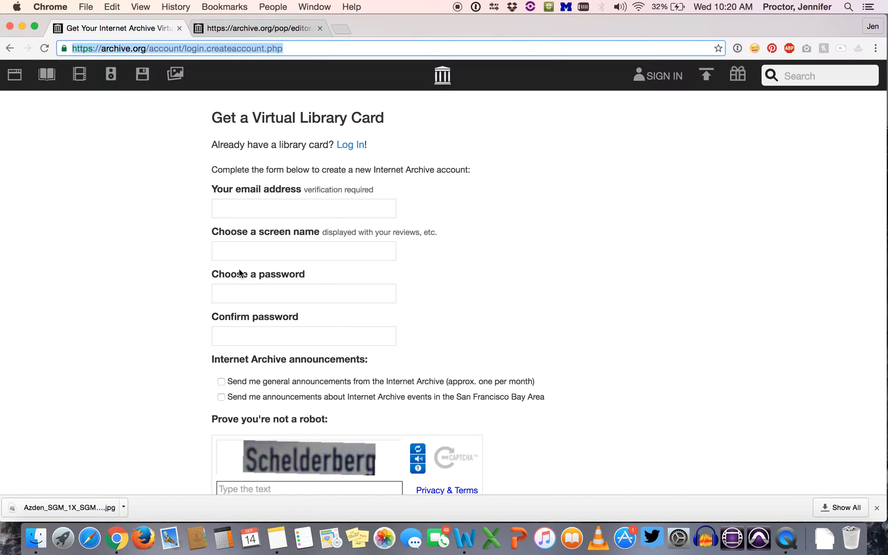
mouse_move(457, 332)
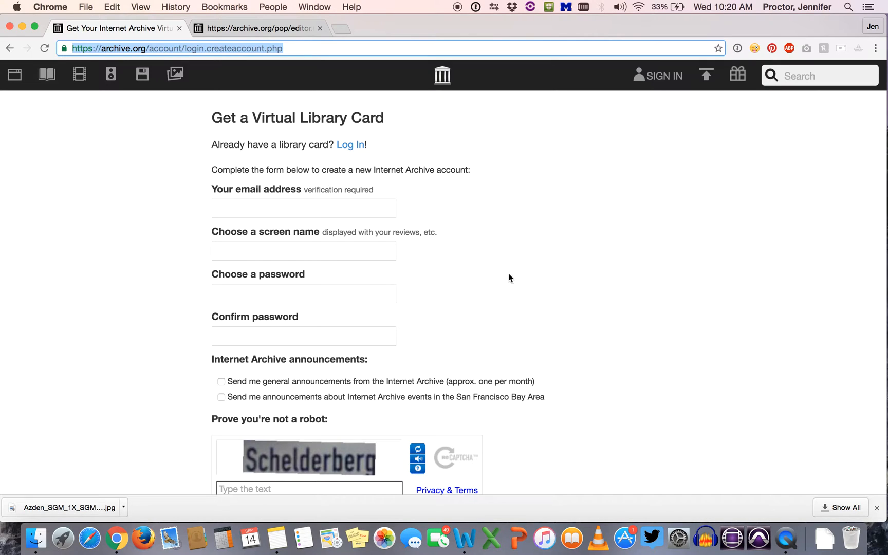
mouse_move(654, 82)
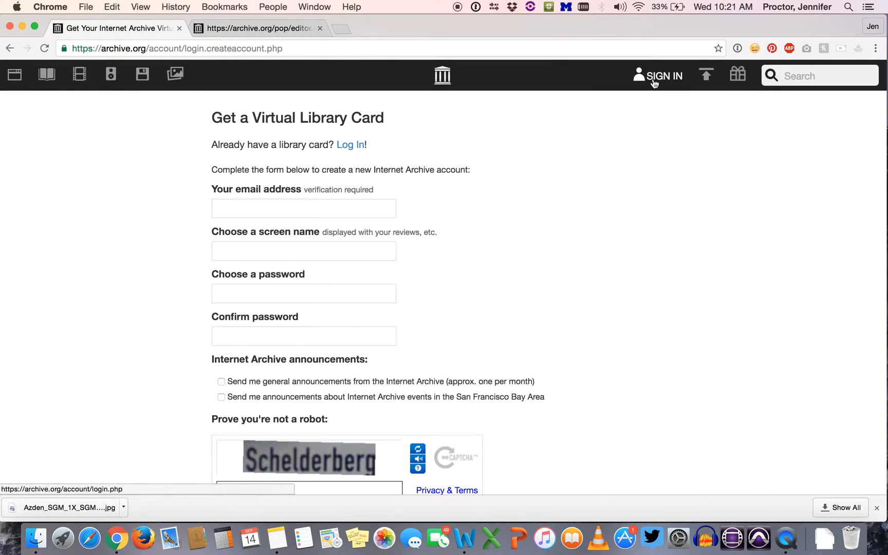
left_click(349, 144)
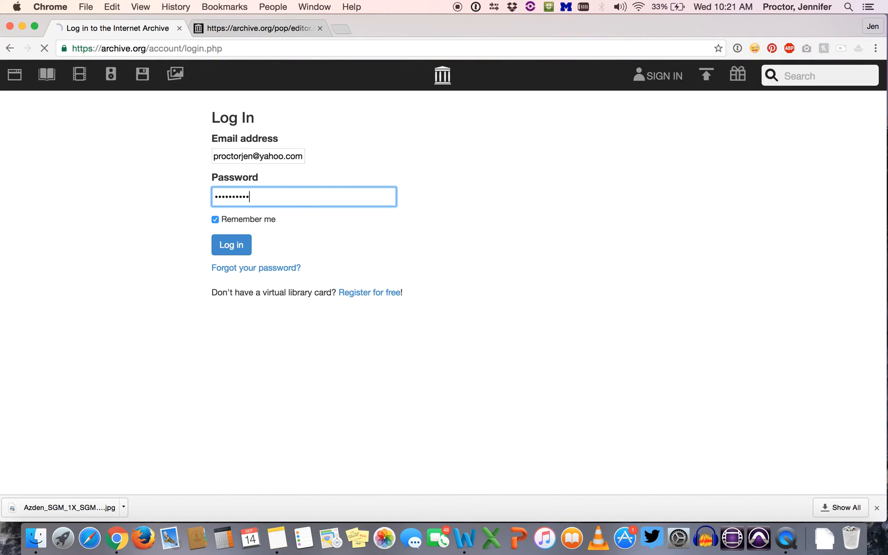
left_click(231, 245)
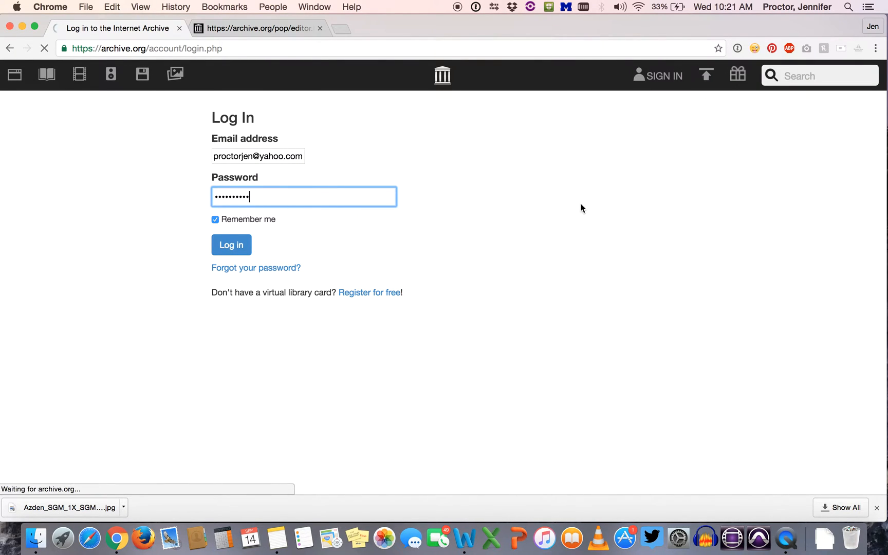
mouse_move(538, 368)
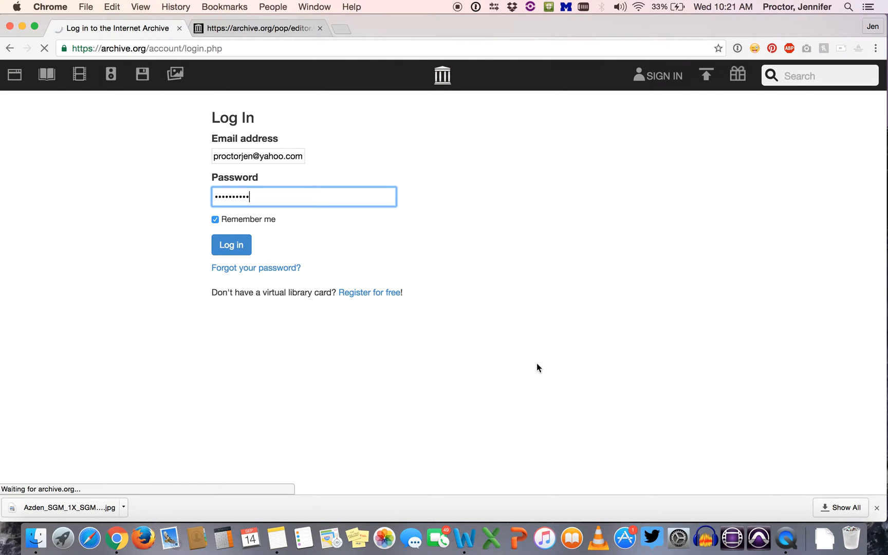
left_click(231, 245)
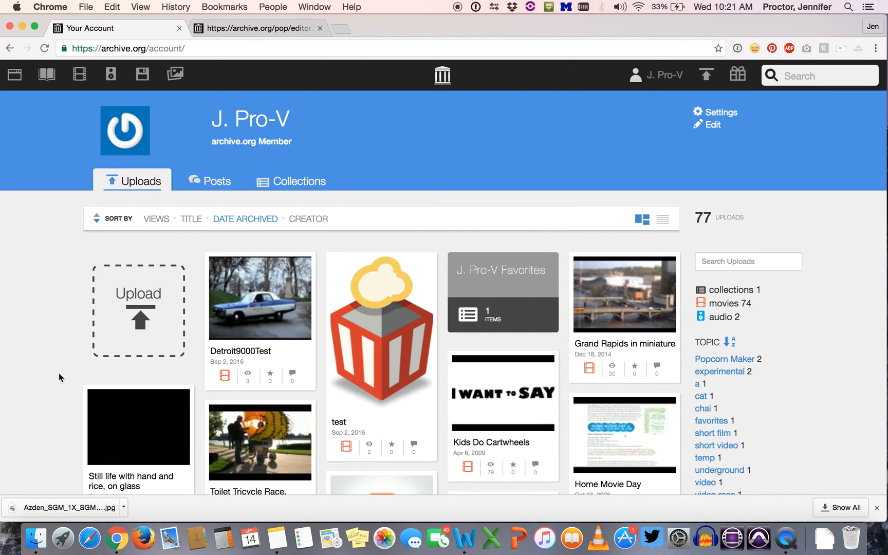
mouse_move(63, 341)
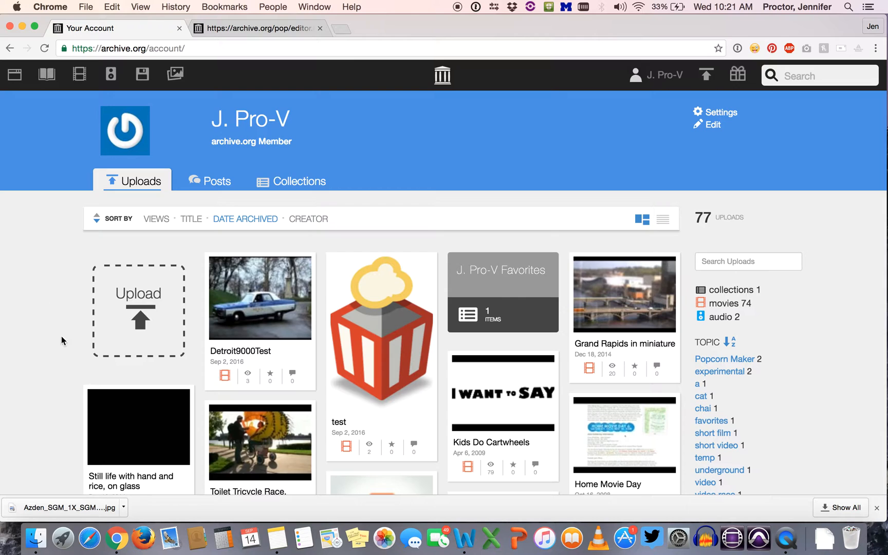
mouse_move(29, 406)
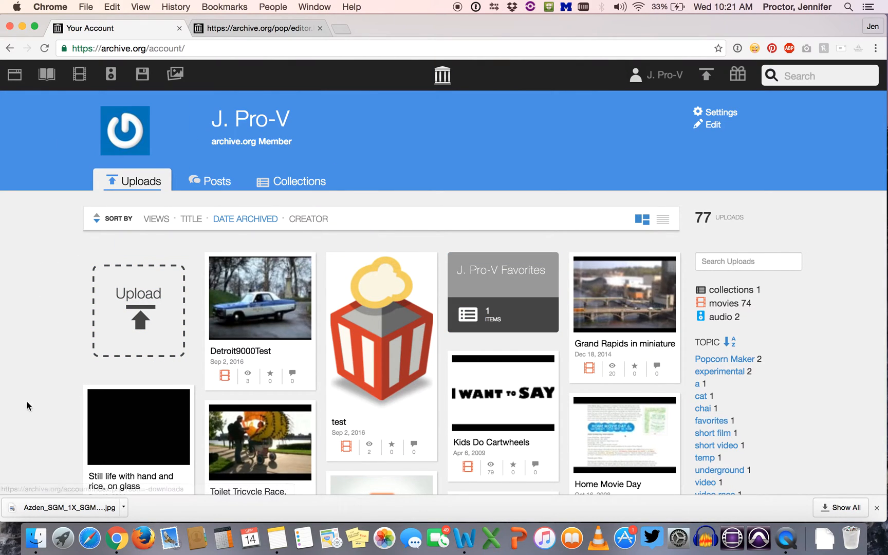
mouse_move(419, 131)
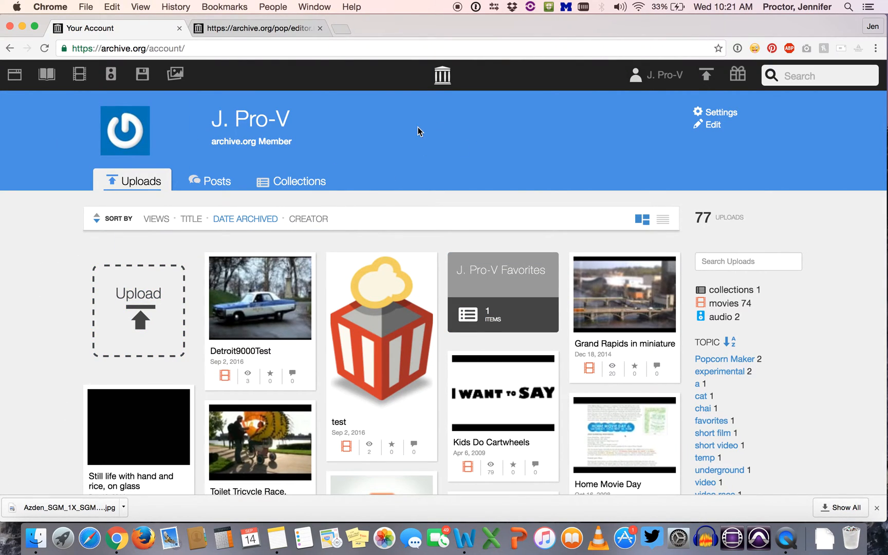
mouse_move(366, 75)
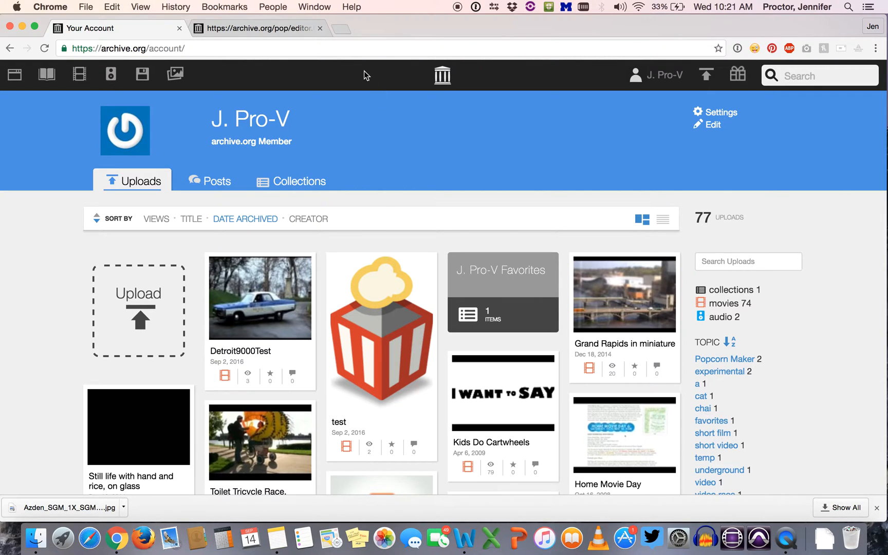
Switch to the archive.org/pop/editor.html tab showing the blank 30-second project
left_click(258, 29)
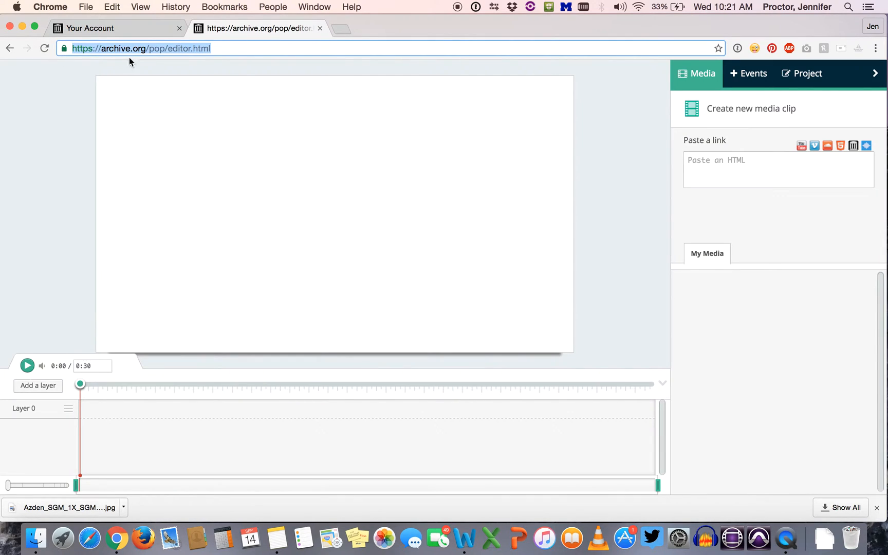
mouse_move(684, 201)
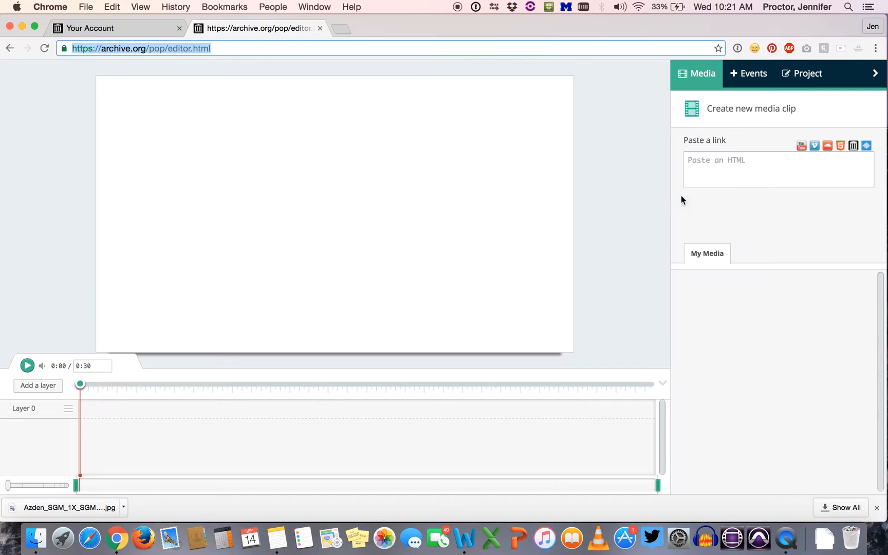
mouse_move(780, 226)
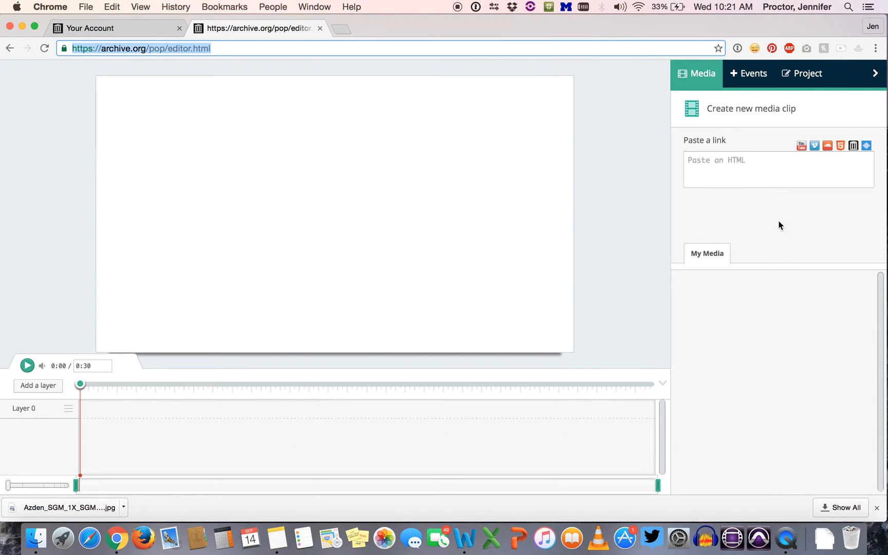
mouse_move(188, 193)
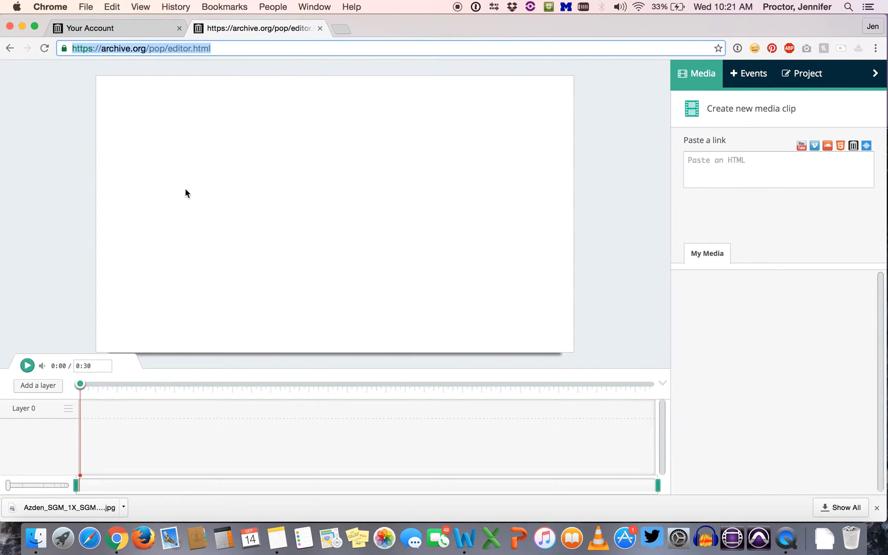
mouse_move(336, 168)
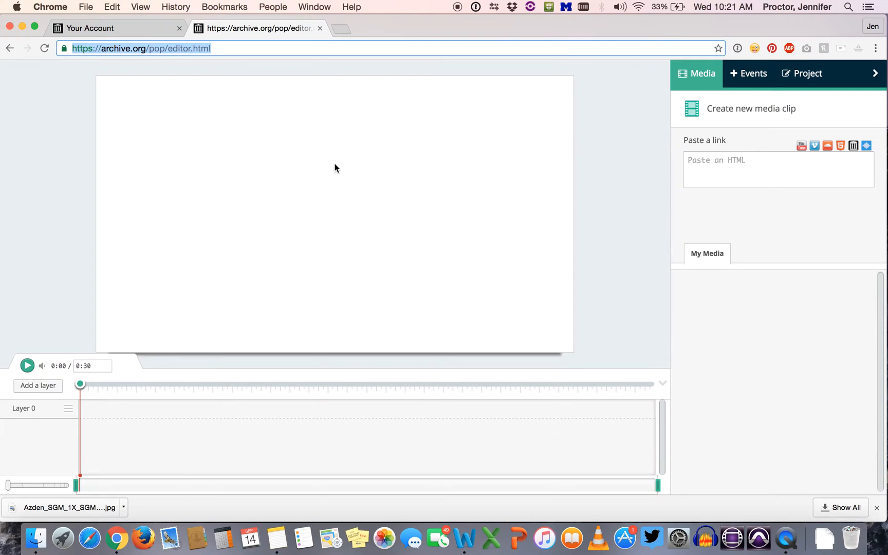
mouse_move(586, 282)
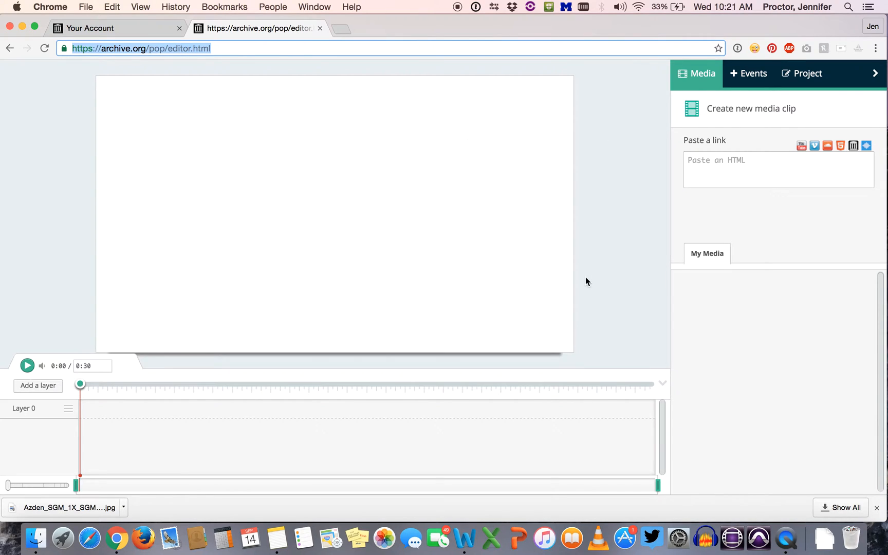
mouse_move(631, 201)
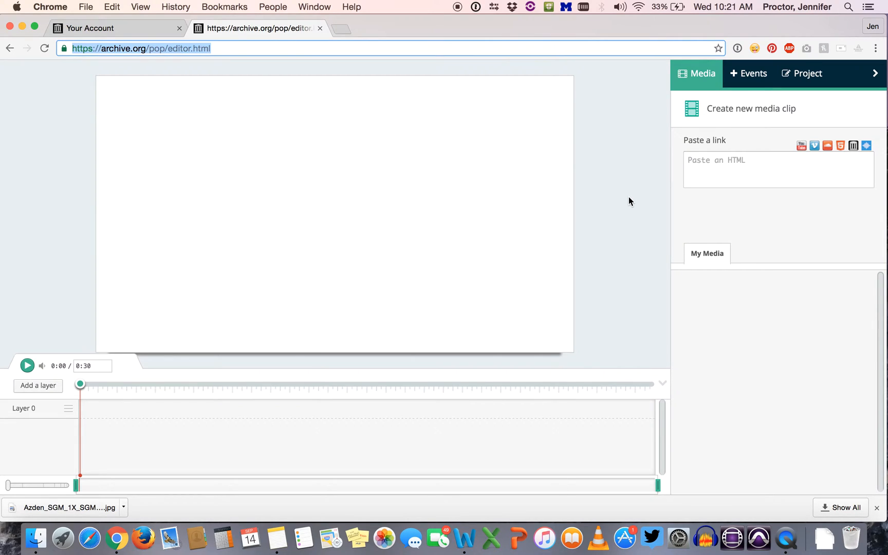
mouse_move(600, 206)
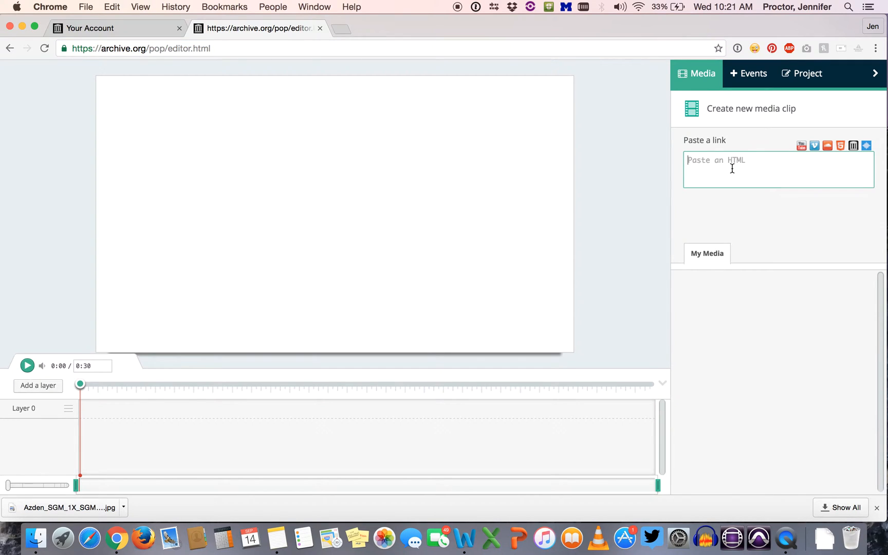
mouse_move(828, 71)
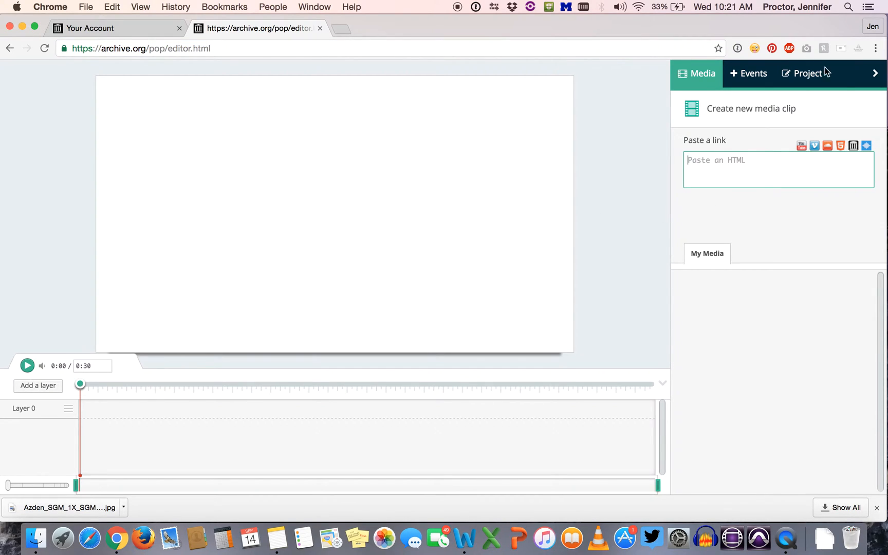
mouse_move(566, 163)
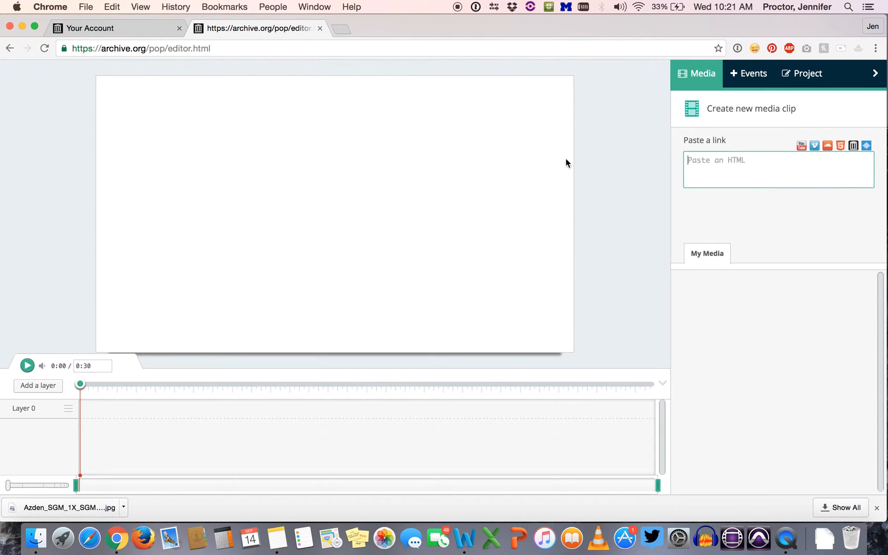
type("http://www.youtube.com/watch?v=tesqTwX7cpc")
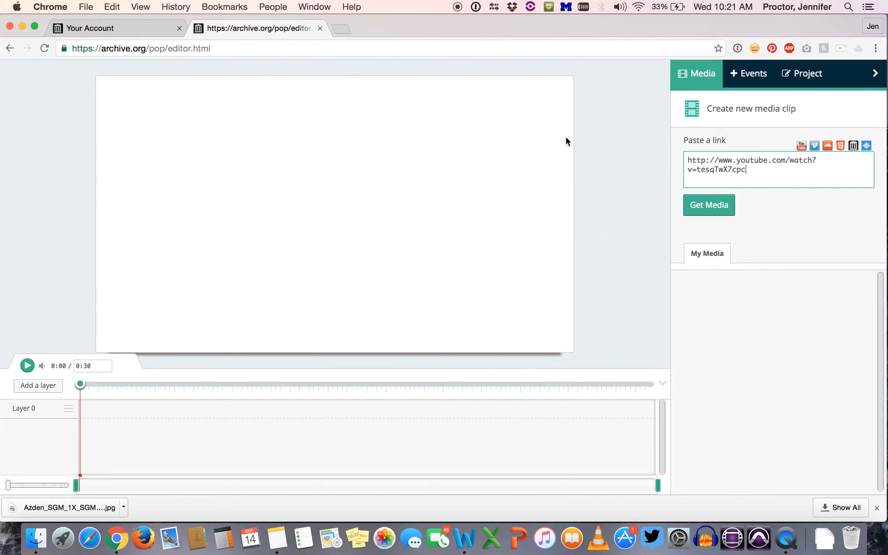
left_click(709, 205)
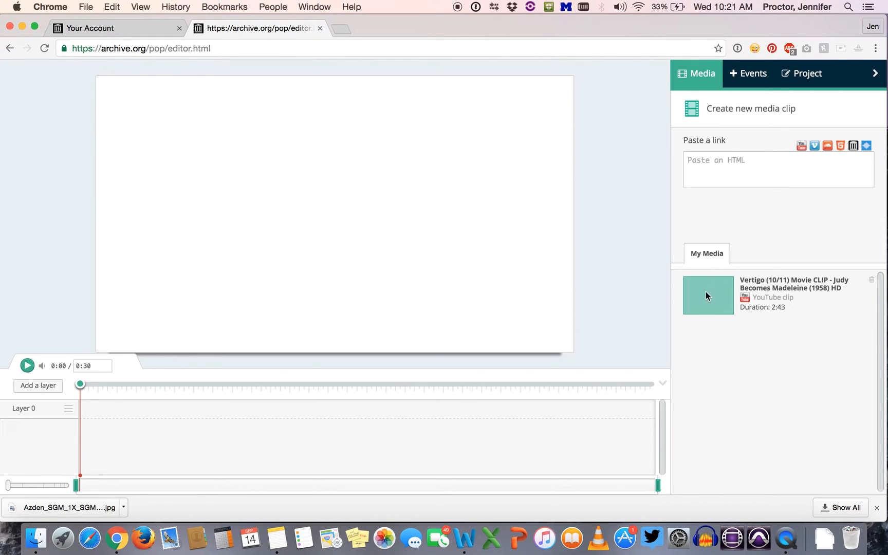
mouse_move(706, 300)
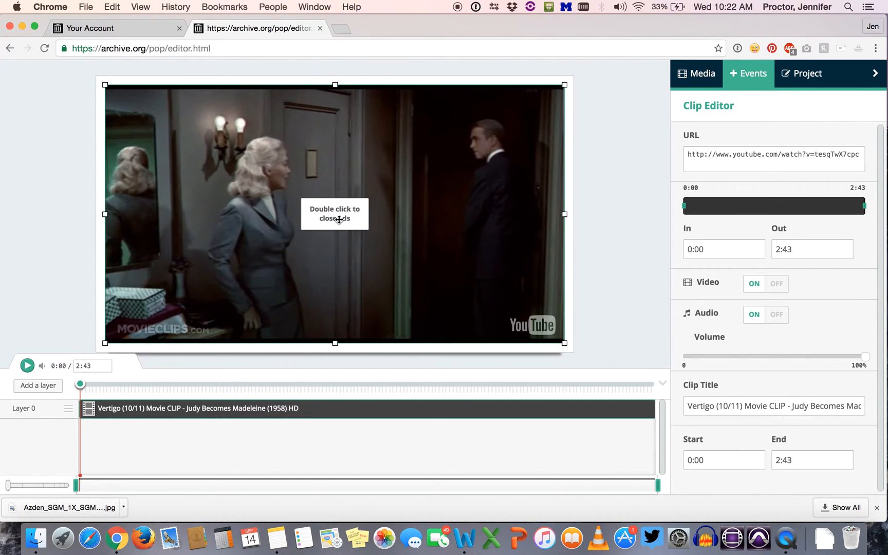
Skim through the Vertigo clip on the timeline and leave the playhead at 0:08 for the first comment
left_click(748, 74)
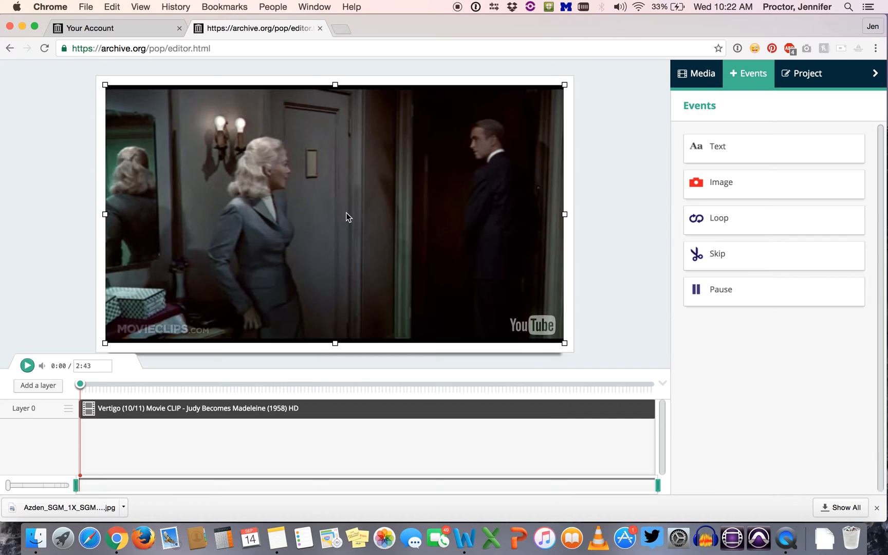
left_click(61, 220)
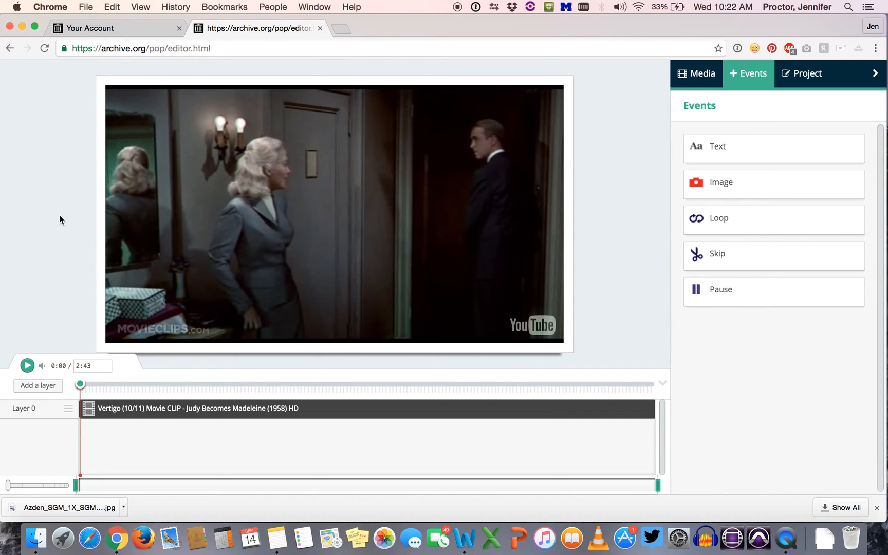
mouse_move(136, 448)
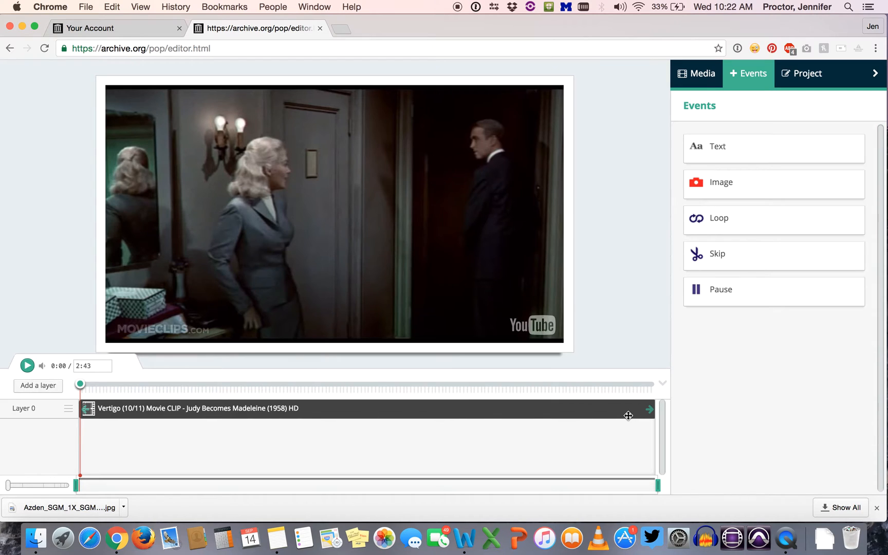
mouse_move(133, 383)
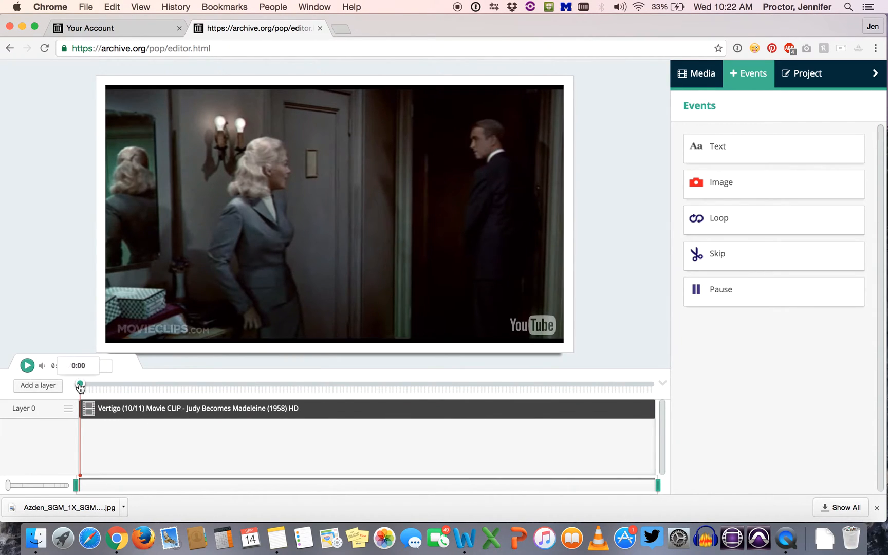
left_click_drag(80, 384, 291, 384)
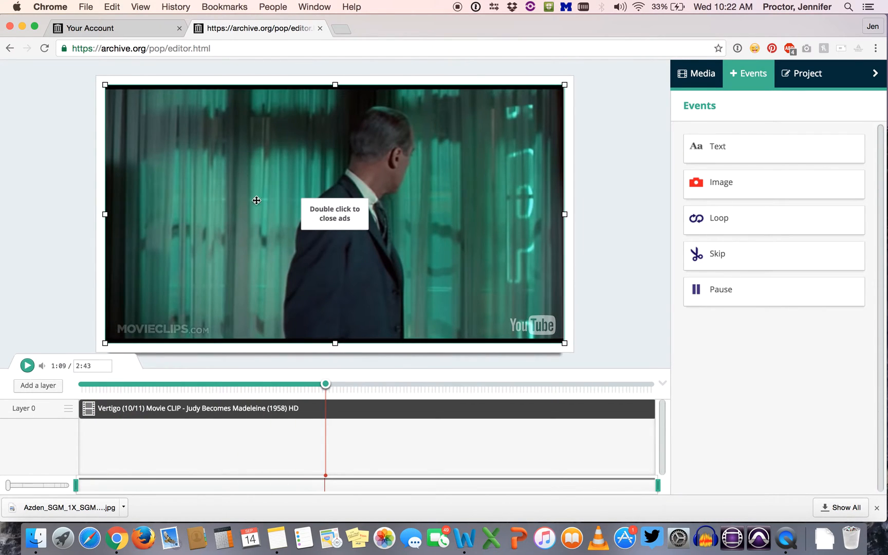
left_click_drag(325, 384, 90, 384)
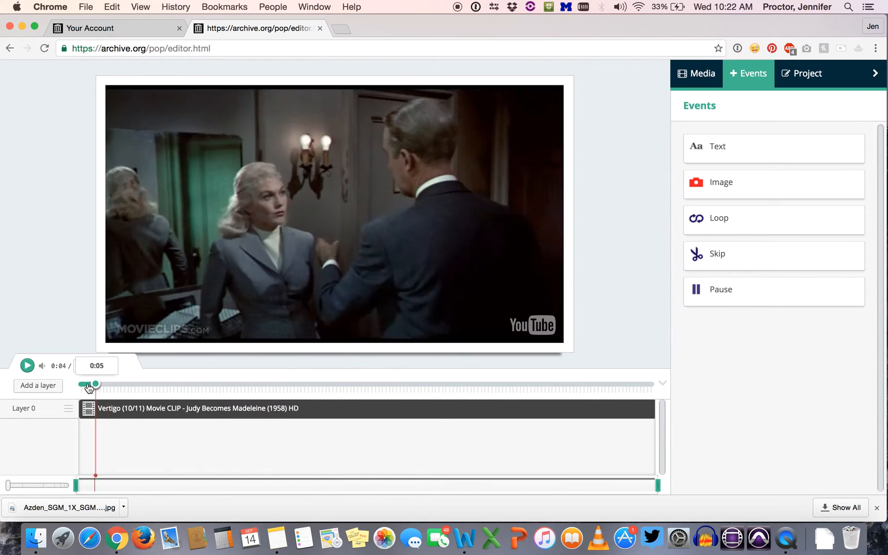
left_click_drag(95, 384, 80, 385)
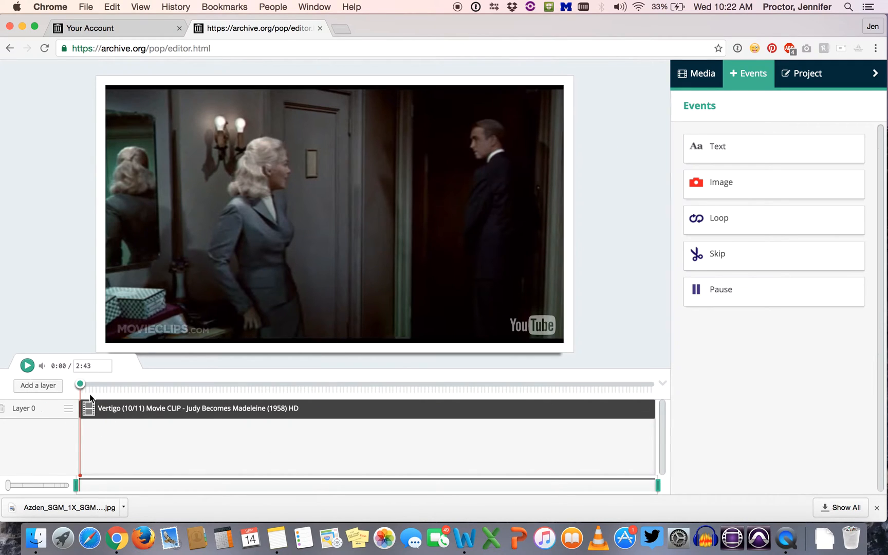
left_click_drag(80, 385, 92, 385)
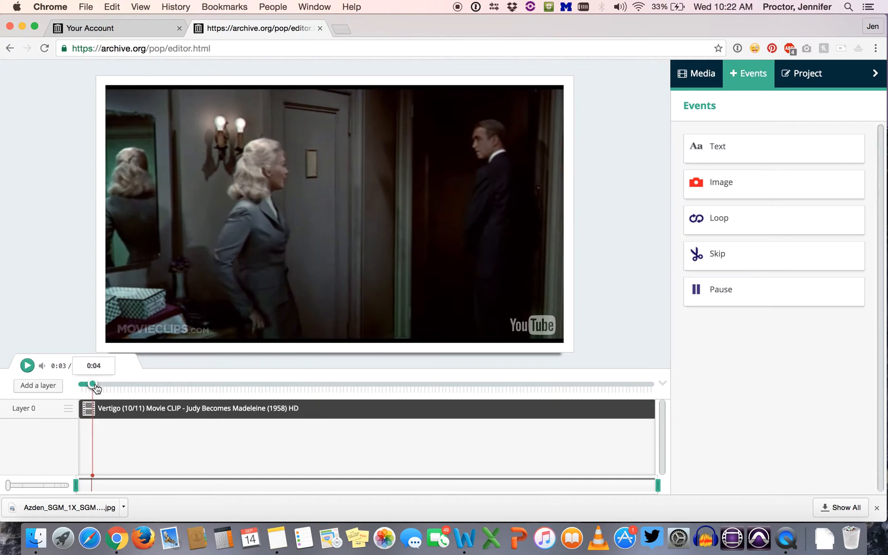
left_click_drag(91, 385, 109, 385)
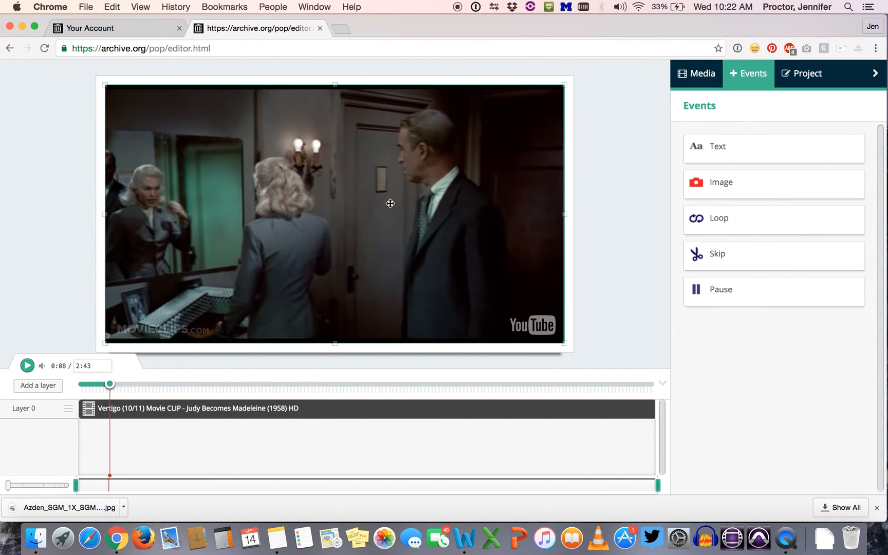
mouse_move(453, 193)
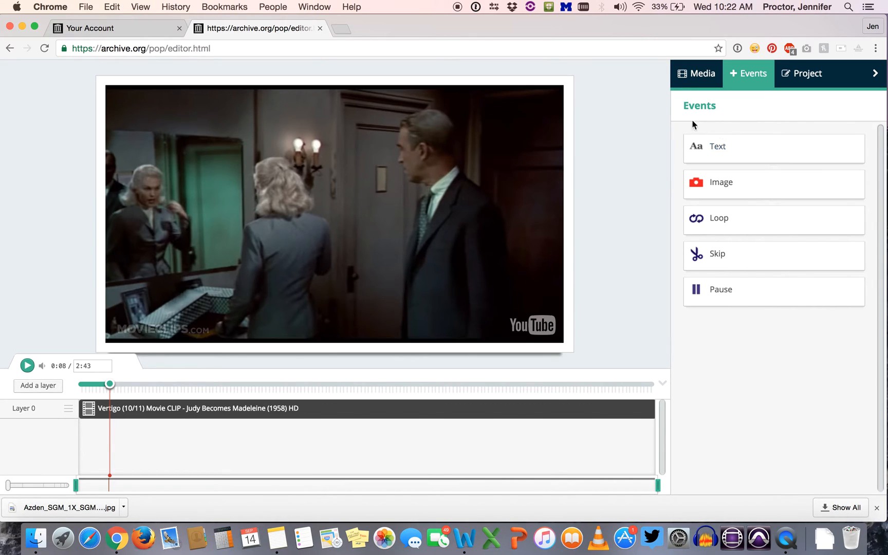
left_click(696, 74)
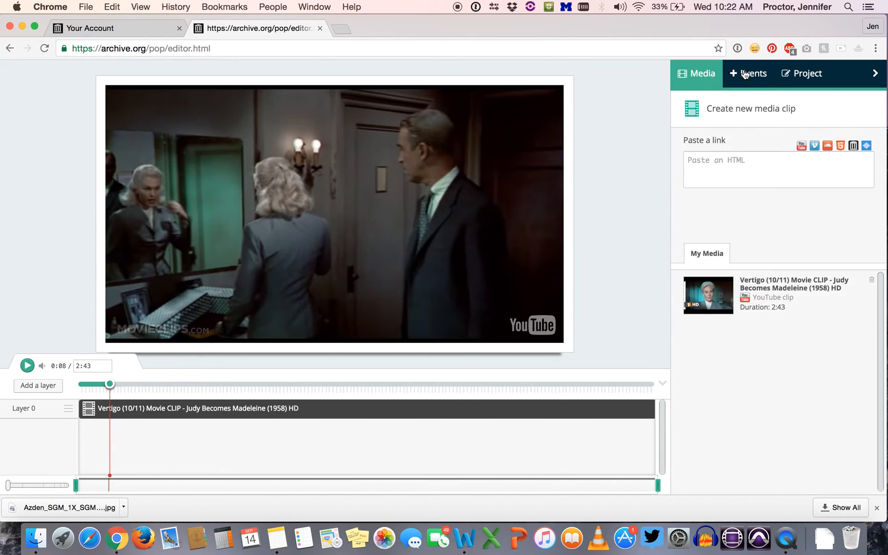
Add a 'Popcorn Maker' text event at 0:08.38–0:13.38 and show its Advanced styling settings
left_click(748, 74)
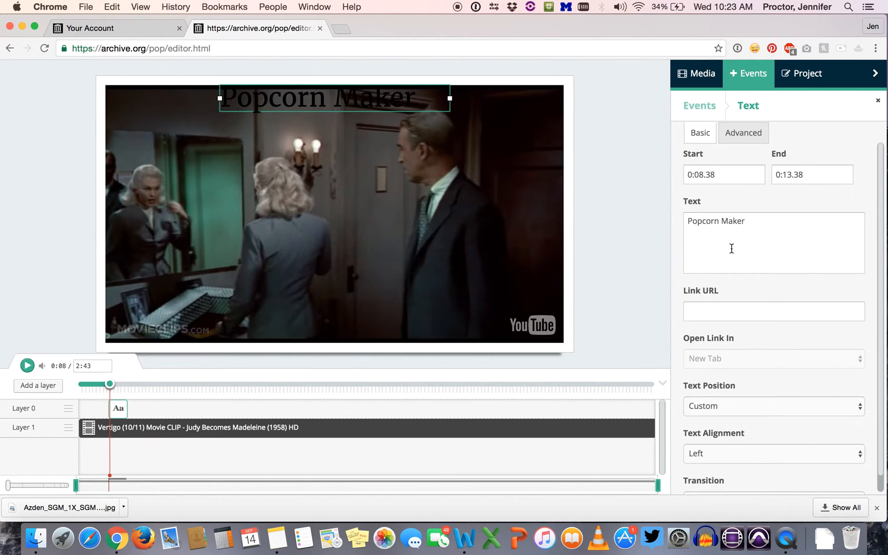
mouse_move(314, 99)
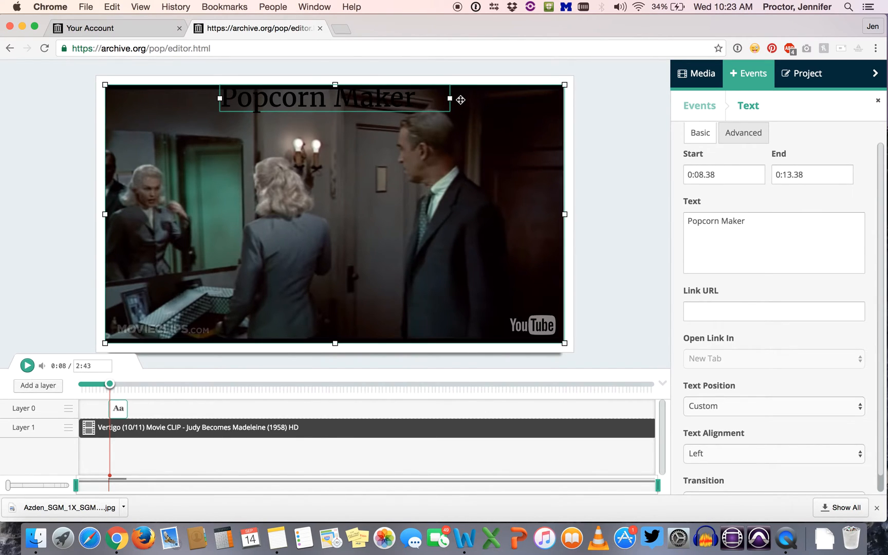
mouse_move(487, 98)
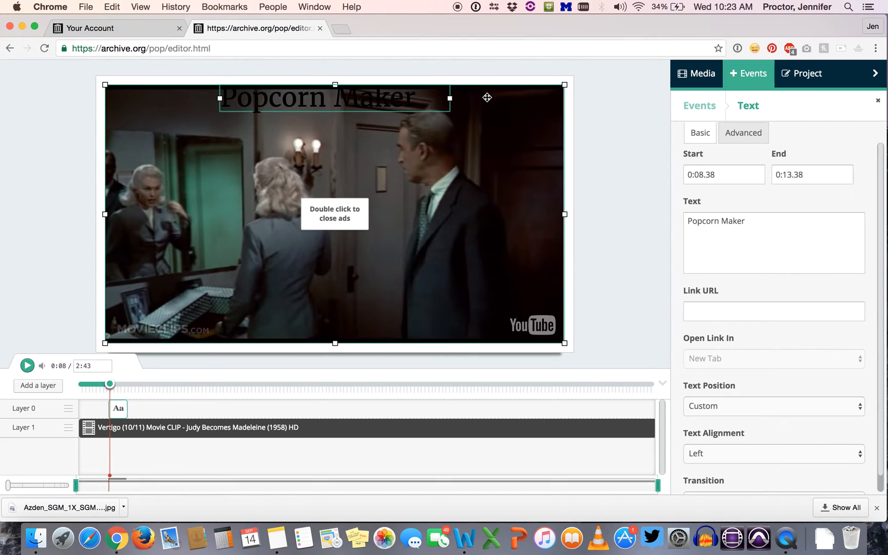
mouse_move(503, 118)
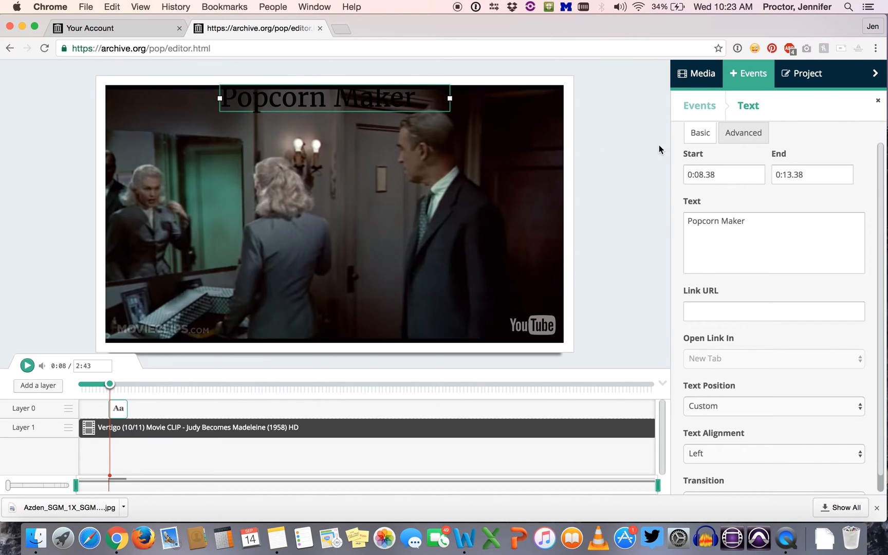
mouse_move(692, 152)
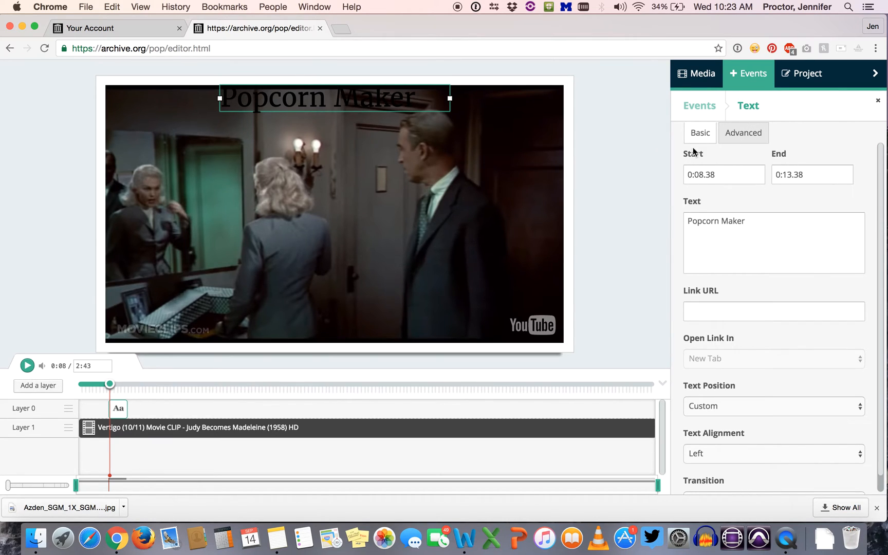
mouse_move(723, 197)
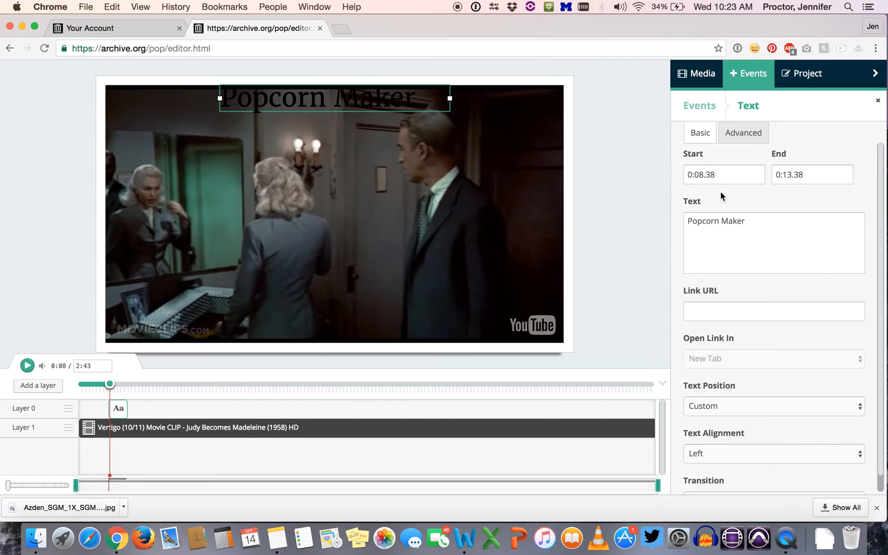
left_click(744, 132)
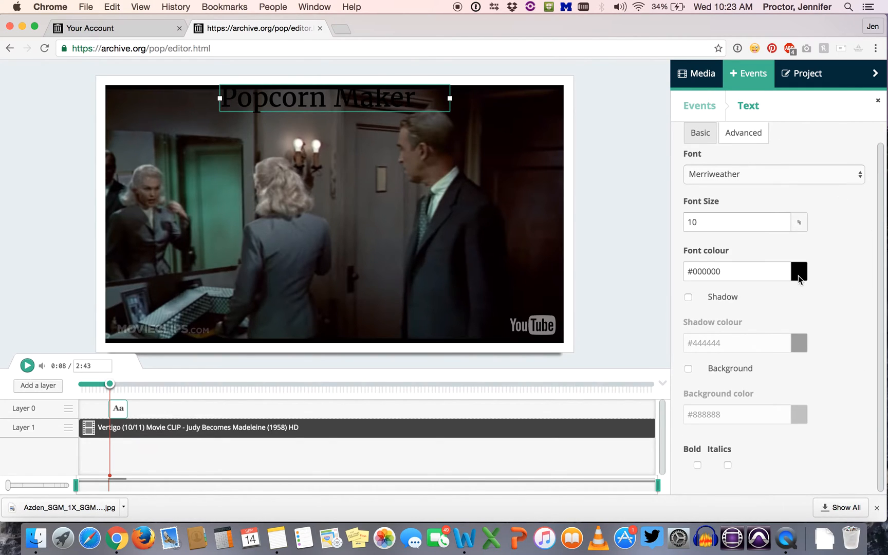
Set the comment's font colour to a near-white grey (#dfd8d8) in the colour picker
left_click(799, 271)
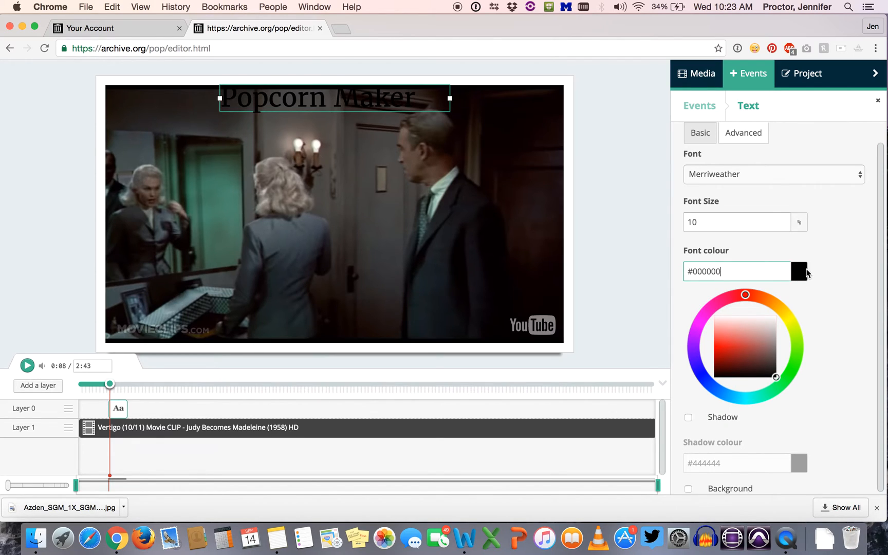
mouse_move(802, 274)
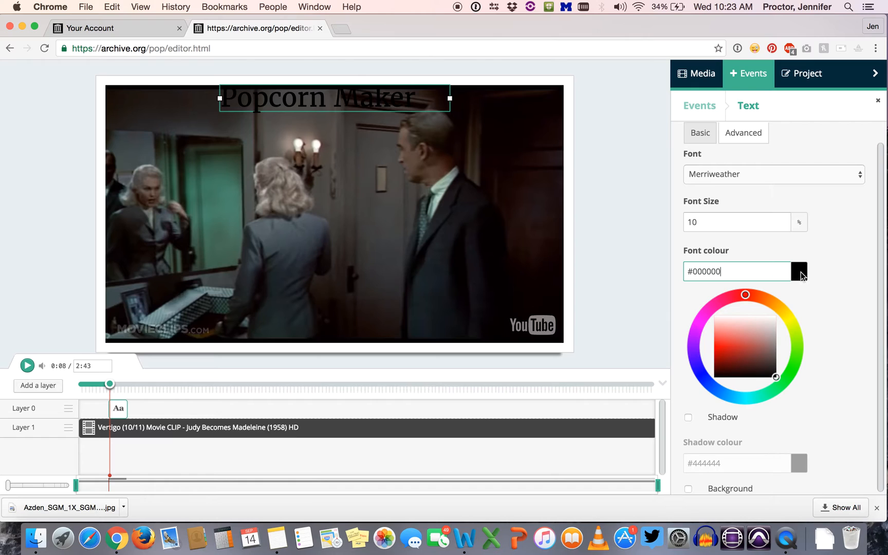
mouse_move(746, 332)
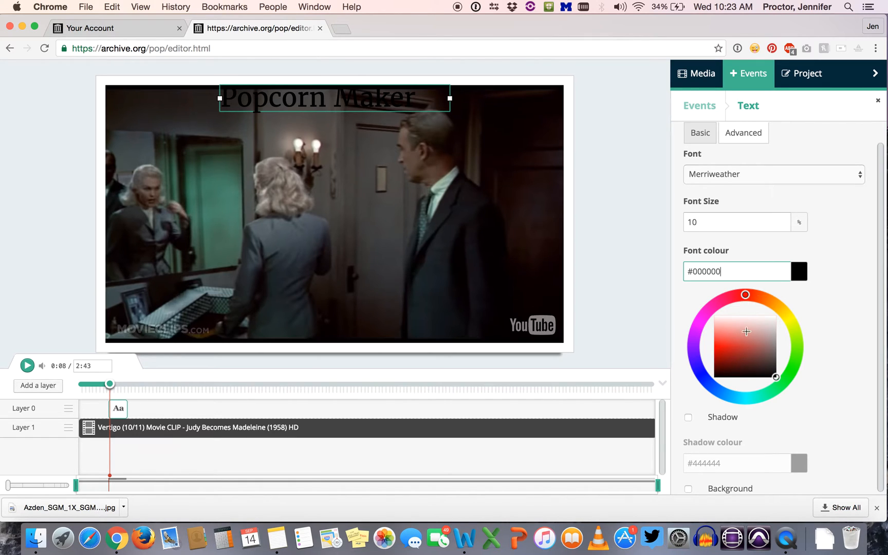
left_click(771, 322)
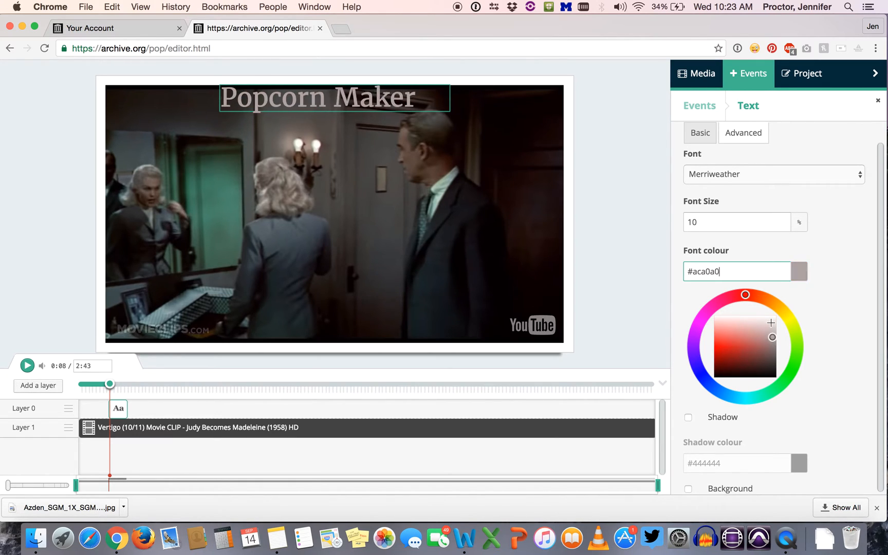
left_click(761, 336)
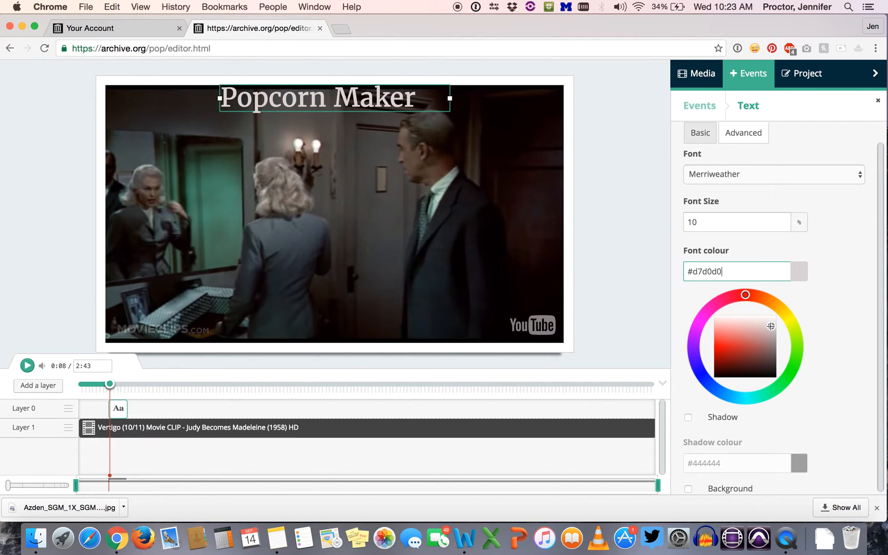
left_click(771, 324)
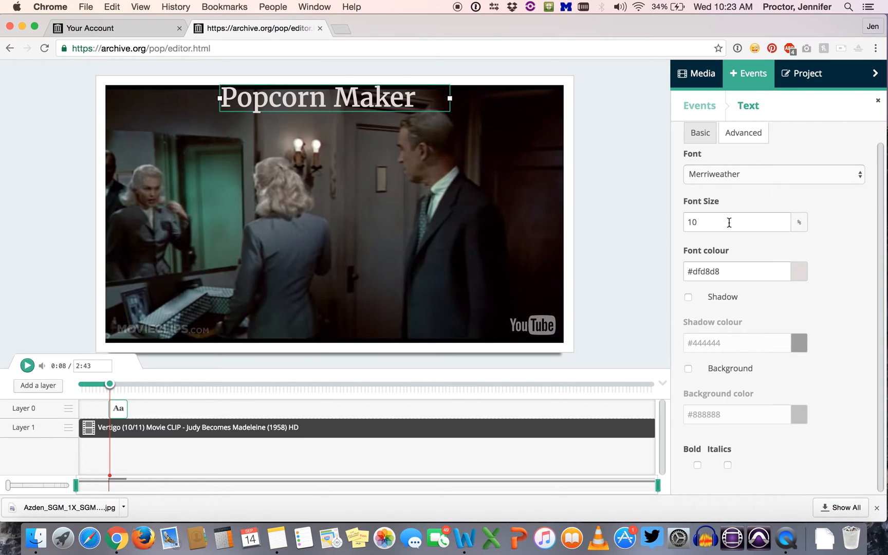
Set the comment's font size to 8 and its font to PT Sans after trying Gravitas One
left_click(737, 222)
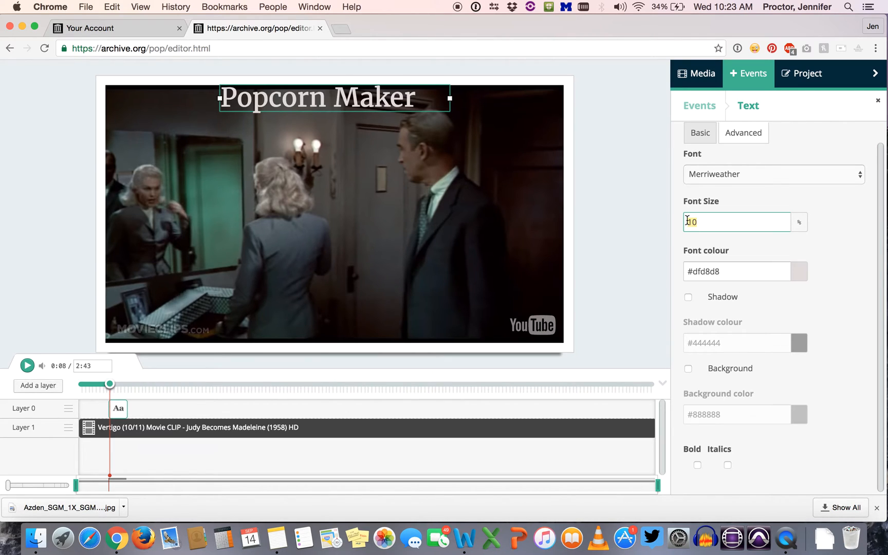
type("8")
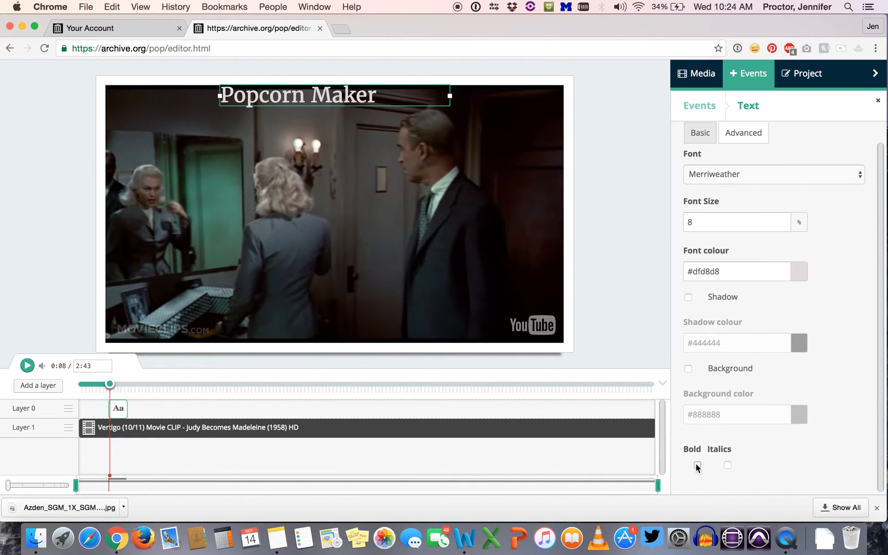
left_click(727, 466)
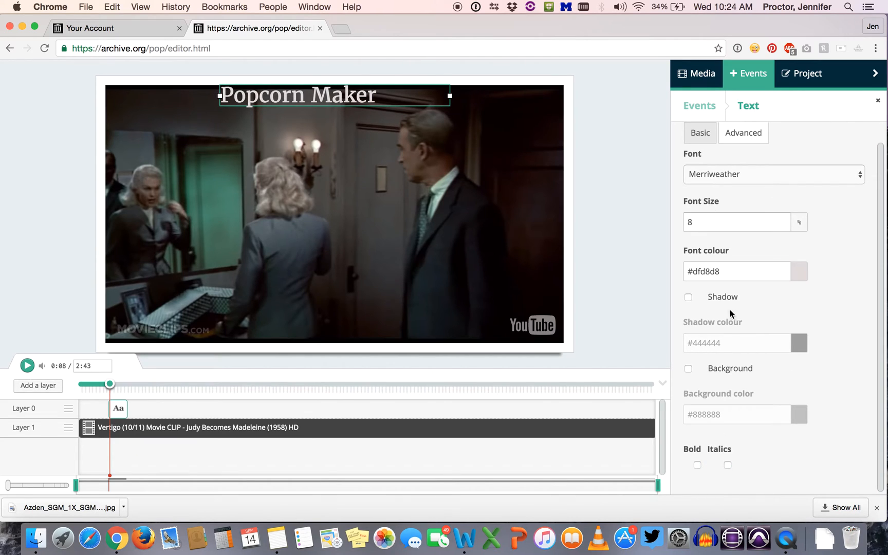
left_click(774, 174)
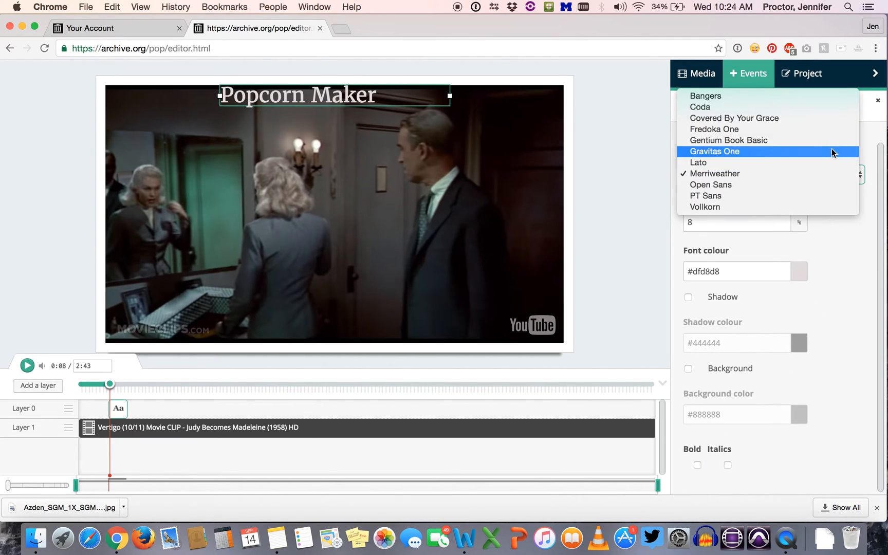
left_click(715, 151)
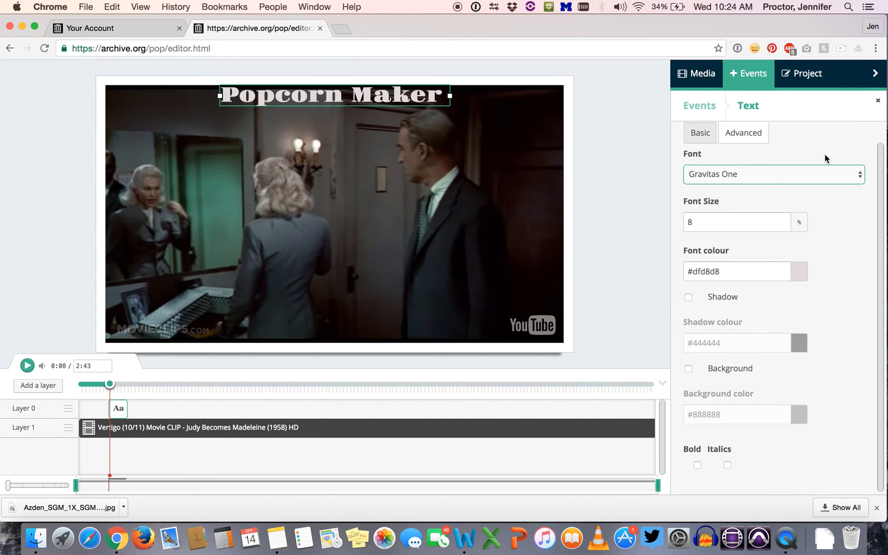
left_click(774, 174)
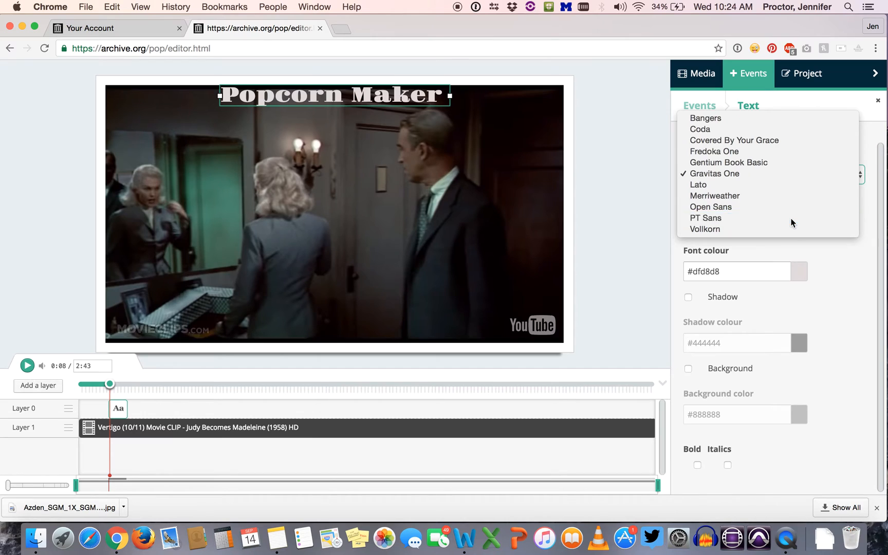
left_click(705, 218)
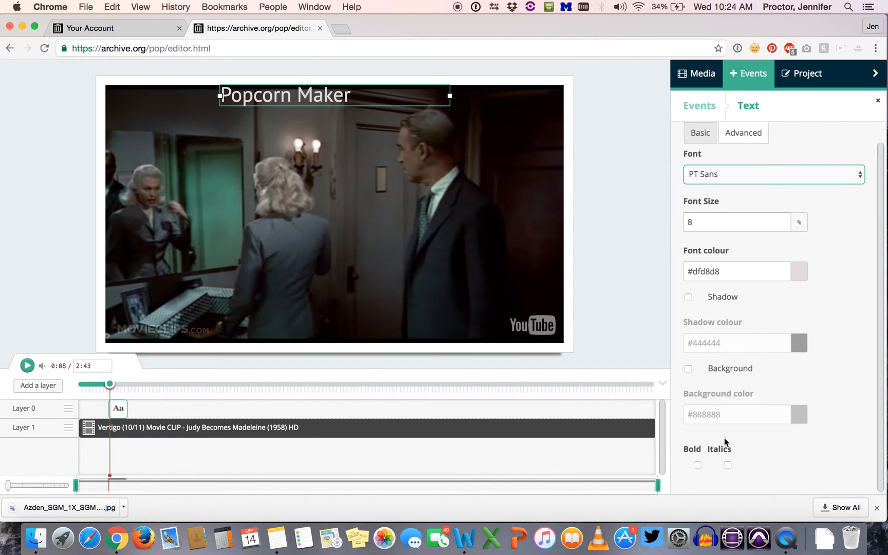
mouse_move(798, 285)
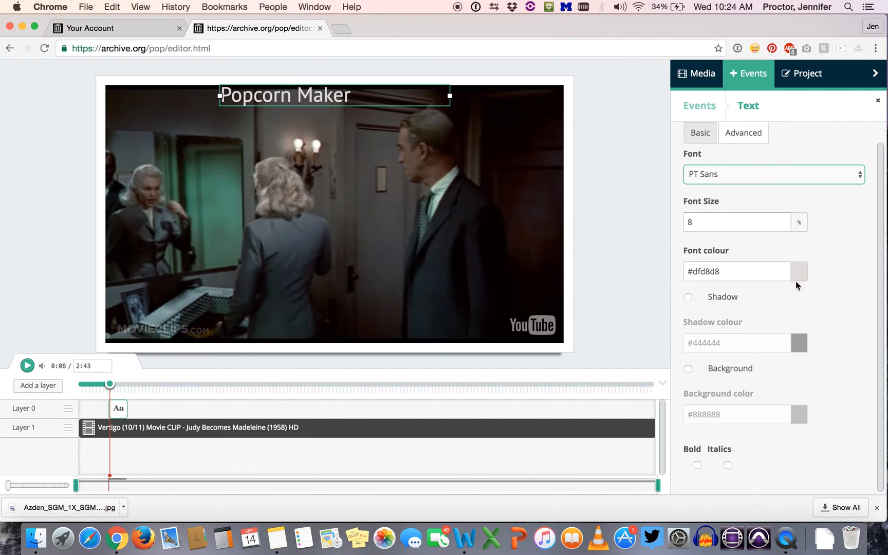
left_click(699, 132)
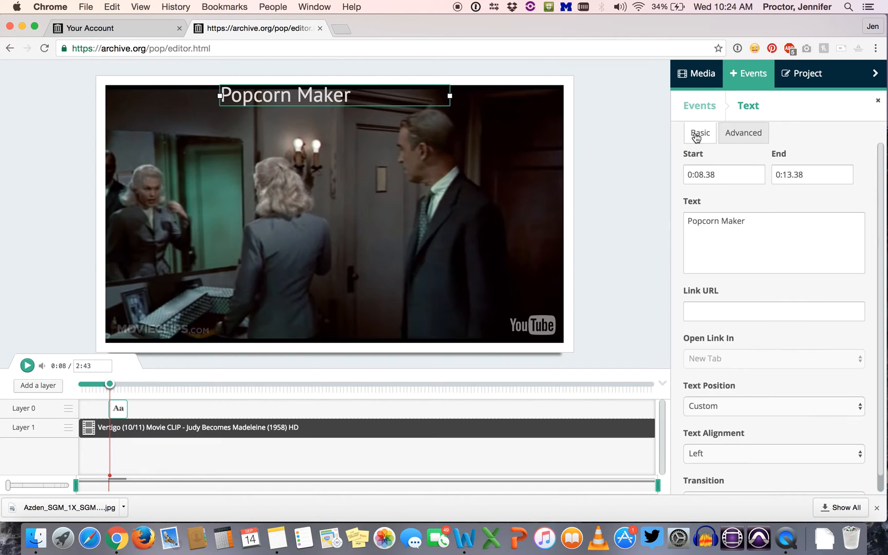
Replace the overlay text 'Popcorn Maker' with 'Here is my comment!' and leave the text settings
double_click(716, 221)
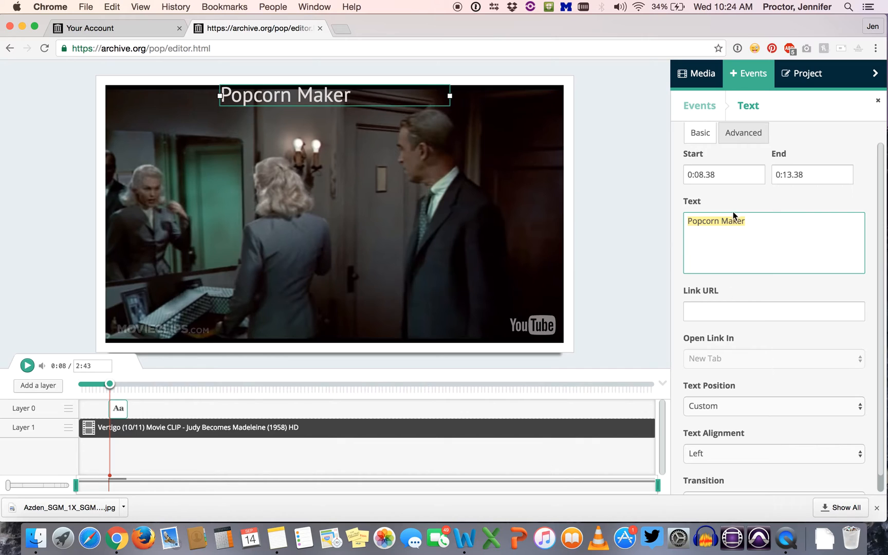
mouse_move(778, 233)
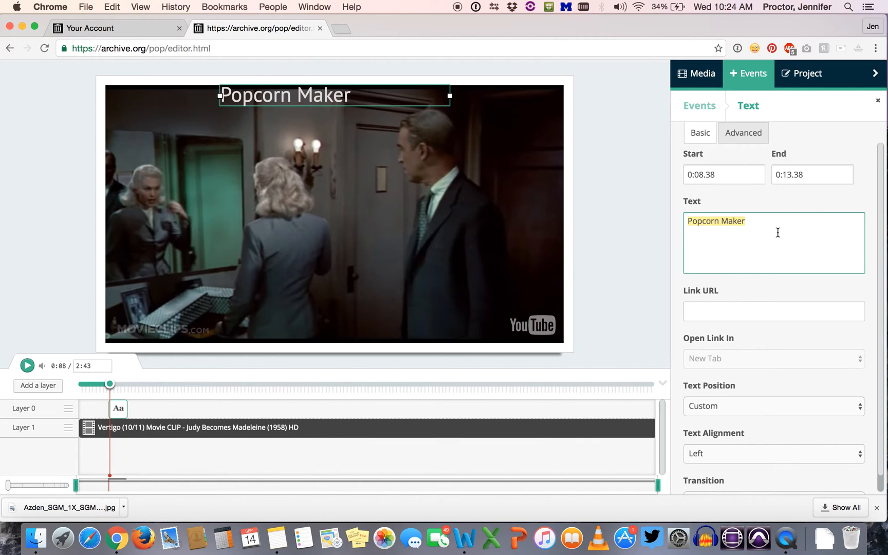
type("Here is my")
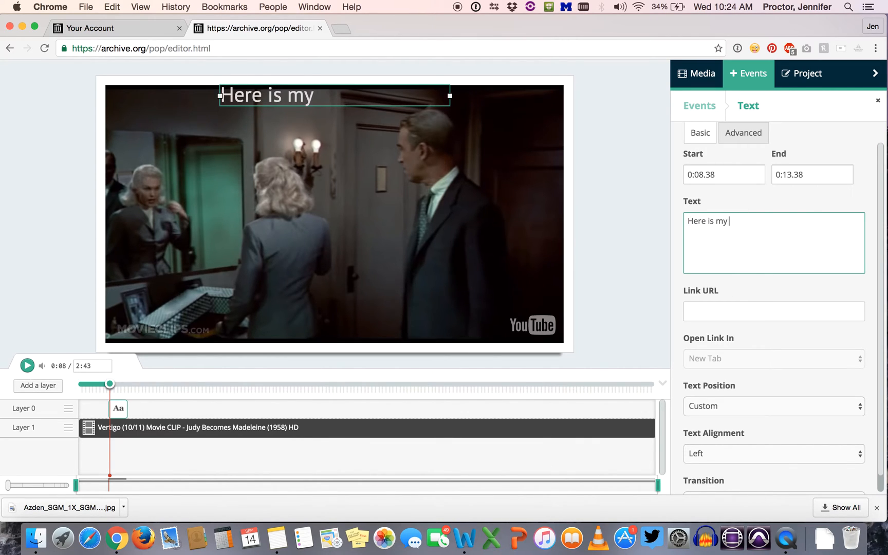
type("comment!")
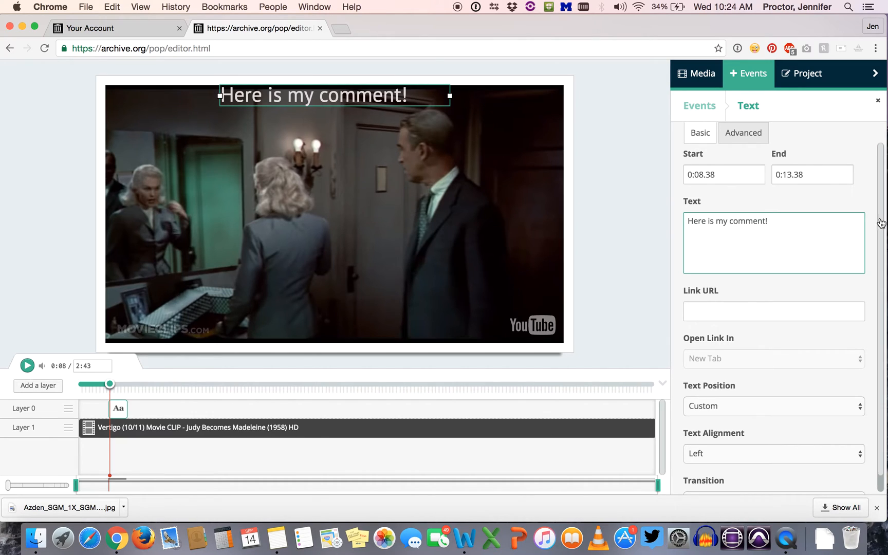
left_click(736, 236)
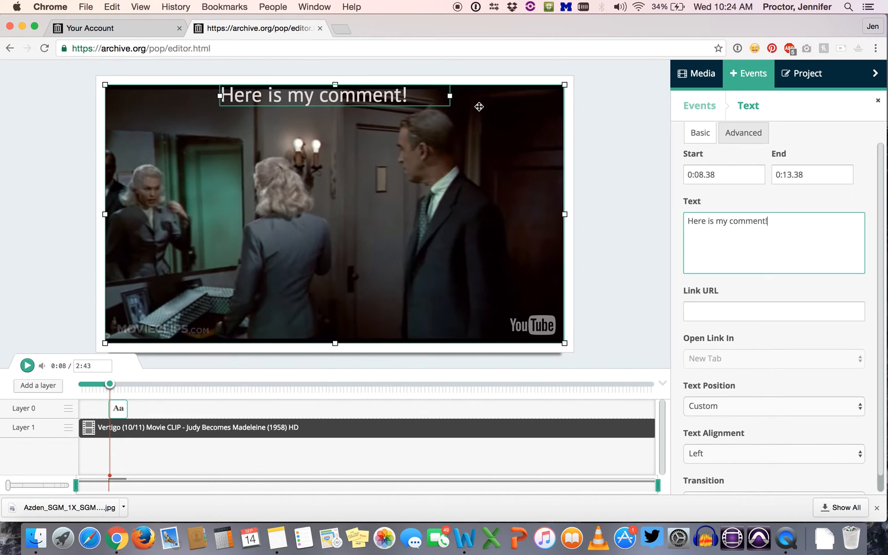
left_click(876, 99)
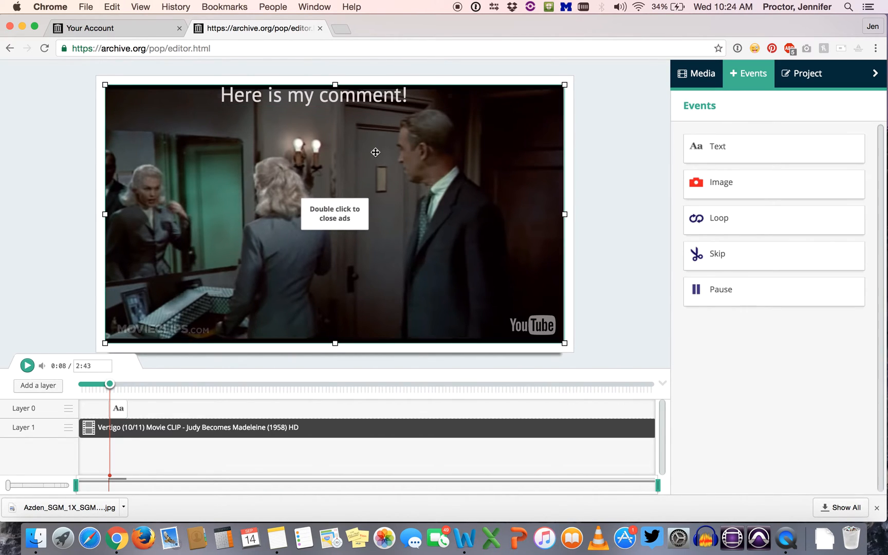
Drag the 'Here is my comment!' overlay from the top of the video to its lower-left corner
left_click(312, 95)
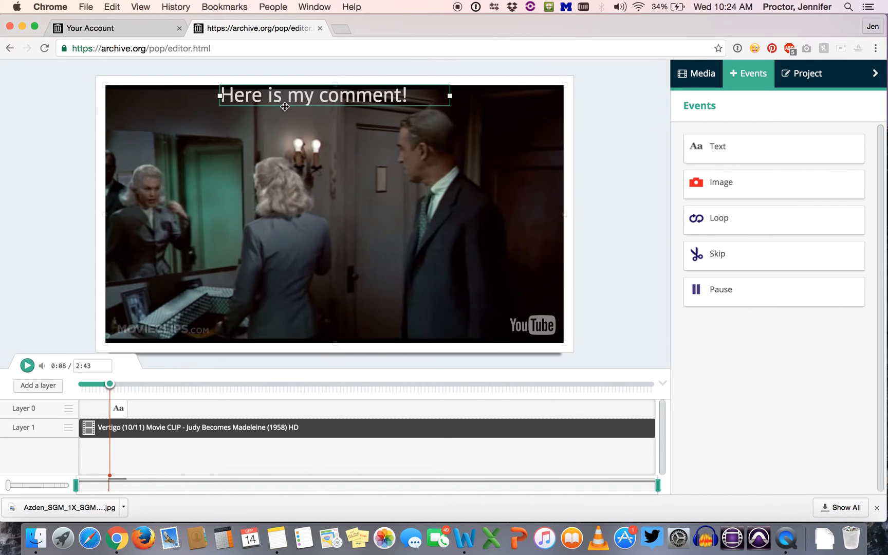
left_click(463, 160)
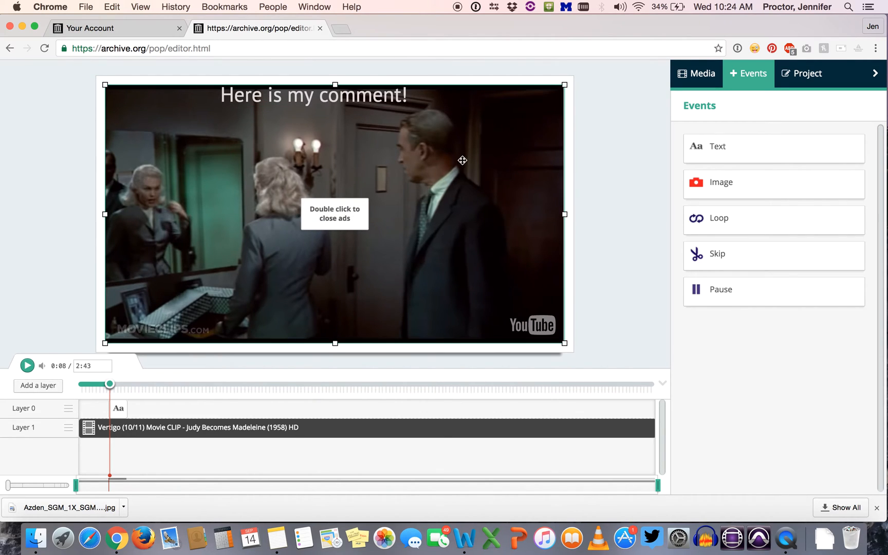
left_click(313, 95)
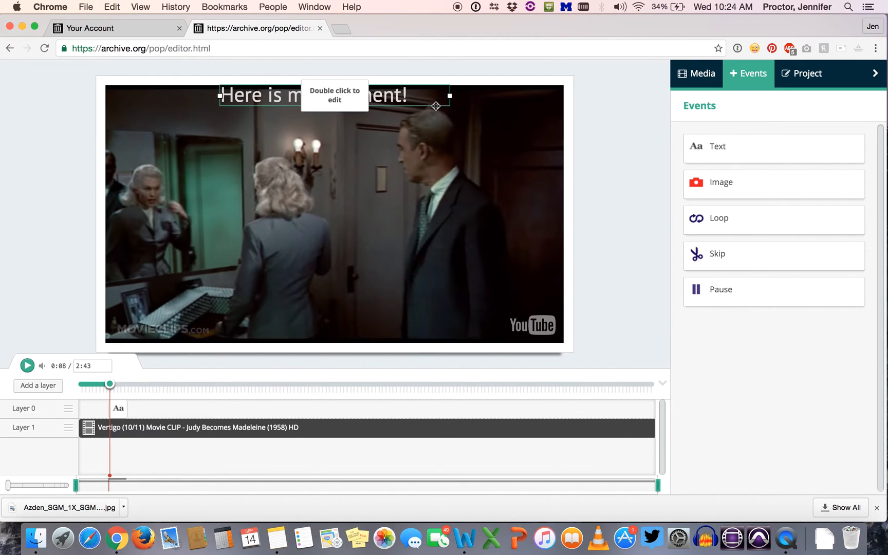
double_click(332, 97)
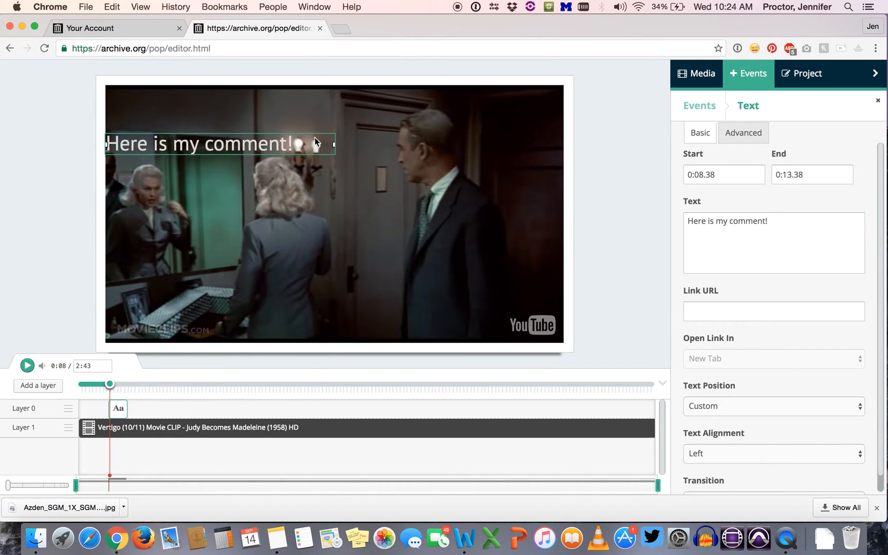
left_click_drag(218, 143, 450, 267)
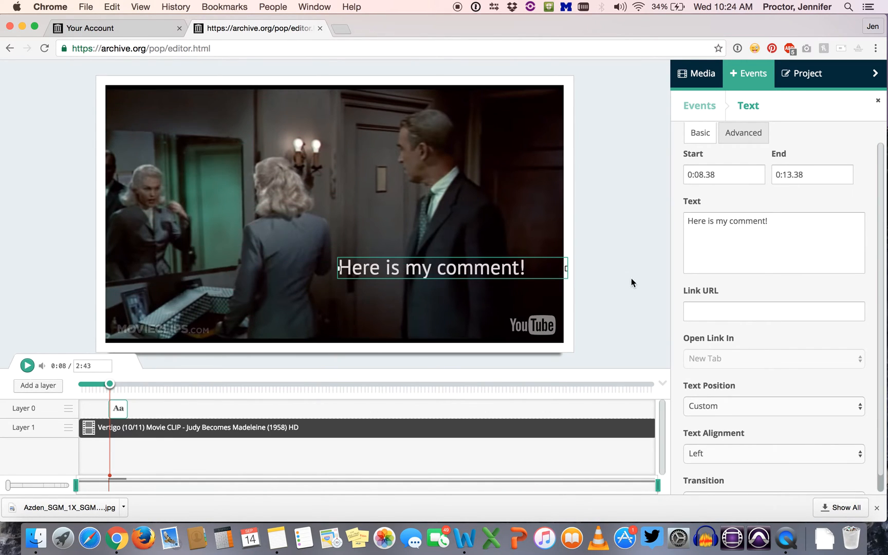
left_click_drag(430, 267, 220, 136)
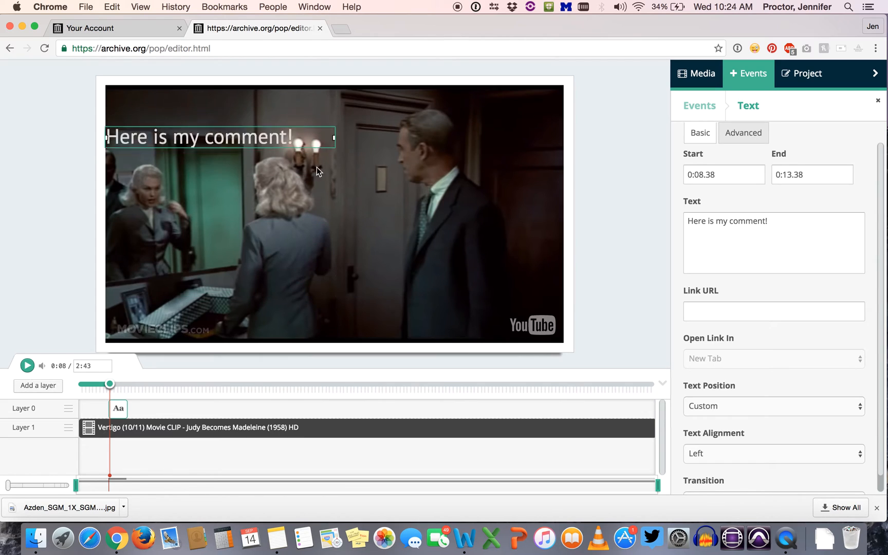
left_click_drag(220, 136, 220, 301)
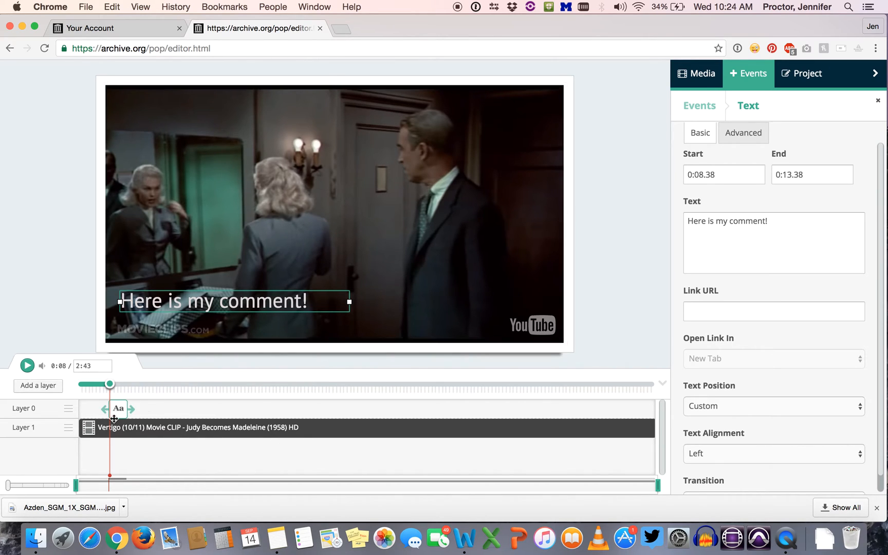
mouse_move(28, 418)
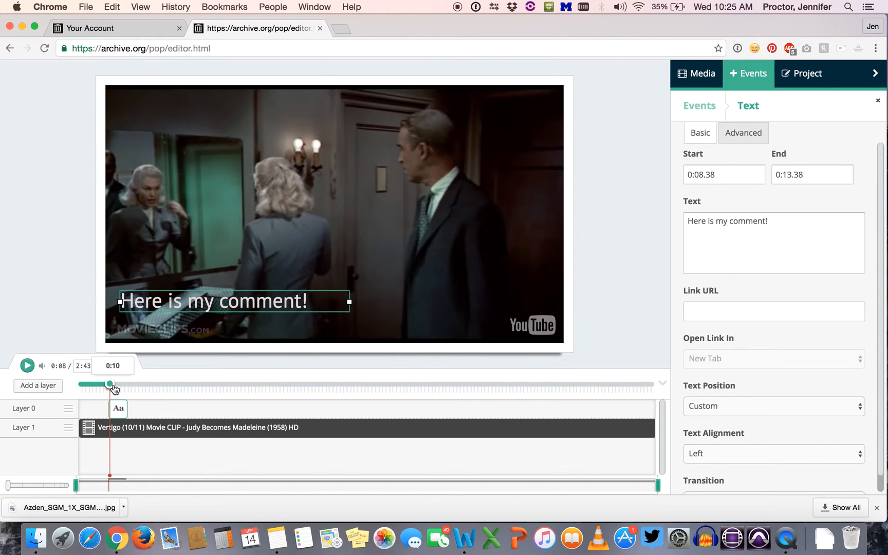
Rewind the playhead to about 0:06 and play the clip to watch the comment appear
left_click_drag(110, 384, 99, 384)
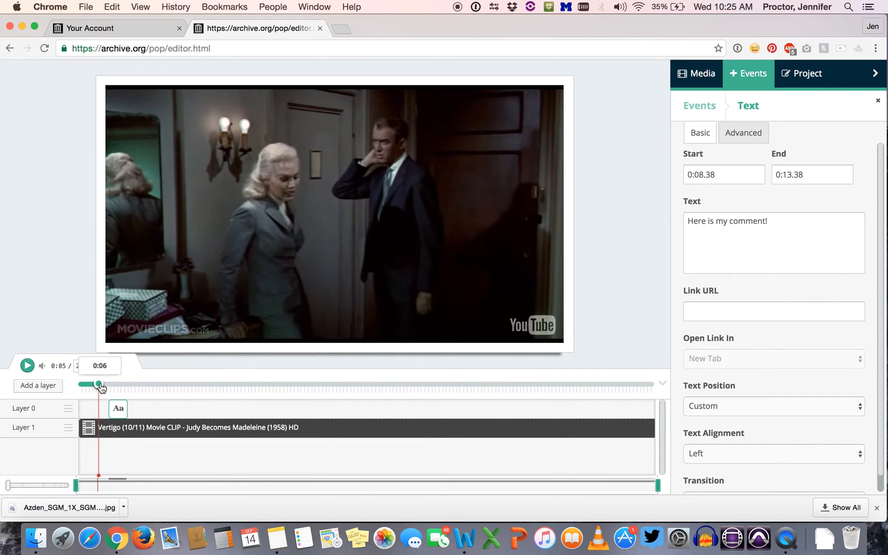
left_click_drag(98, 384, 88, 385)
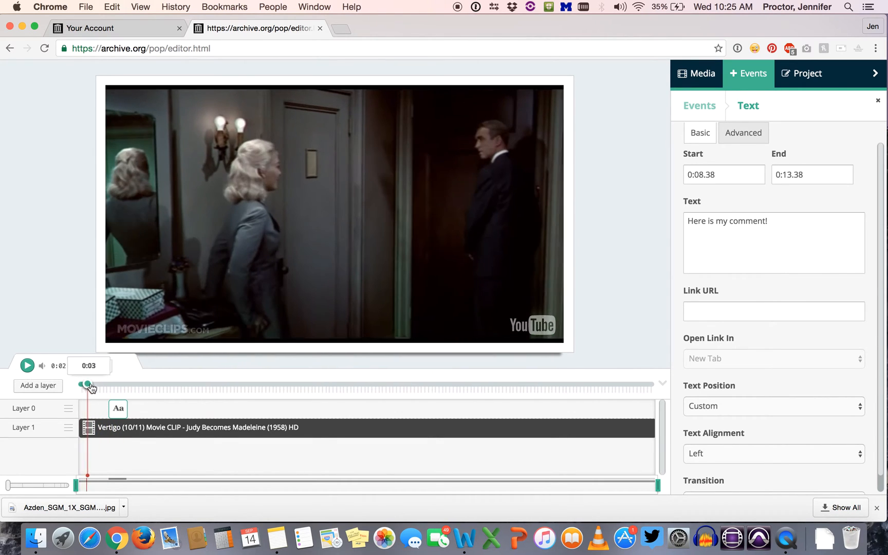
left_click_drag(89, 384, 104, 385)
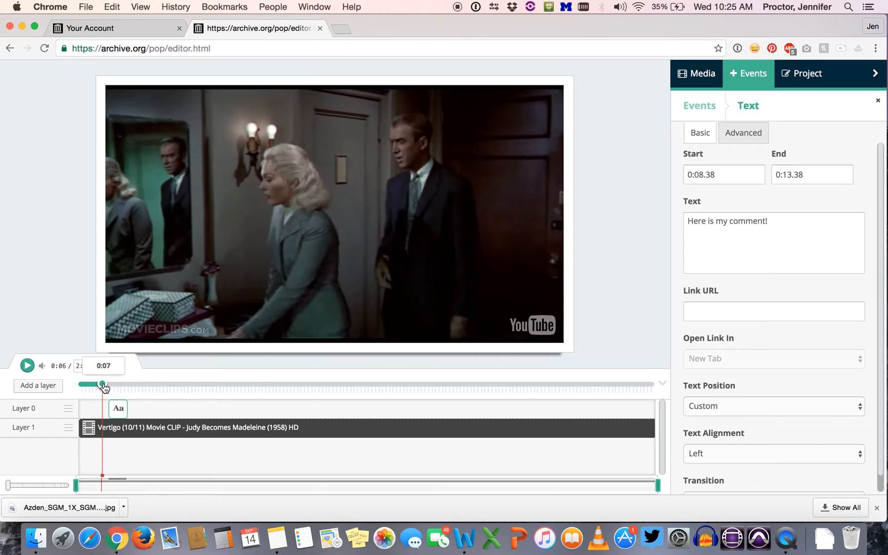
mouse_move(26, 365)
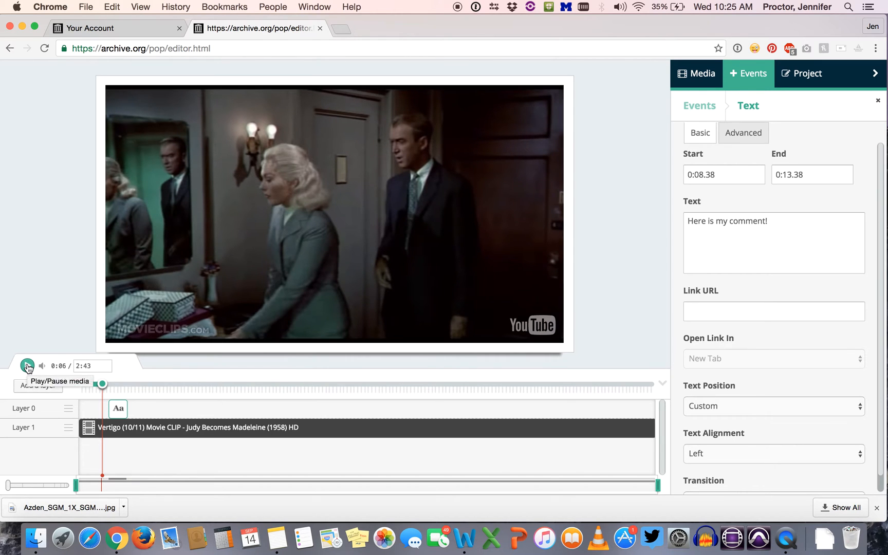
left_click(26, 366)
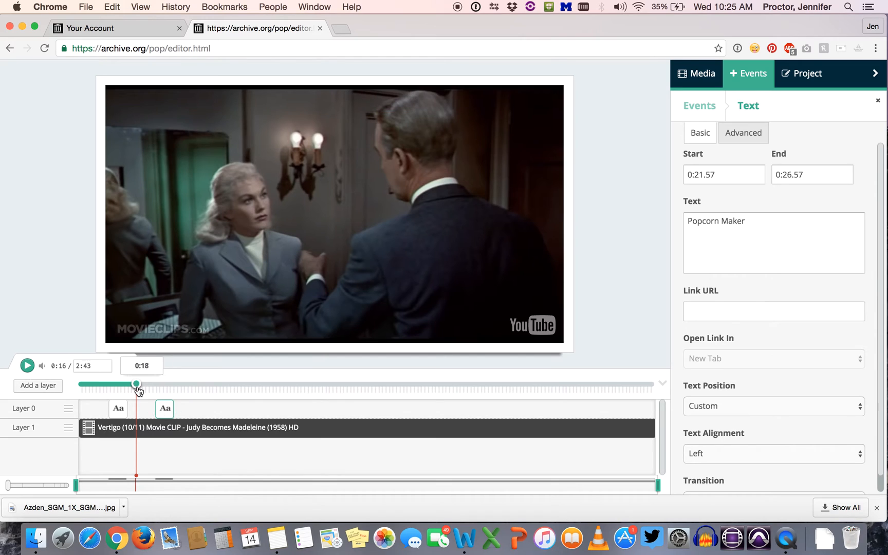
left_click_drag(136, 384, 147, 384)
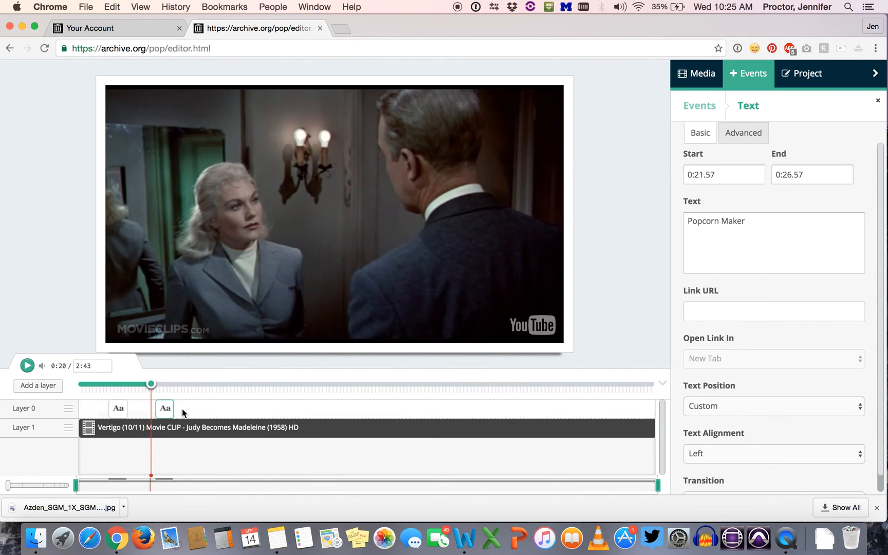
left_click_drag(151, 384, 286, 384)
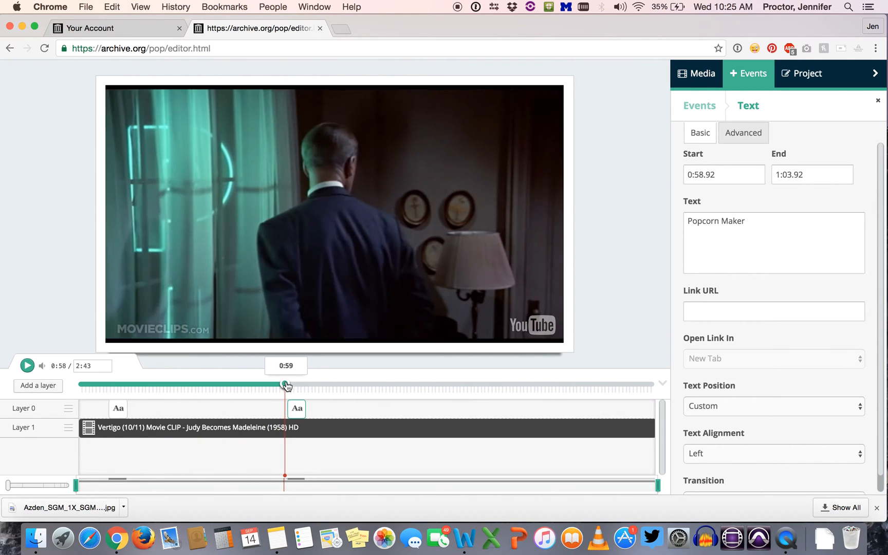
left_click(27, 365)
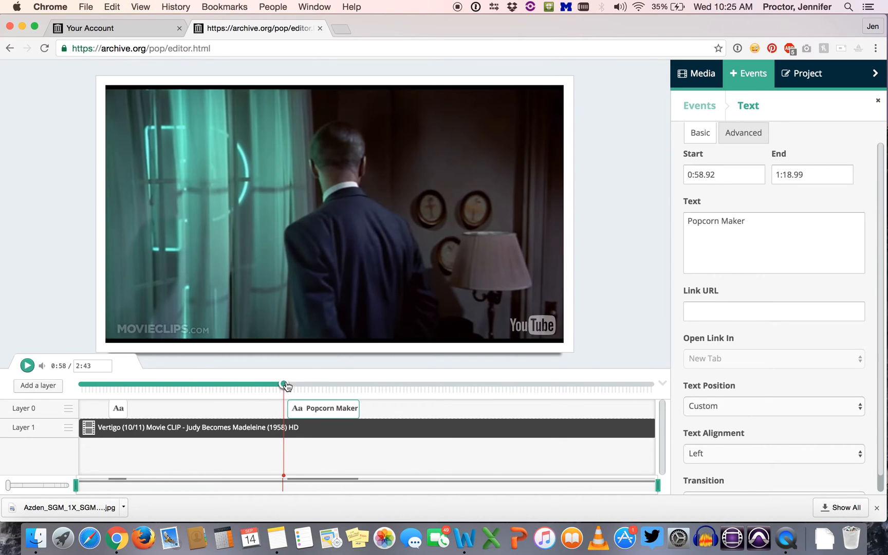
left_click(27, 365)
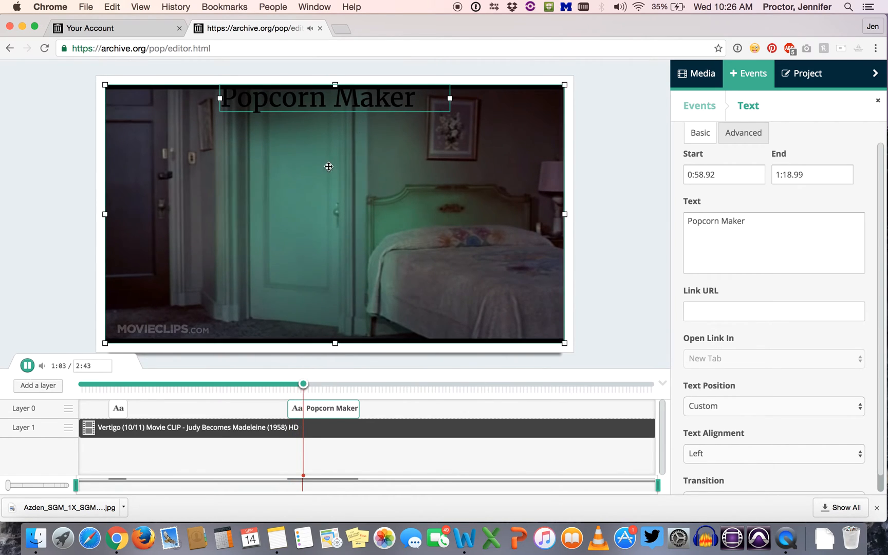
left_click_drag(303, 384, 310, 384)
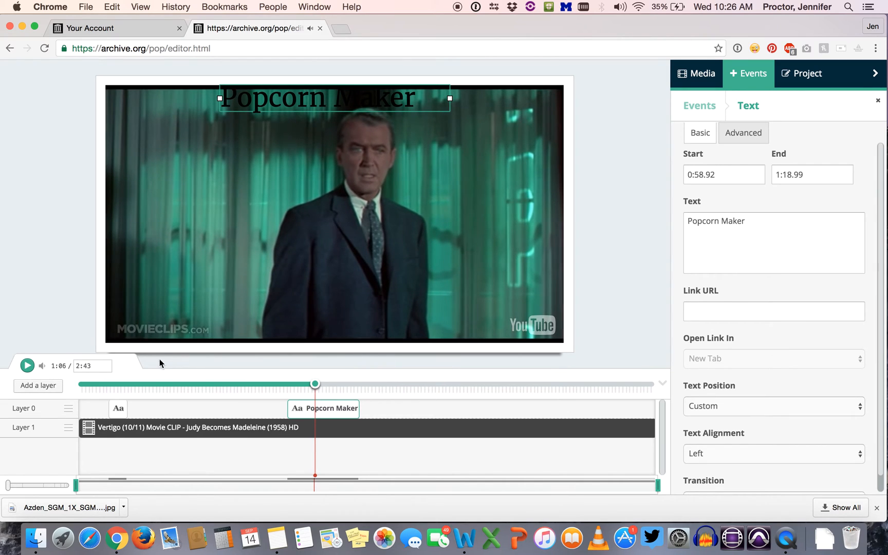
mouse_move(449, 388)
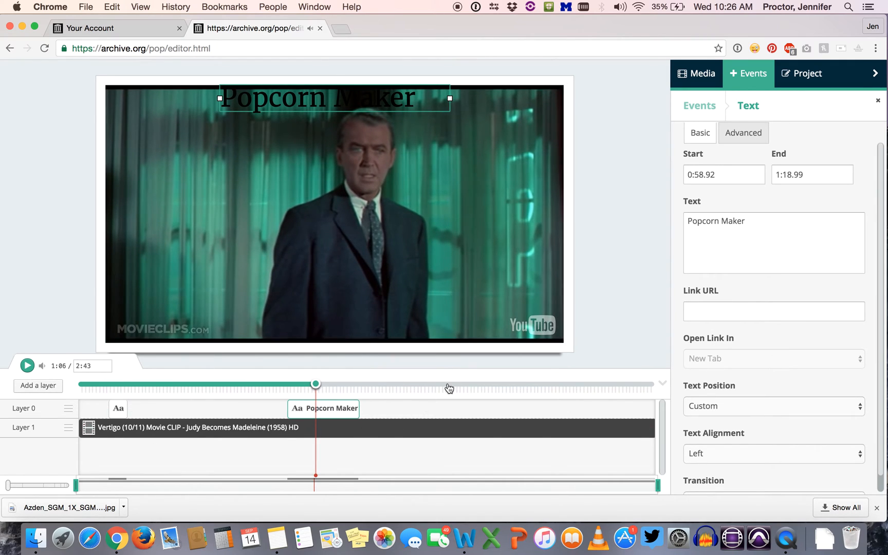
mouse_move(535, 358)
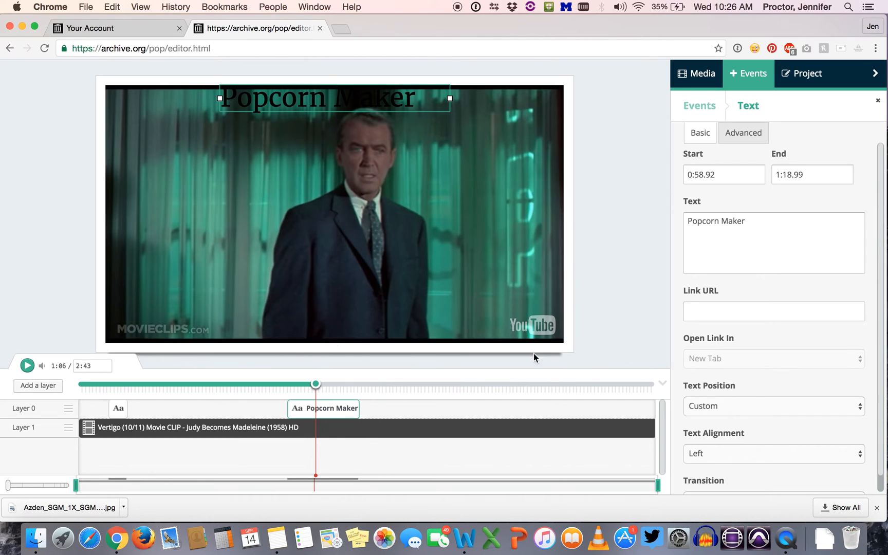
mouse_move(644, 407)
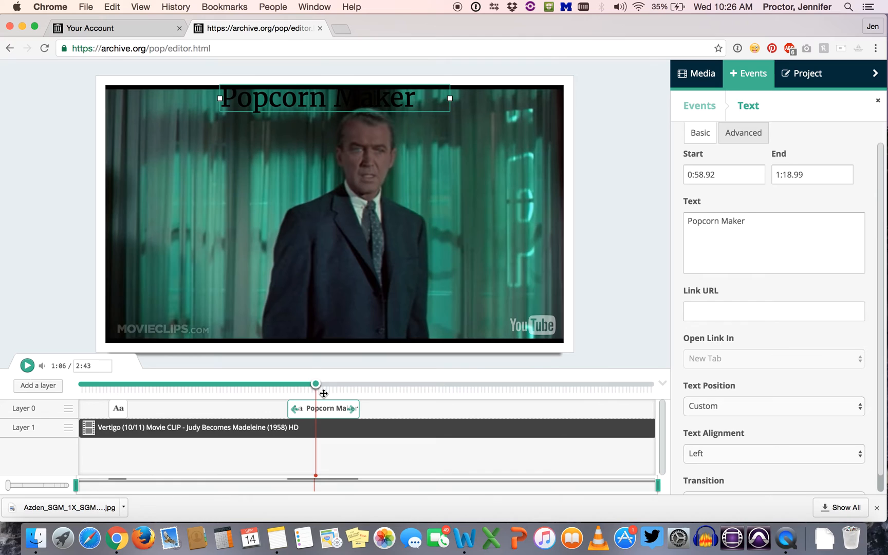
left_click_drag(316, 385, 436, 384)
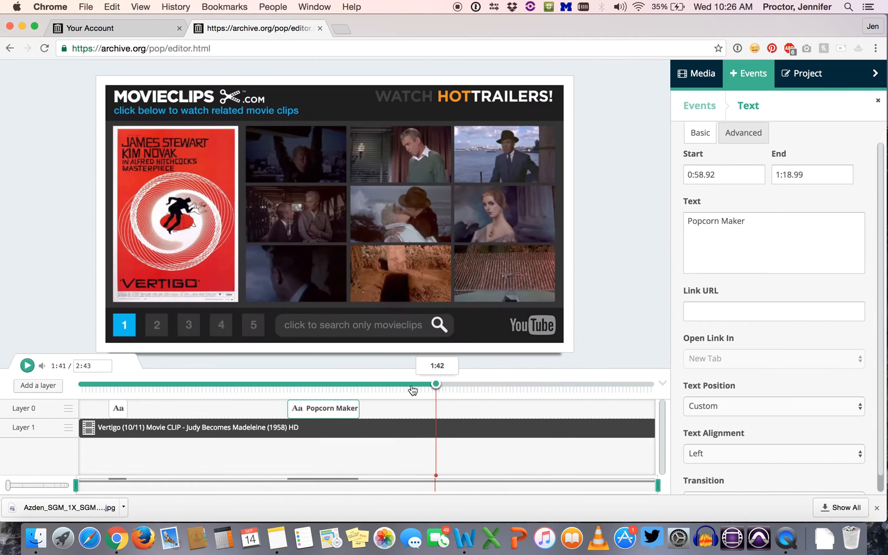
left_click_drag(436, 384, 187, 385)
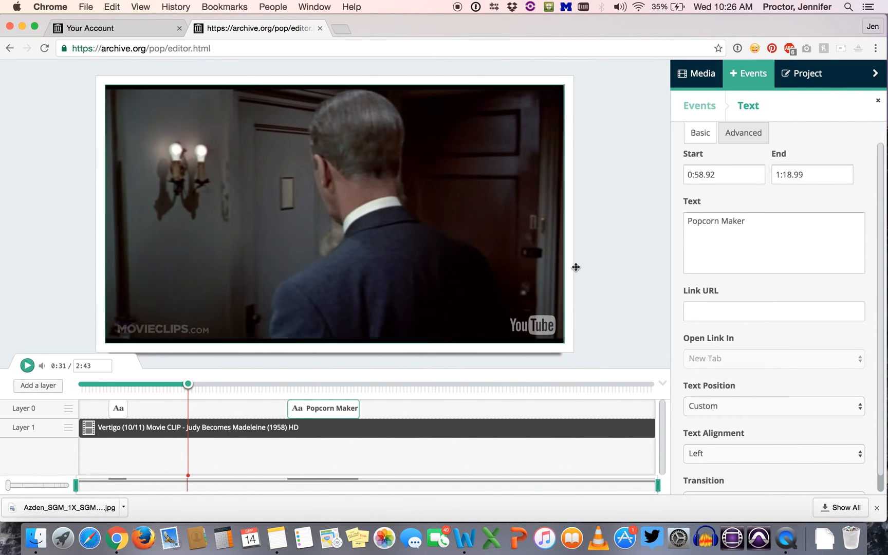
mouse_move(632, 143)
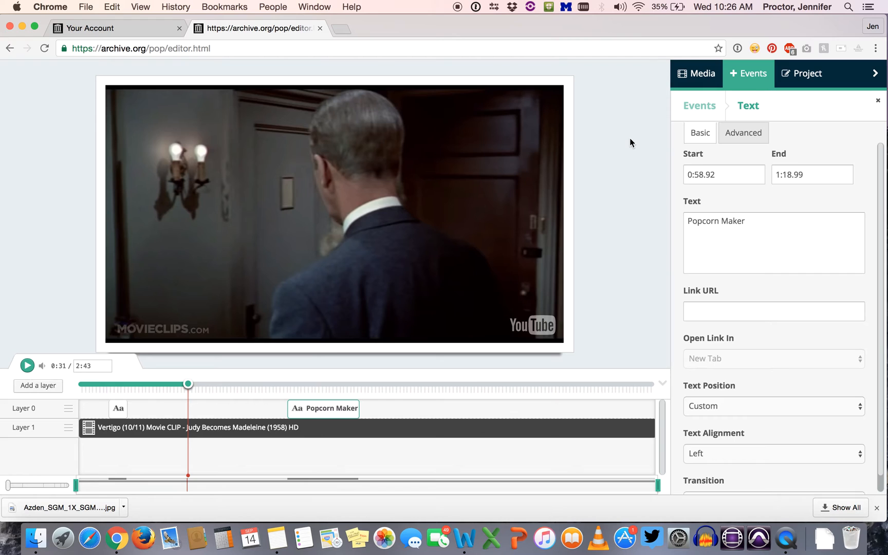
mouse_move(769, 85)
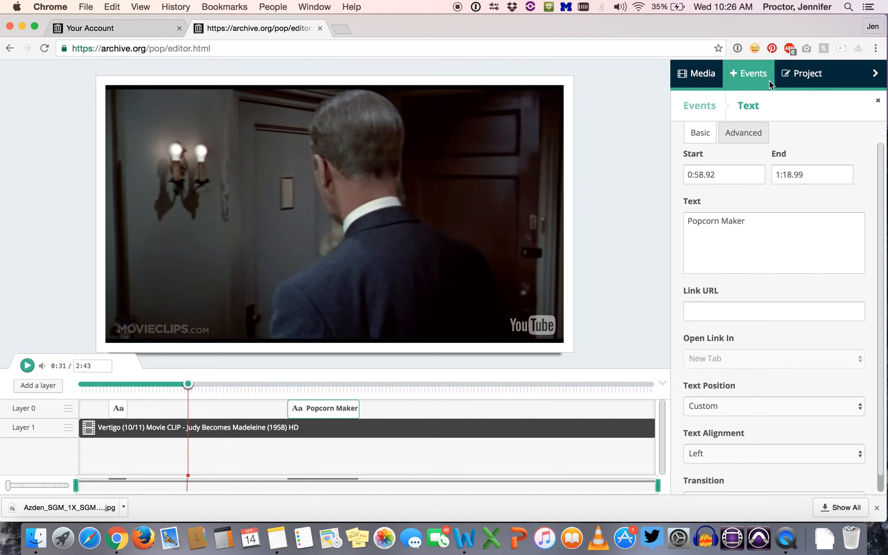
mouse_move(818, 84)
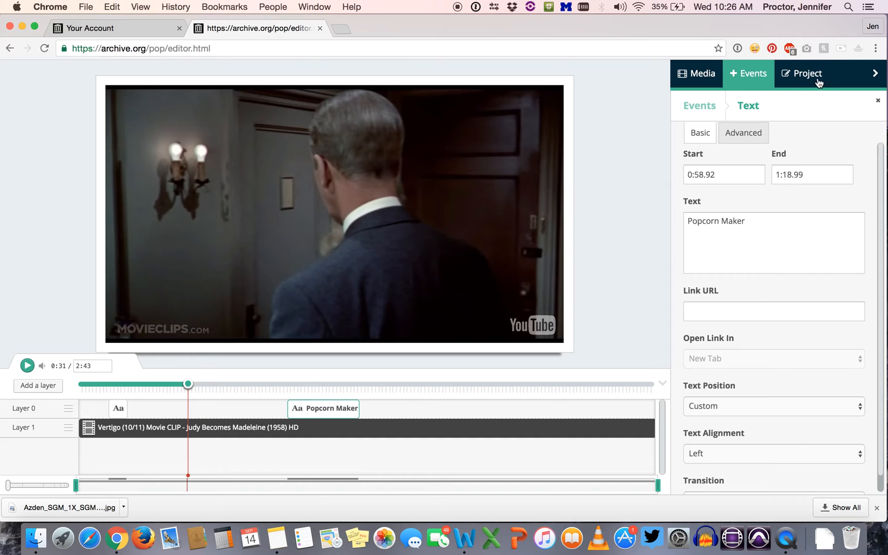
mouse_move(808, 82)
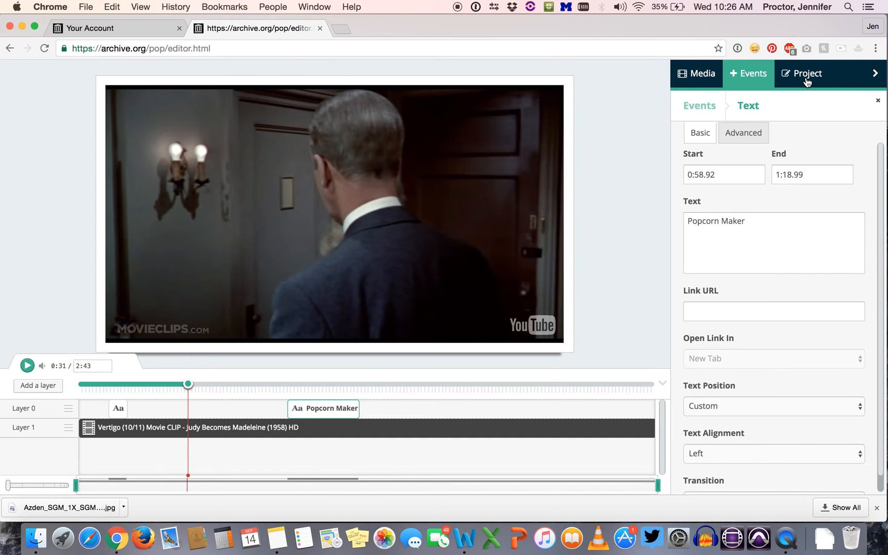
Enter title 'Vertigo1.0' and description 'Vertigo' in the project settings and save
left_click(807, 74)
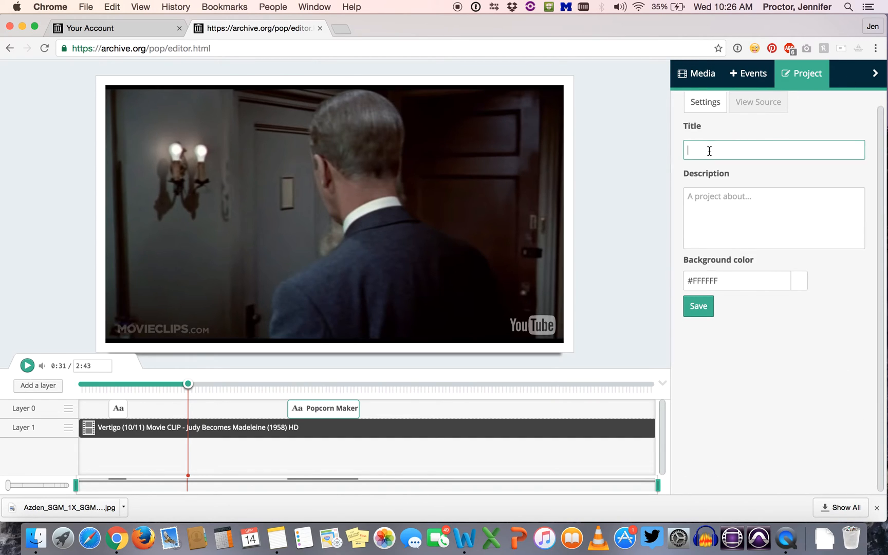
type("Vertigo")
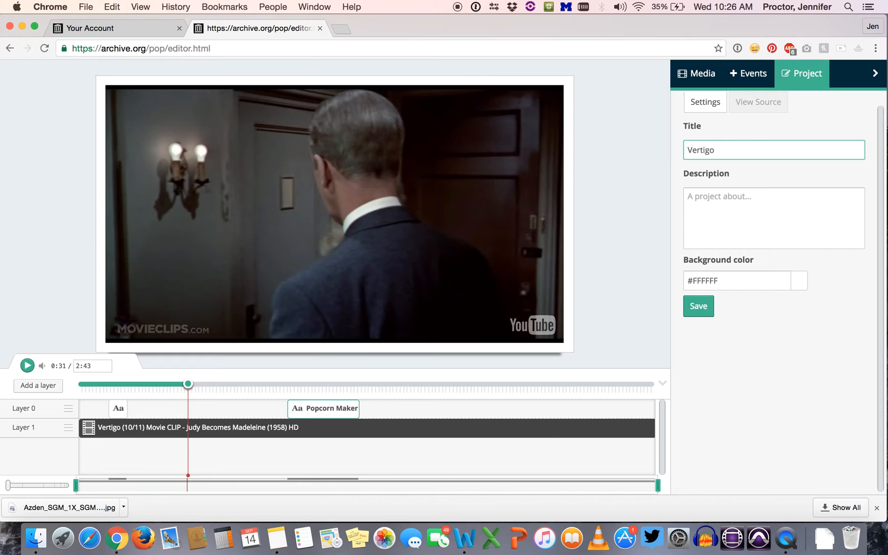
type("1.0")
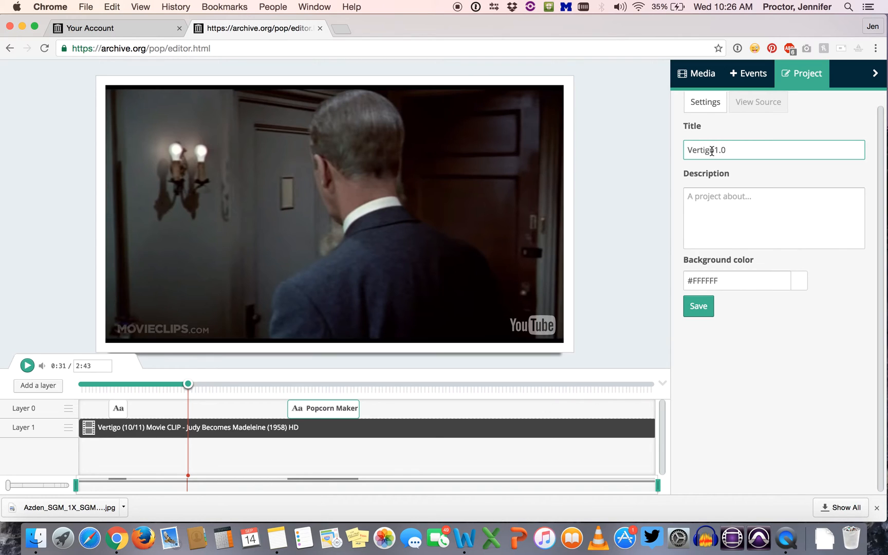
mouse_move(825, 333)
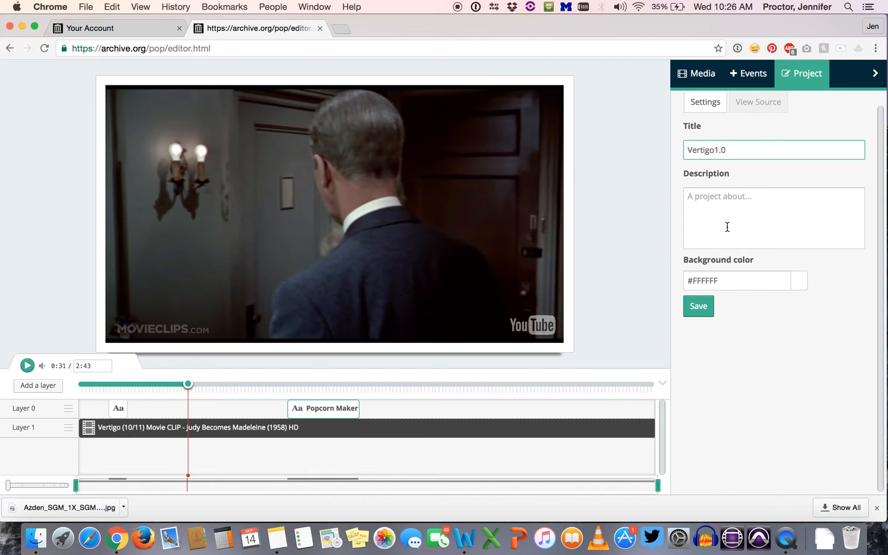
mouse_move(739, 199)
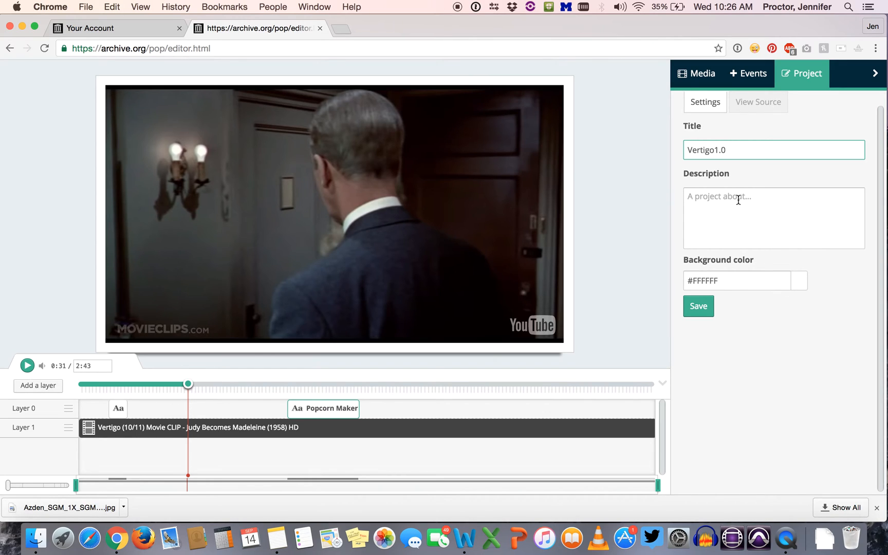
type("Verti")
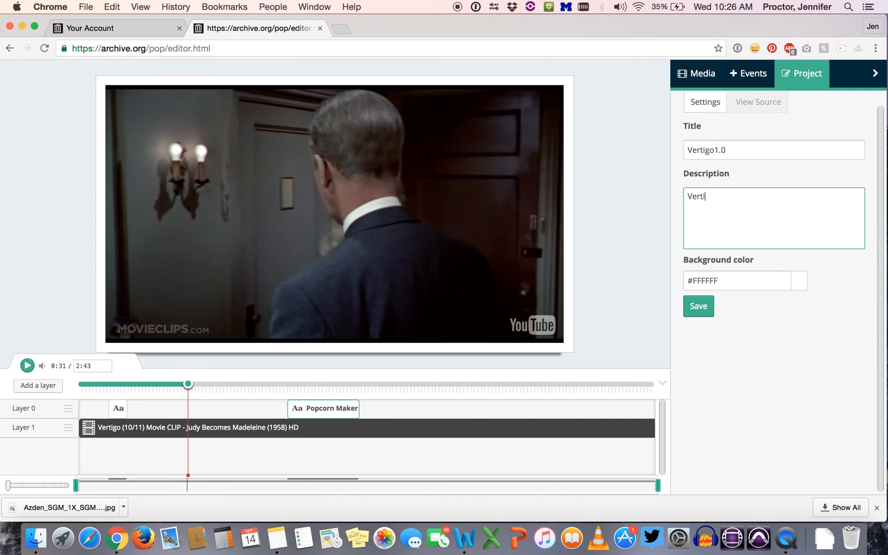
type("go")
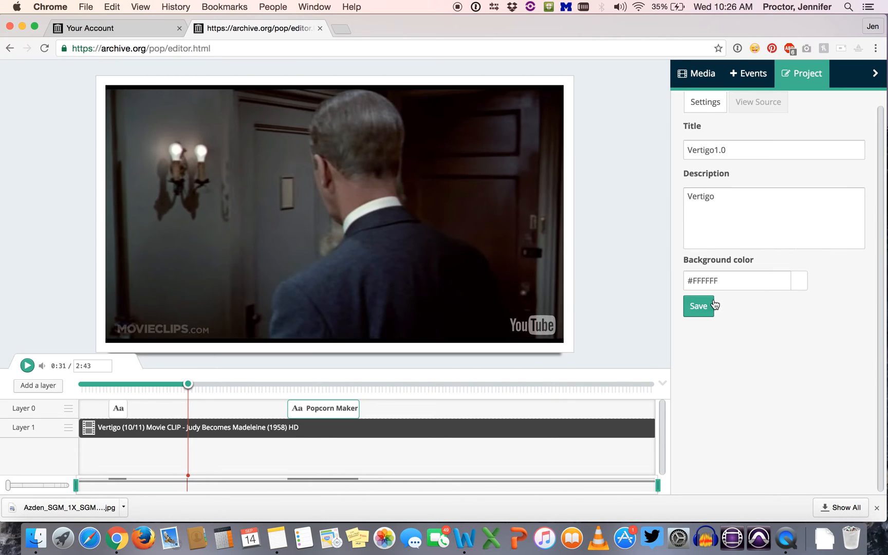
left_click(699, 306)
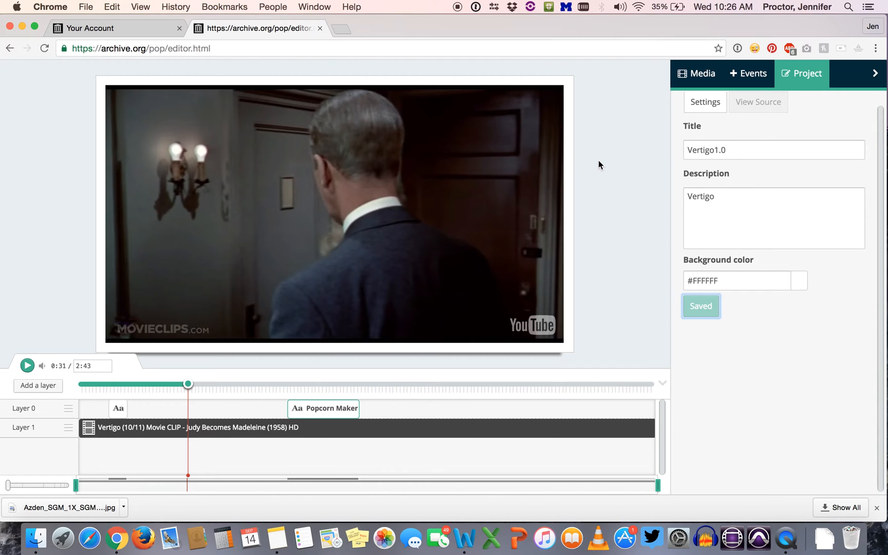
Confirm the save and get the new item's address archive.org/details/j_pro_v-Vertigo1.0
left_click(701, 306)
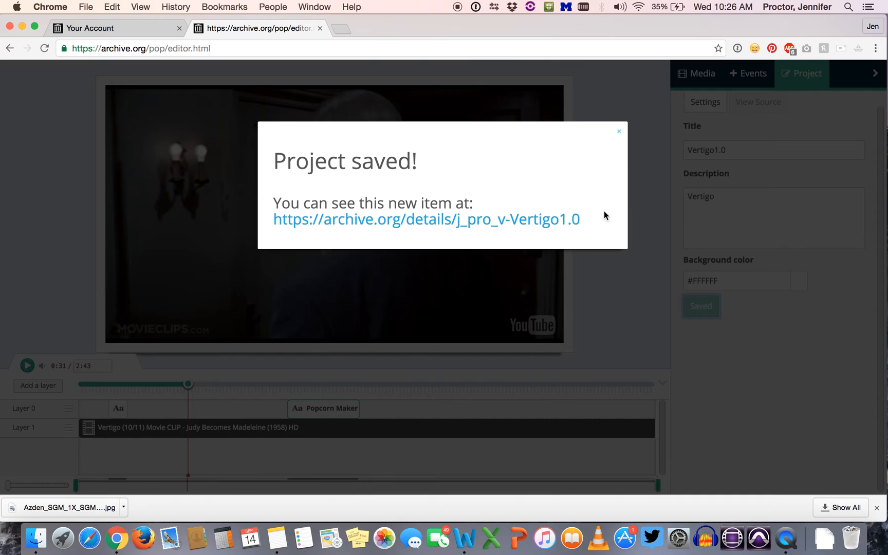
mouse_move(583, 223)
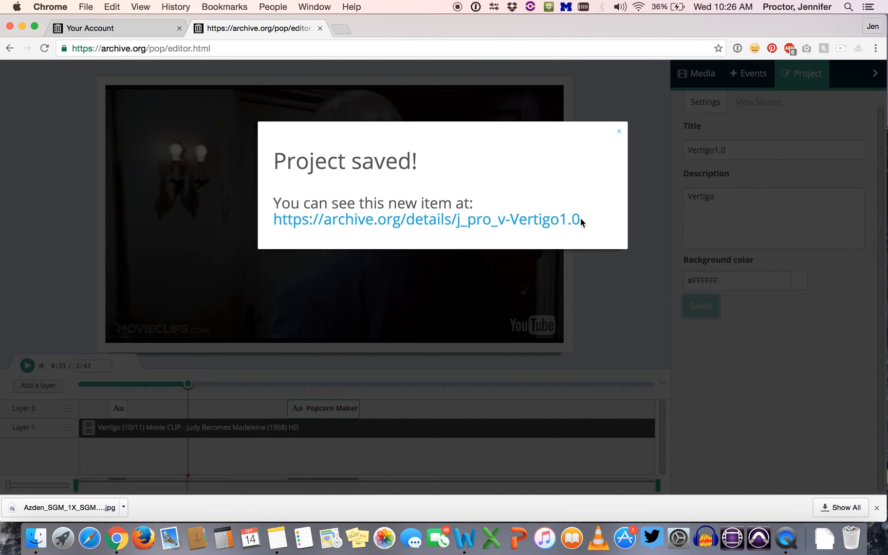
mouse_move(342, 222)
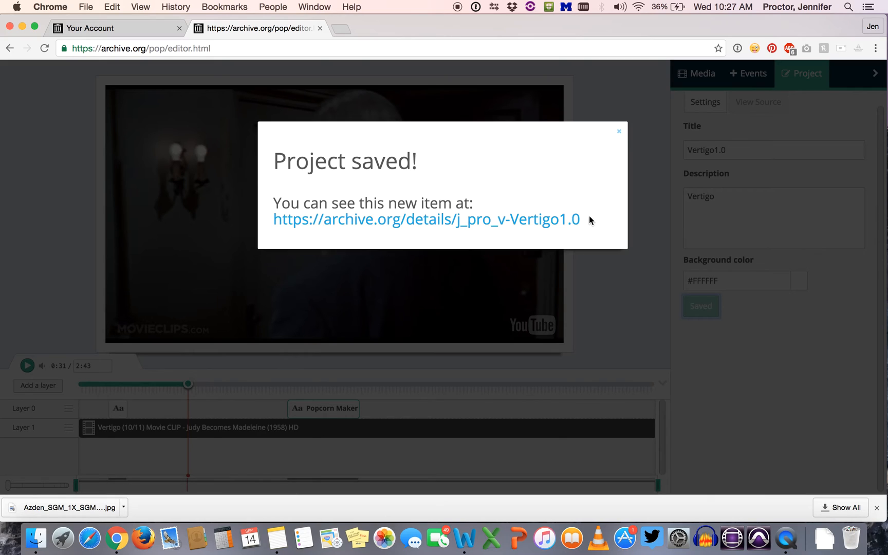
mouse_move(518, 228)
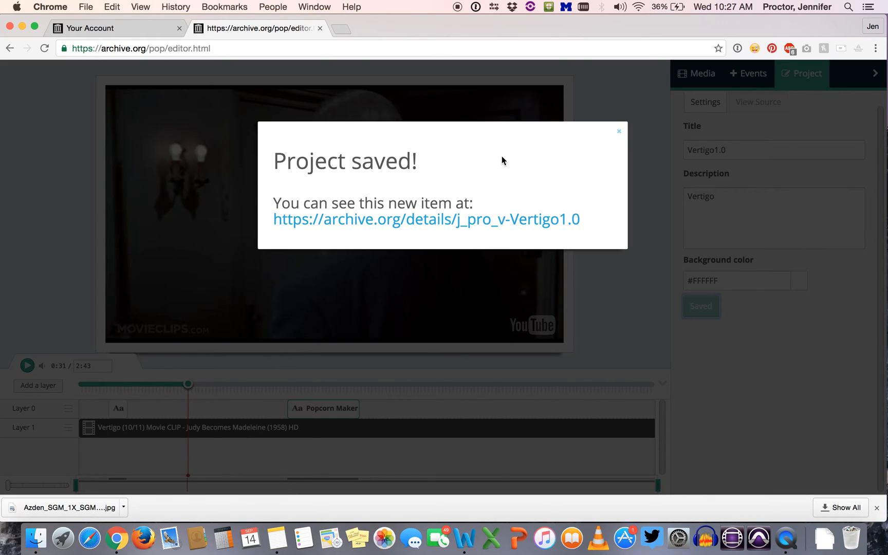
mouse_move(537, 191)
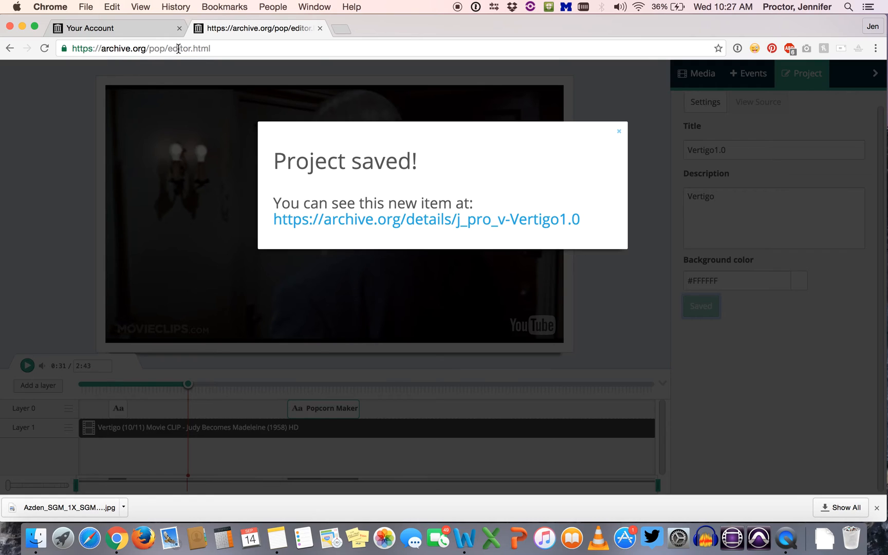
mouse_move(539, 193)
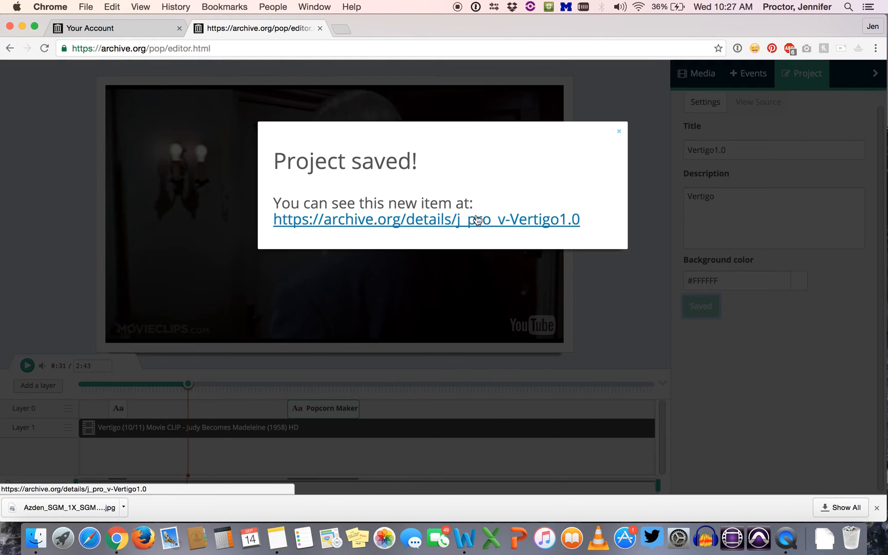
mouse_move(510, 227)
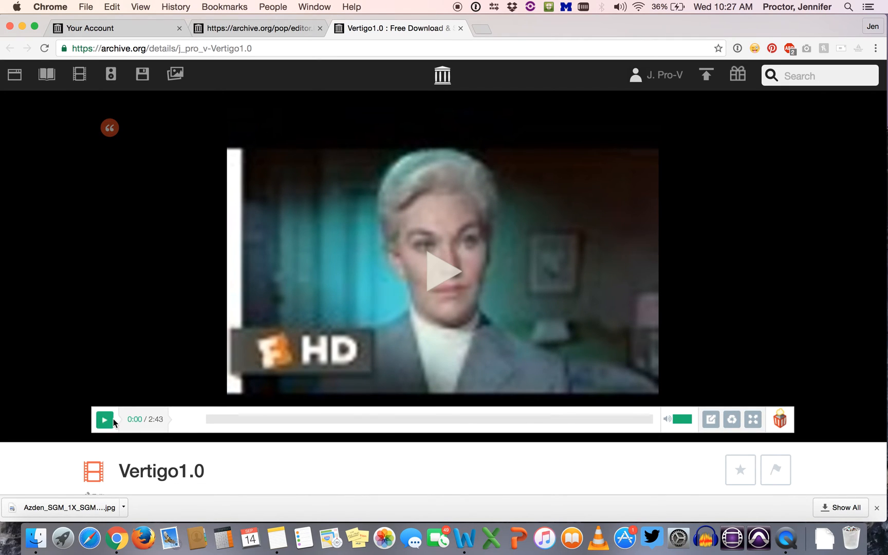
Play the embedded Vertigo1.0 clip and check 'Here is my comment!' appears over it
left_click(104, 419)
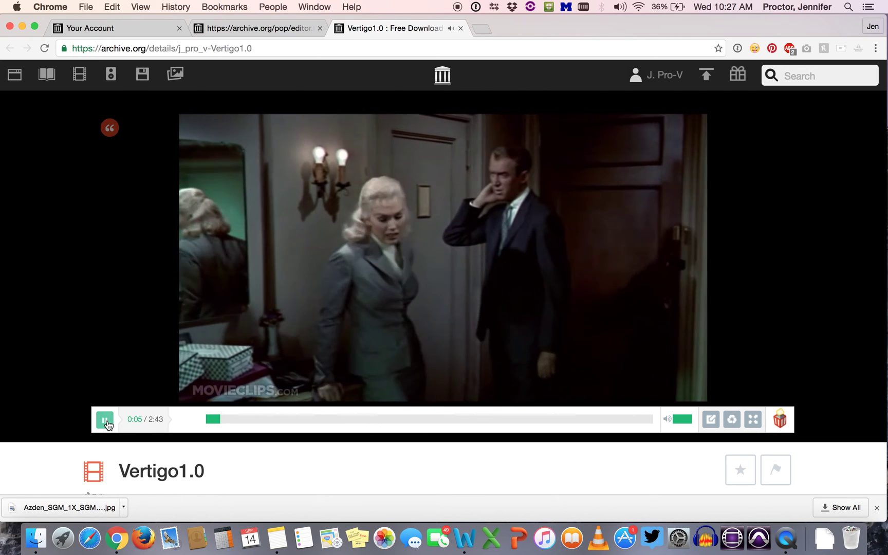
left_click(105, 420)
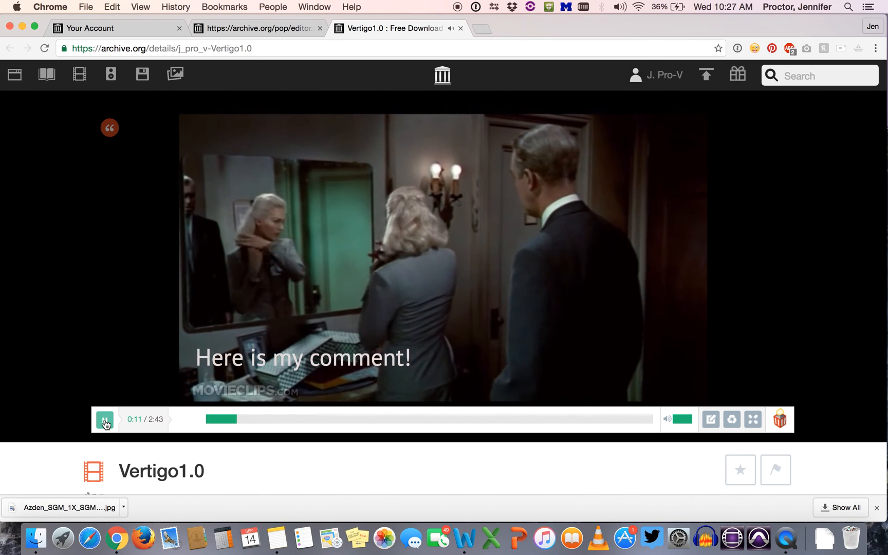
left_click(105, 420)
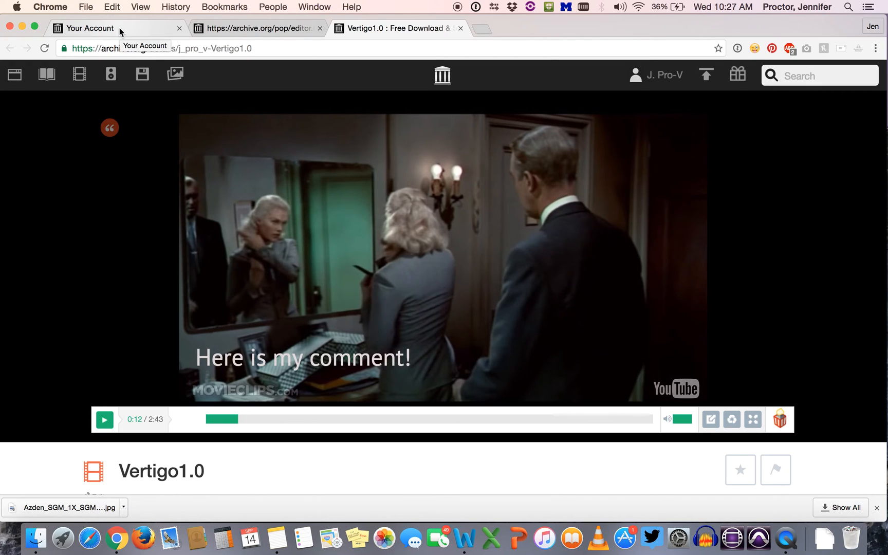
mouse_move(325, 214)
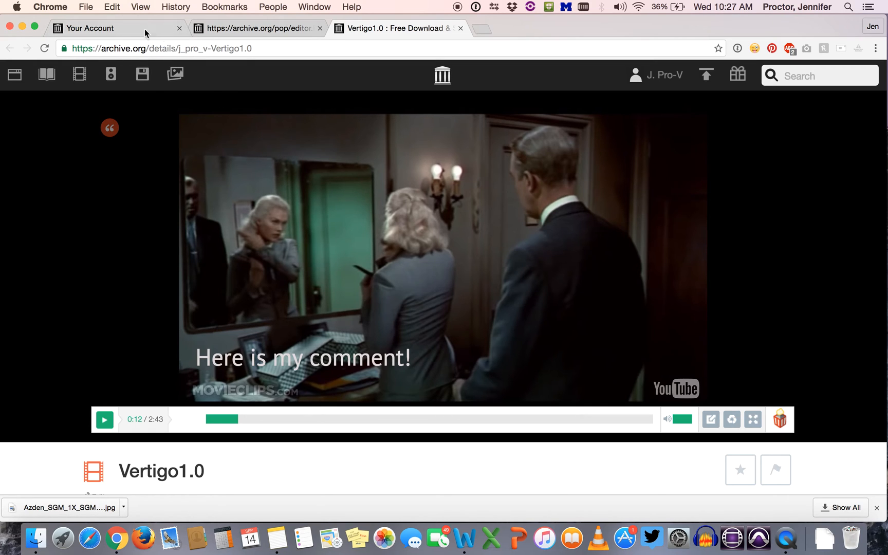
Go to My Library via the account dropdown so Vertigo1.0 shows among 78 uploads
left_click(94, 28)
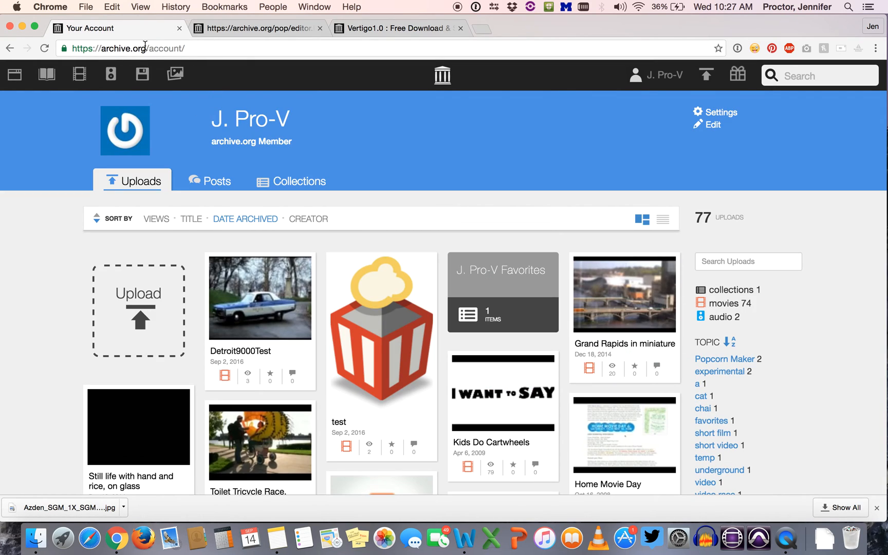
mouse_move(444, 144)
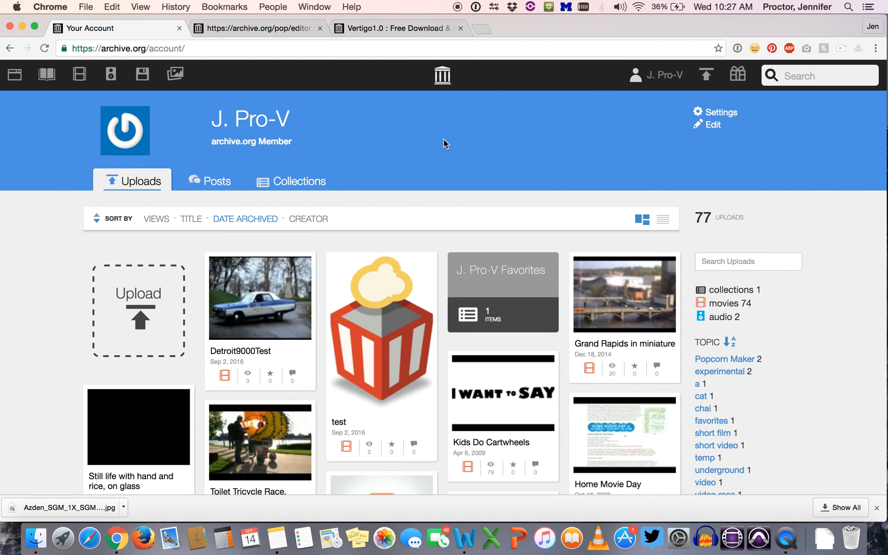
mouse_move(637, 117)
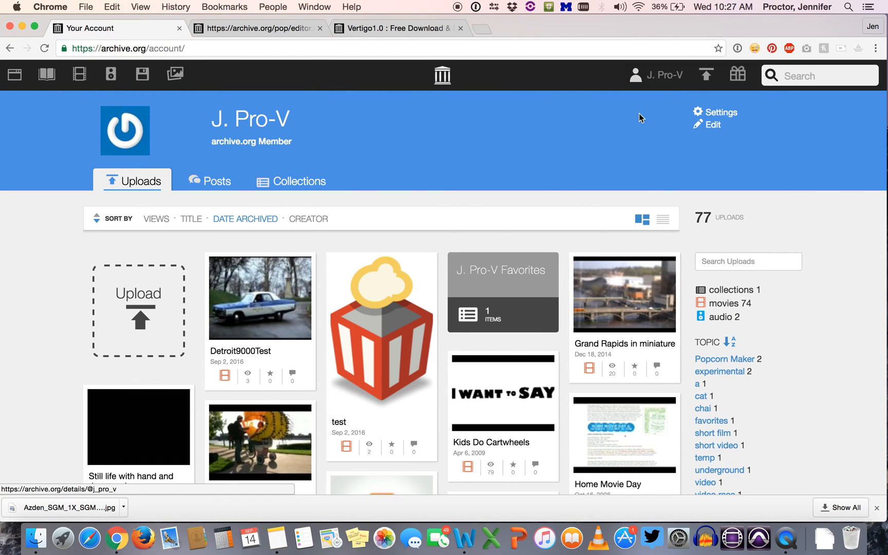
left_click(662, 75)
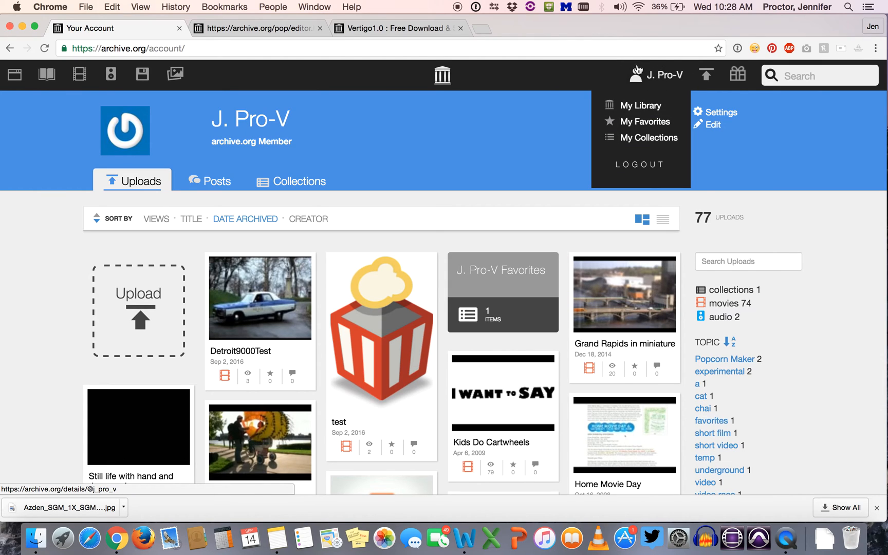
mouse_move(632, 107)
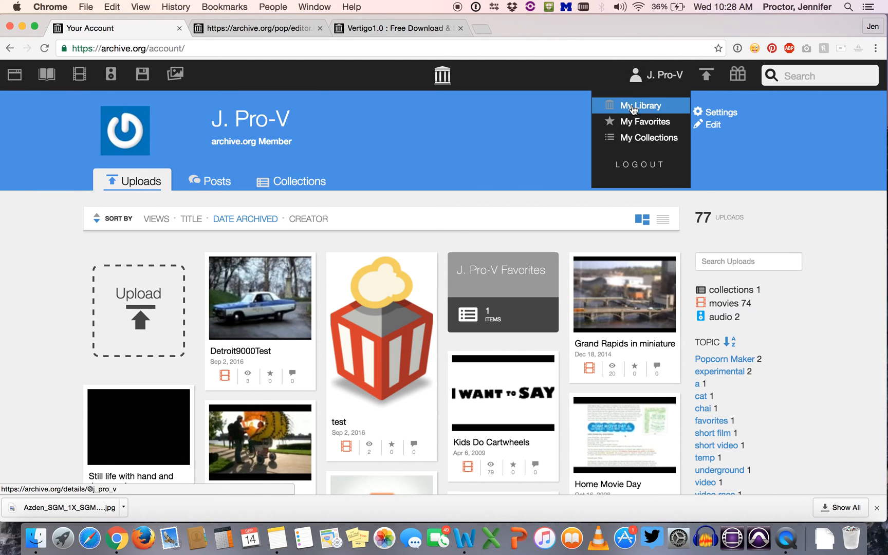
left_click(637, 105)
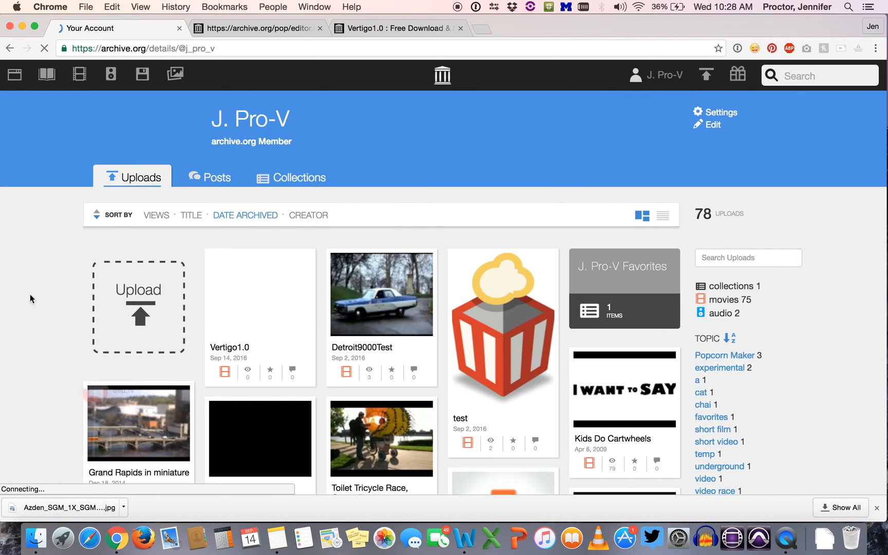
scroll("down", 3)
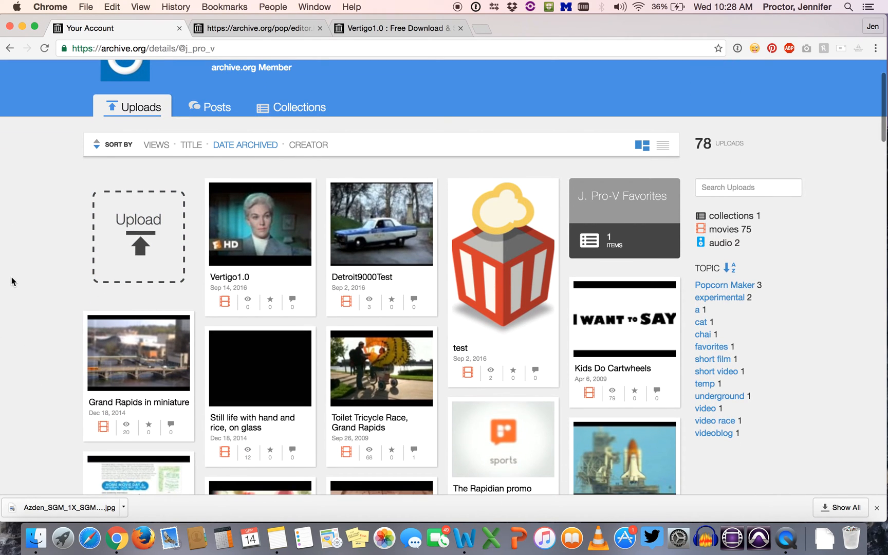
mouse_move(299, 368)
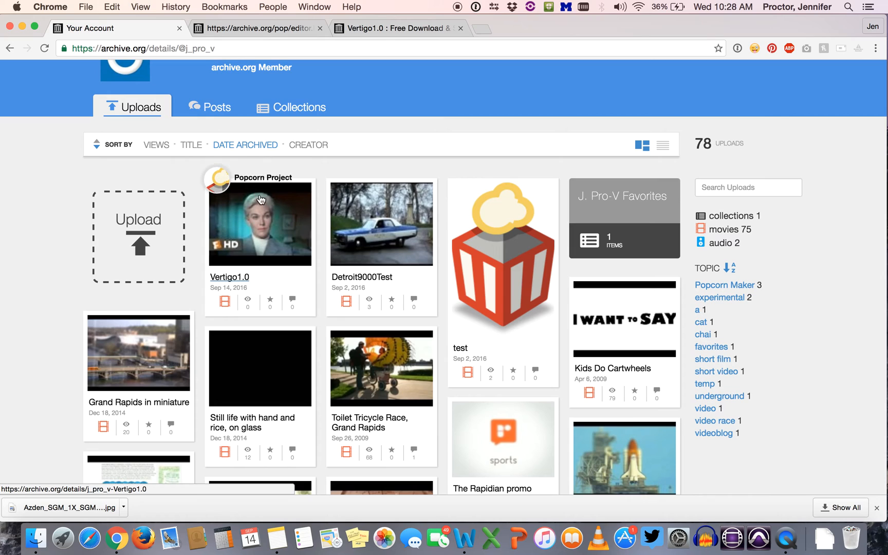
mouse_move(259, 273)
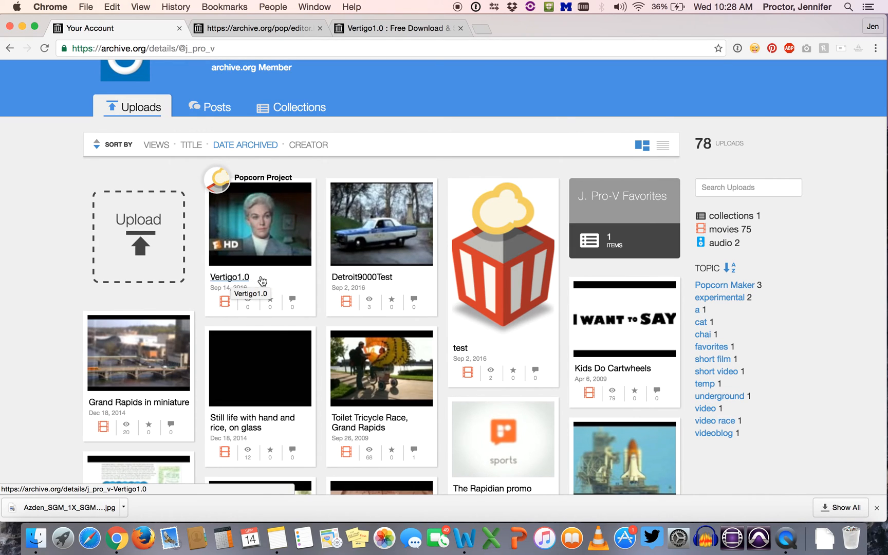
mouse_move(241, 283)
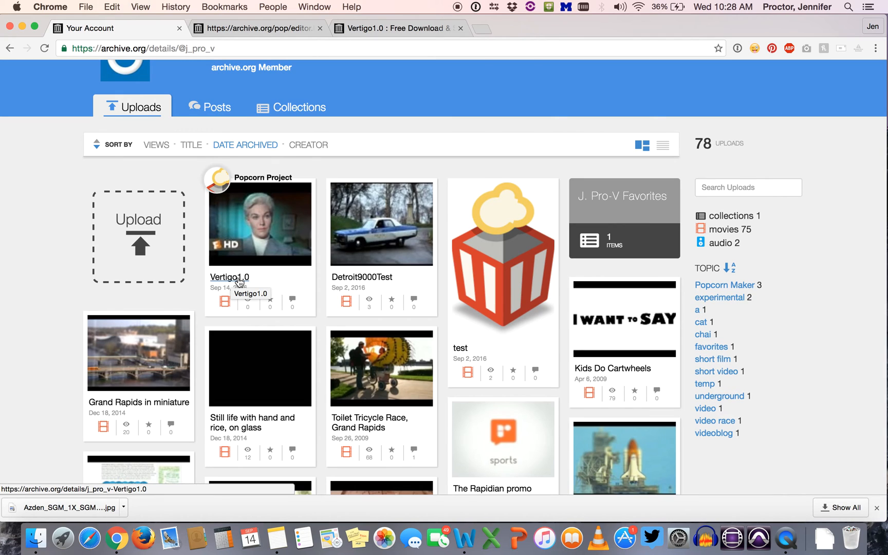
mouse_move(296, 215)
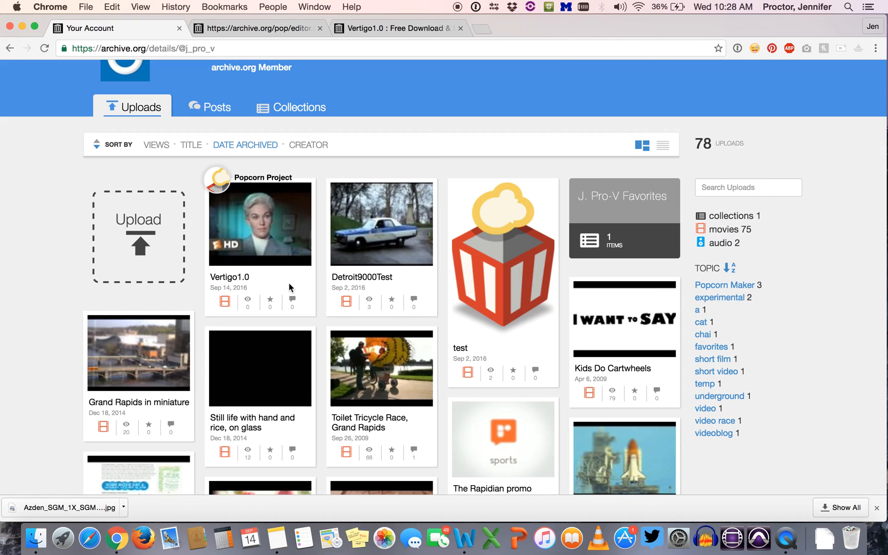
mouse_move(292, 286)
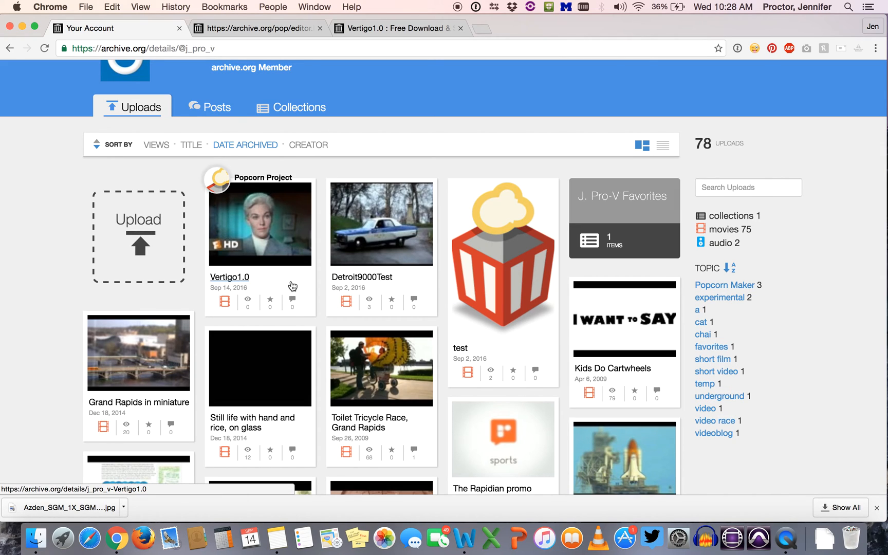
mouse_move(294, 303)
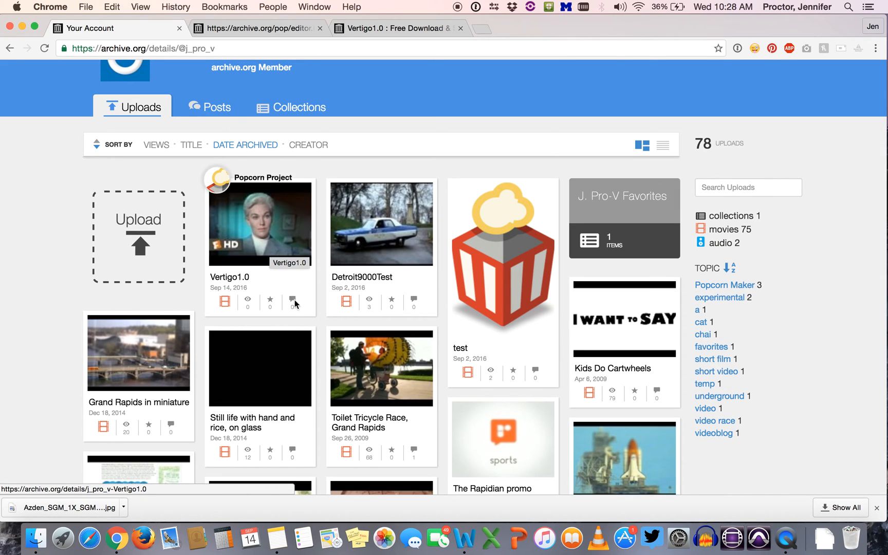
Open the Vertigo1.0 details page from the uploads grid thumbnail
left_click(260, 224)
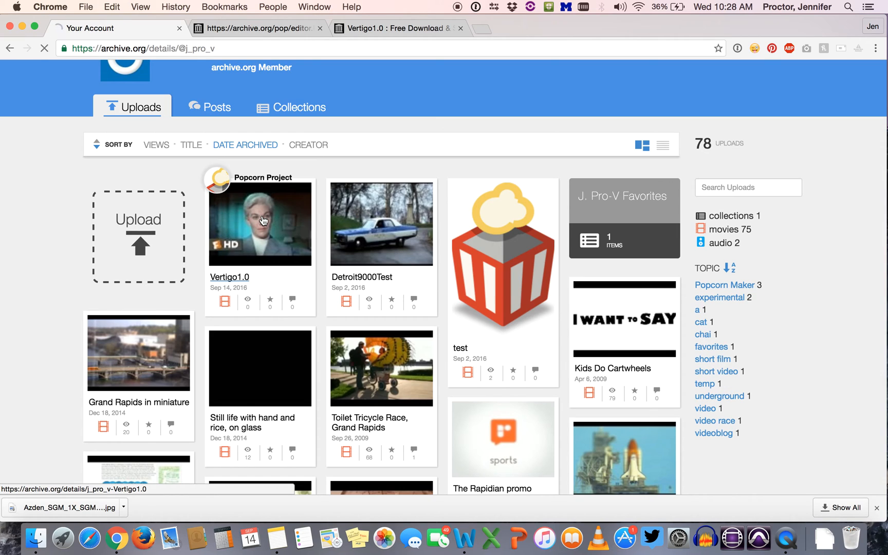
left_click(262, 224)
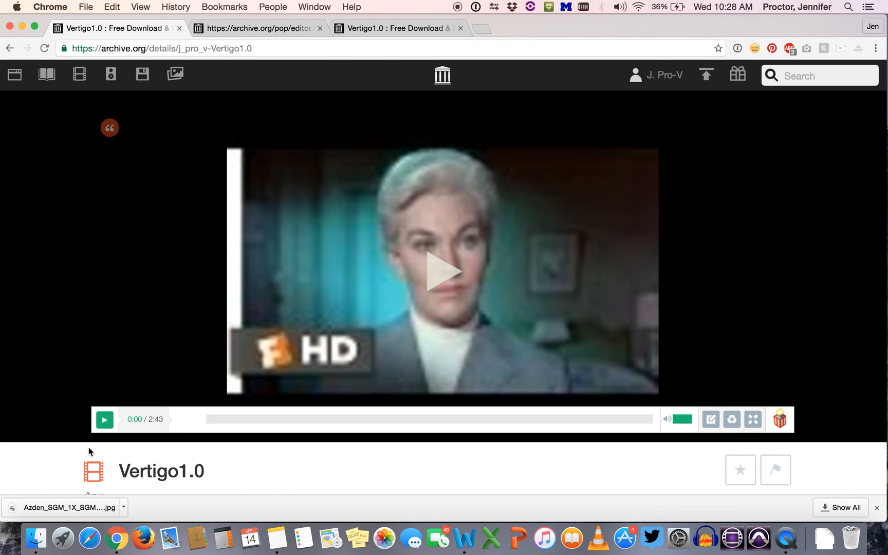
mouse_move(250, 123)
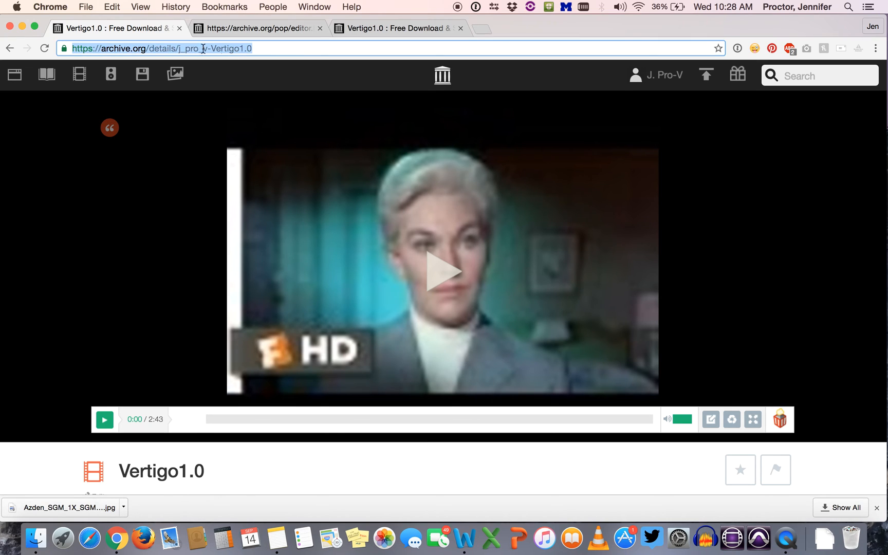
scroll("down", 3)
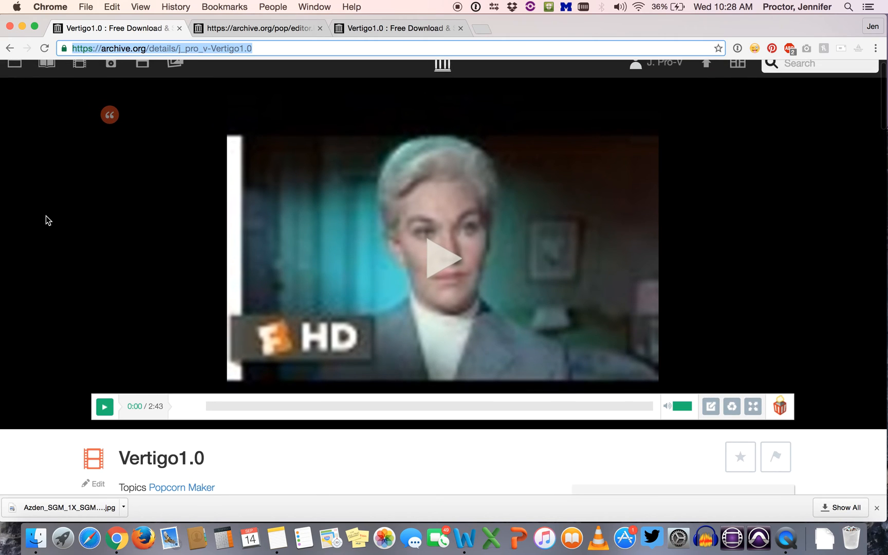
mouse_move(533, 299)
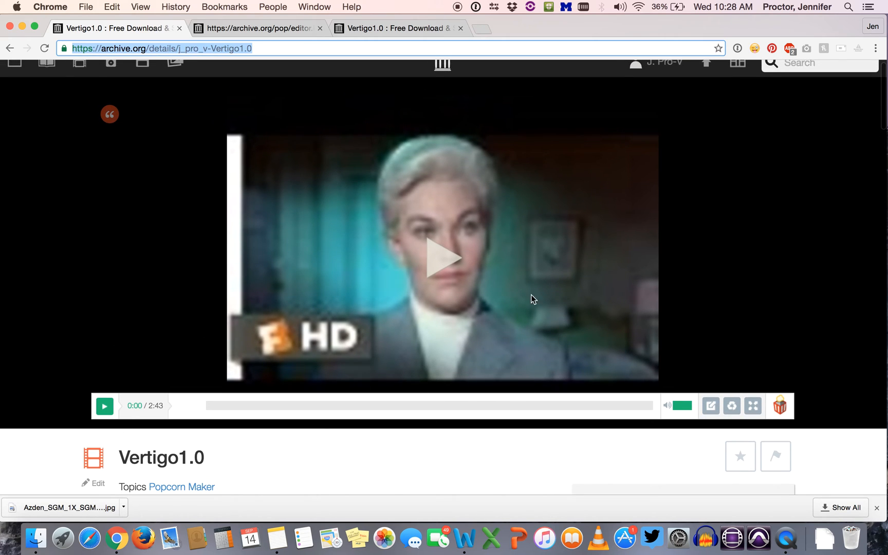
mouse_move(108, 475)
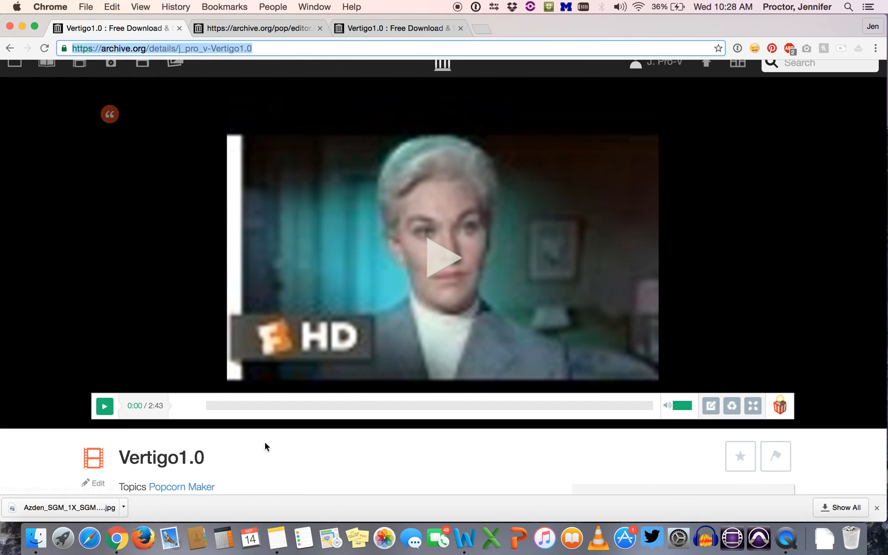
mouse_move(405, 473)
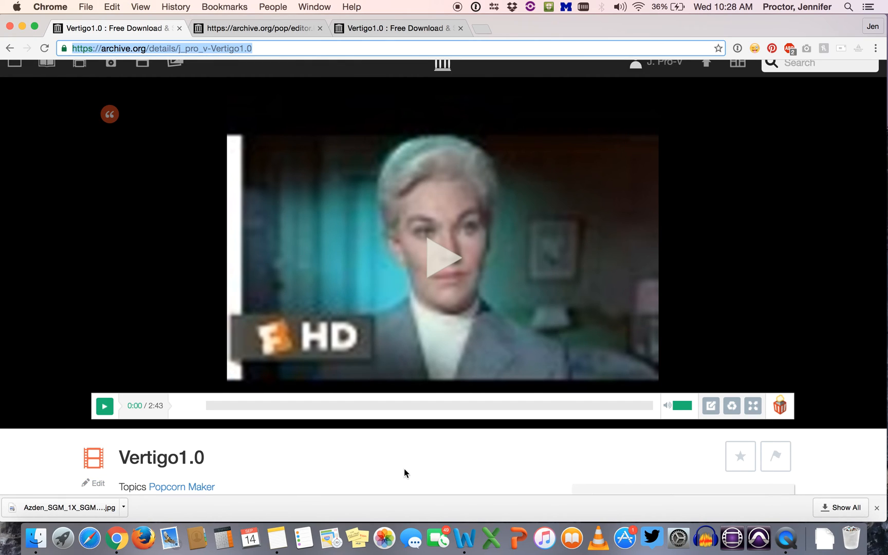
mouse_move(649, 235)
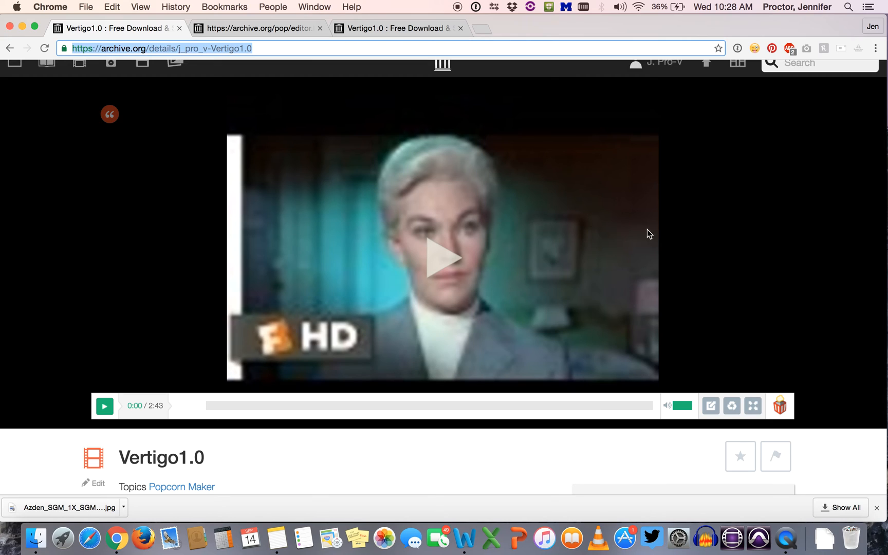
mouse_move(731, 406)
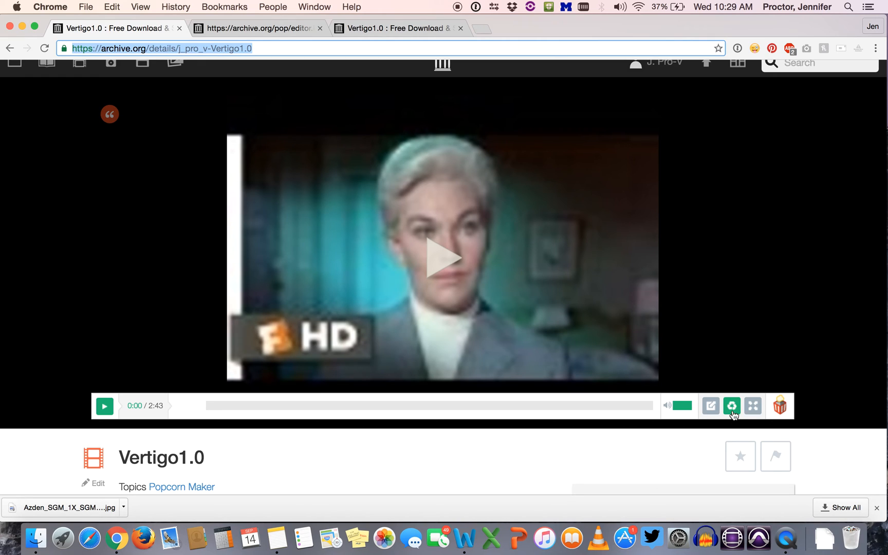
mouse_move(732, 416)
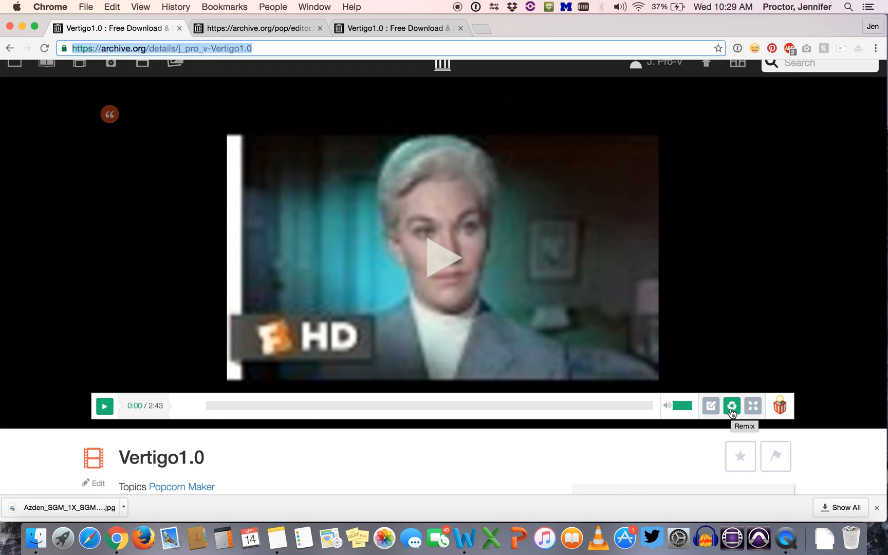
Remix Vertigo1.0 into a new editor tab and show the Events list
left_click(732, 406)
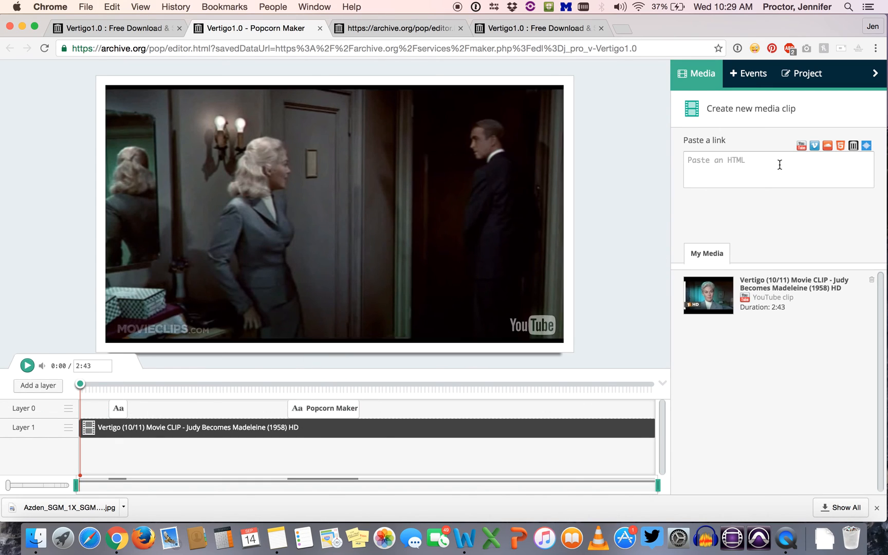
left_click(748, 74)
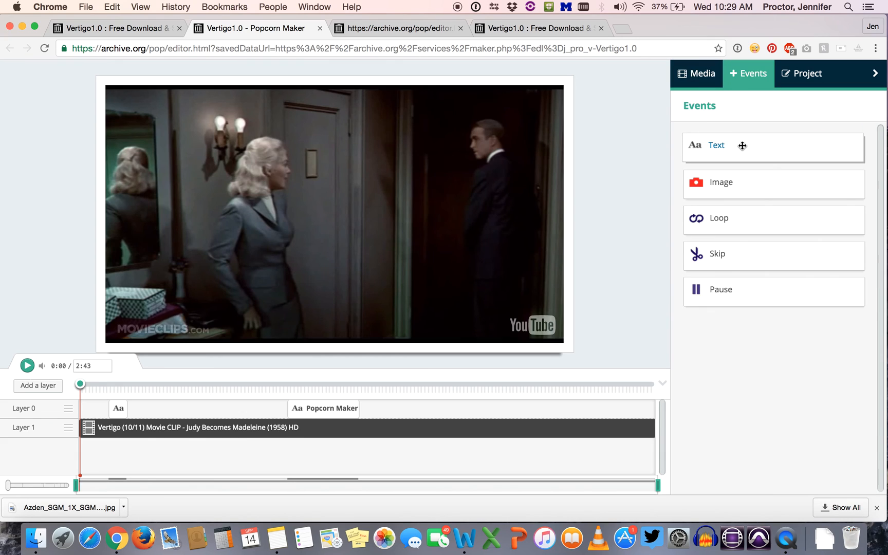
mouse_move(637, 160)
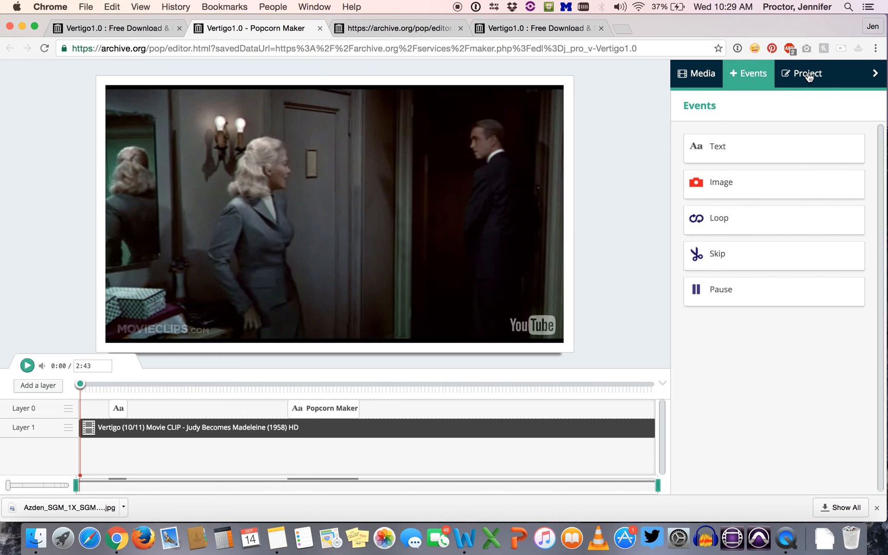
Retitle the remixed project 'Vertigo2.0' and save it as a new item
left_click(807, 74)
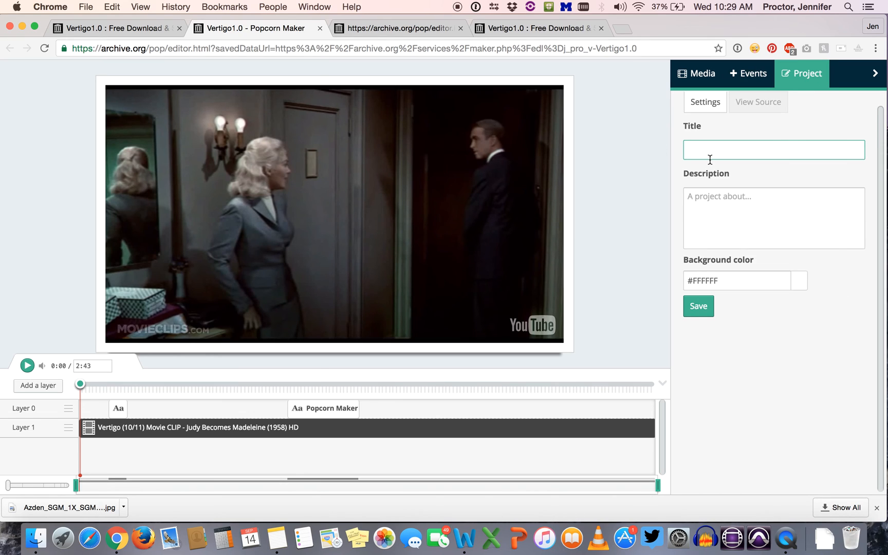
type("Vertigo")
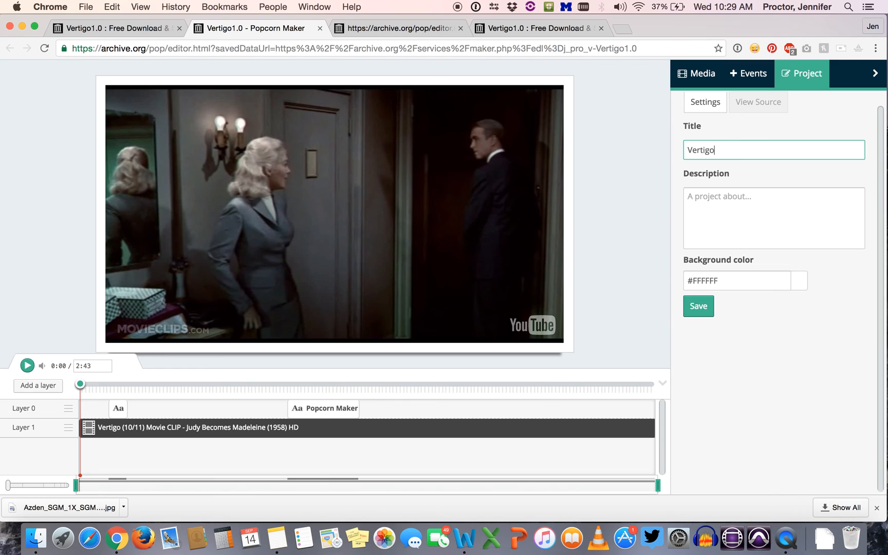
type("2.0")
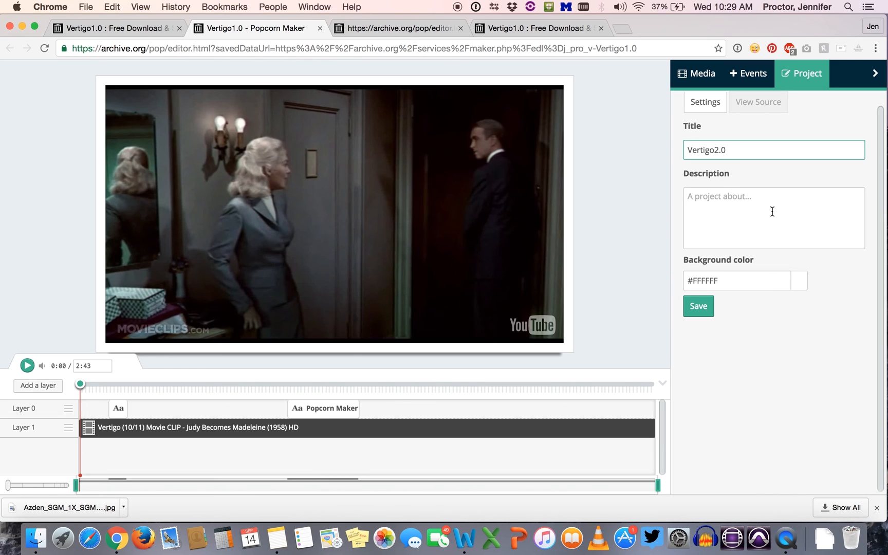
mouse_move(748, 213)
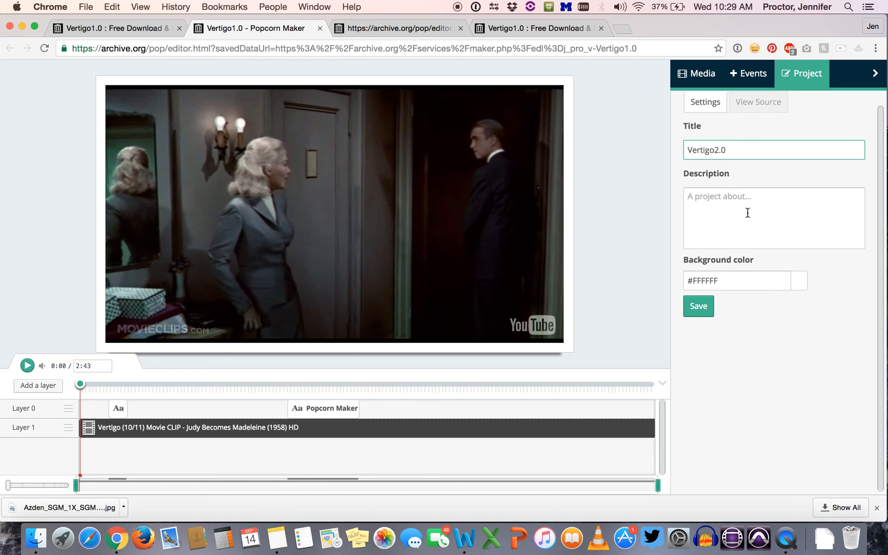
left_click(699, 307)
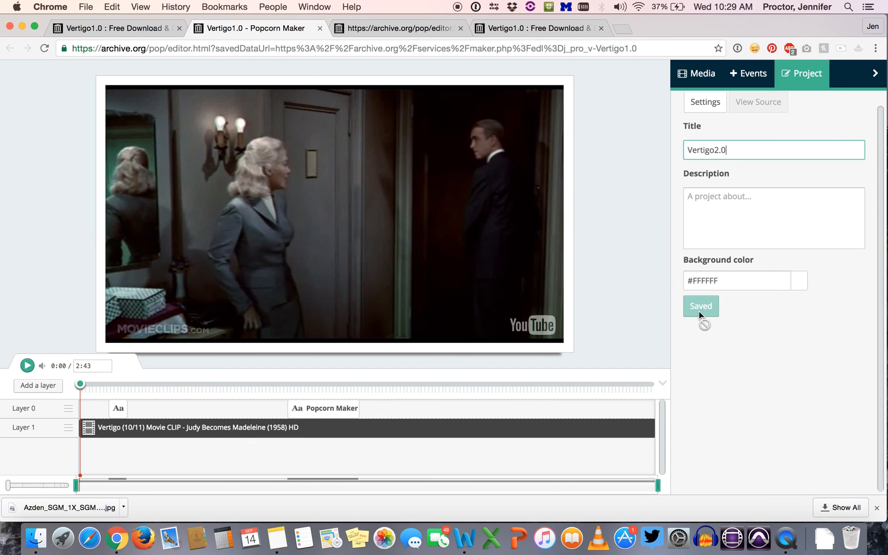
mouse_move(620, 165)
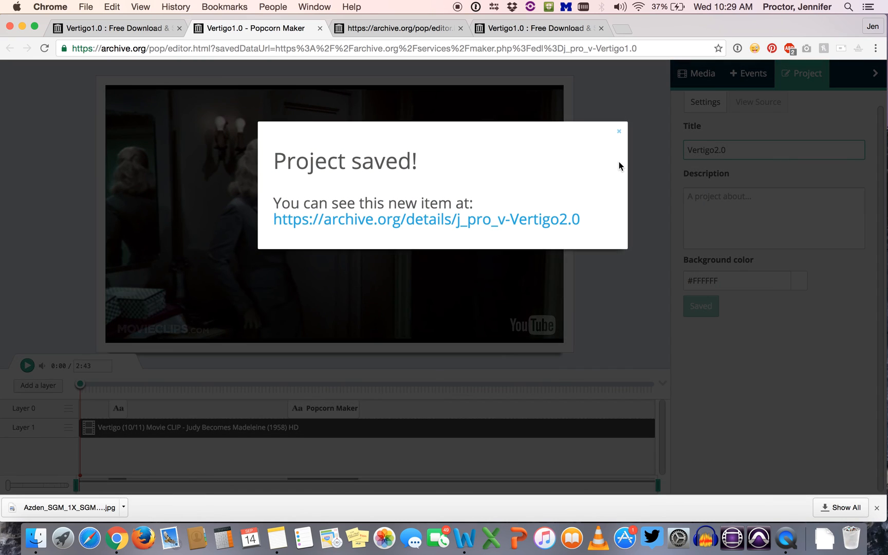
mouse_move(519, 195)
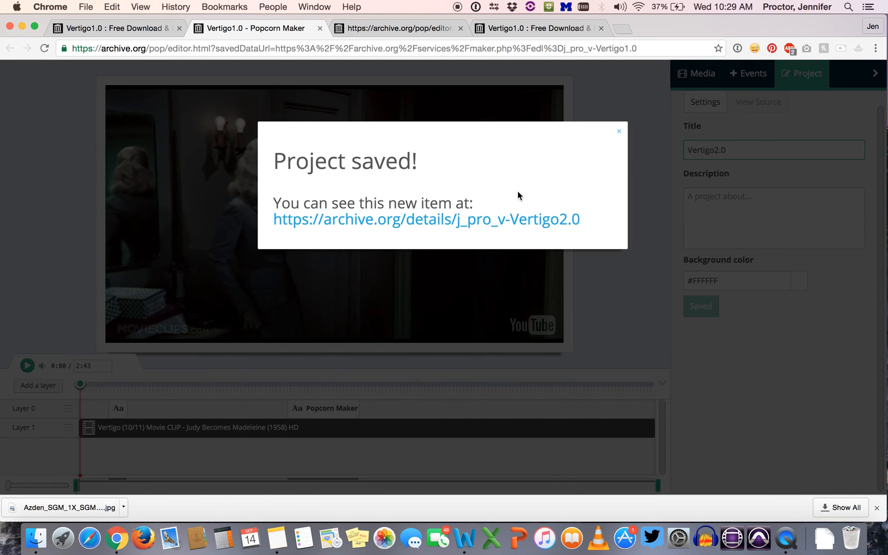
mouse_move(555, 224)
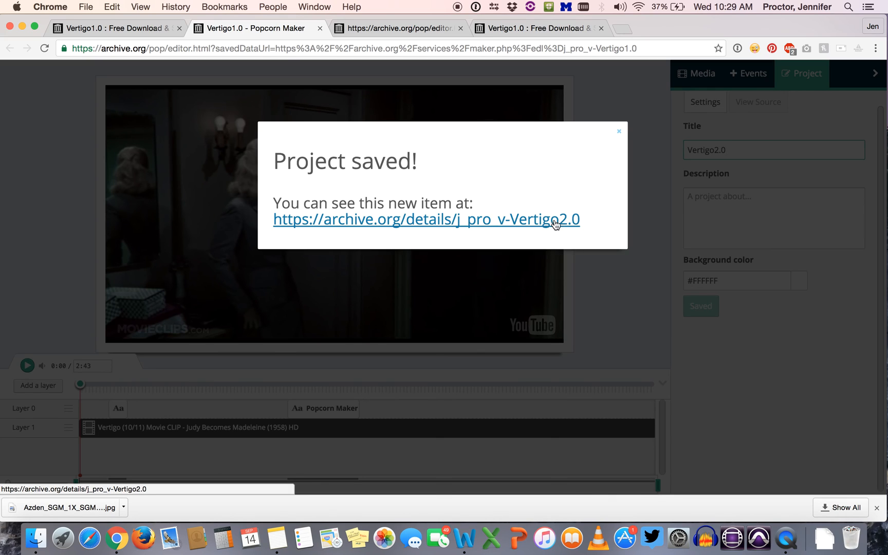
mouse_move(547, 226)
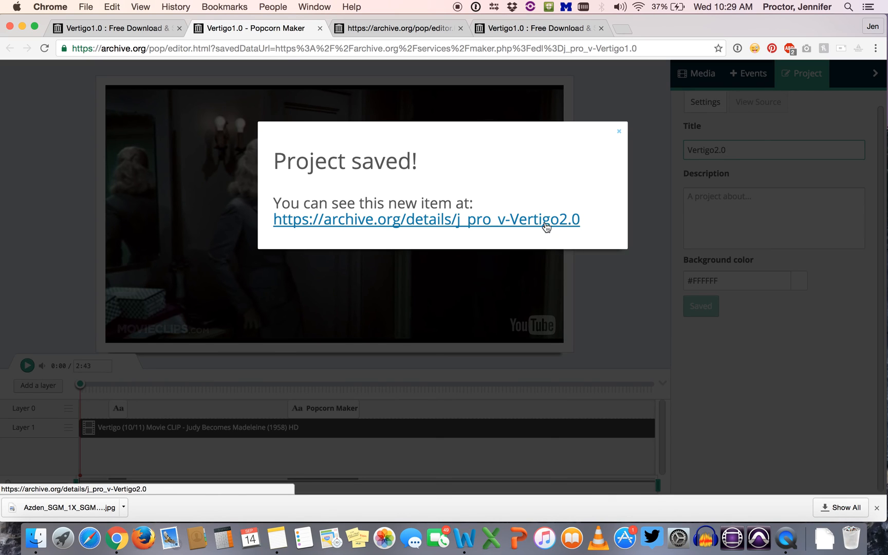
mouse_move(580, 228)
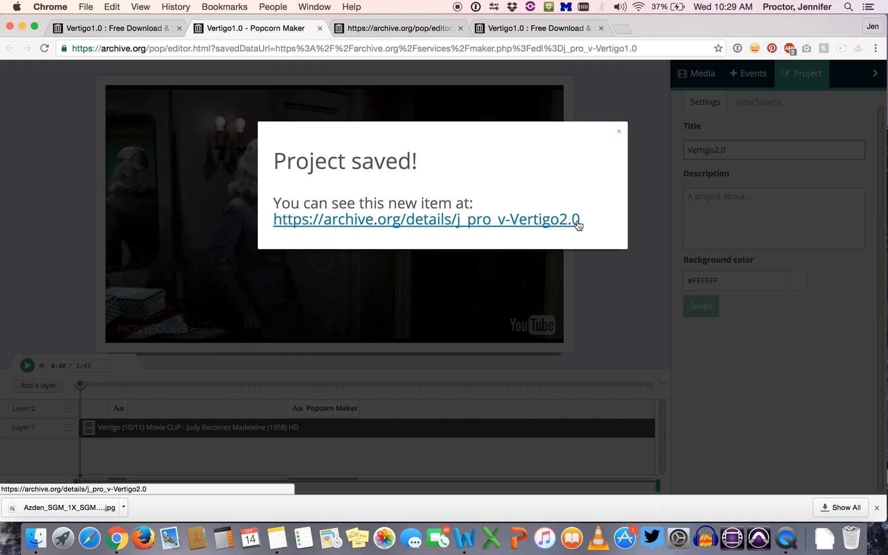
mouse_move(495, 230)
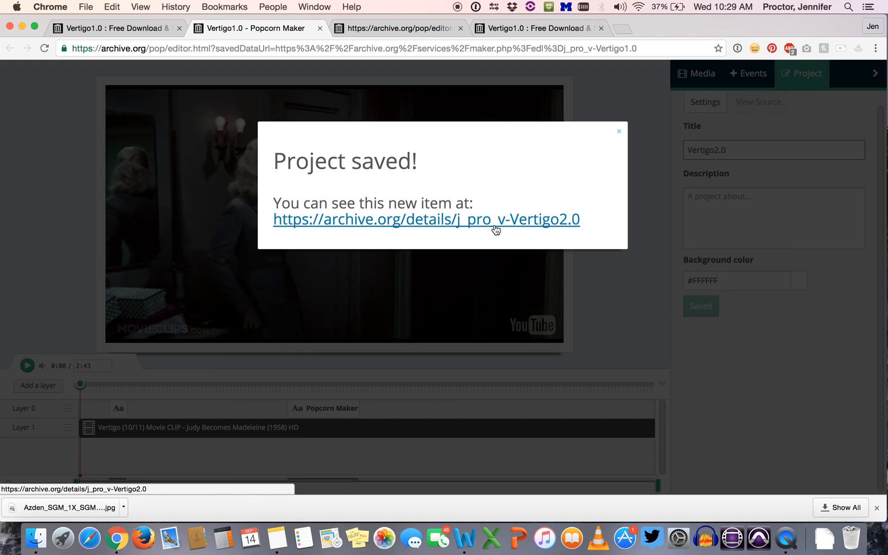
mouse_move(478, 223)
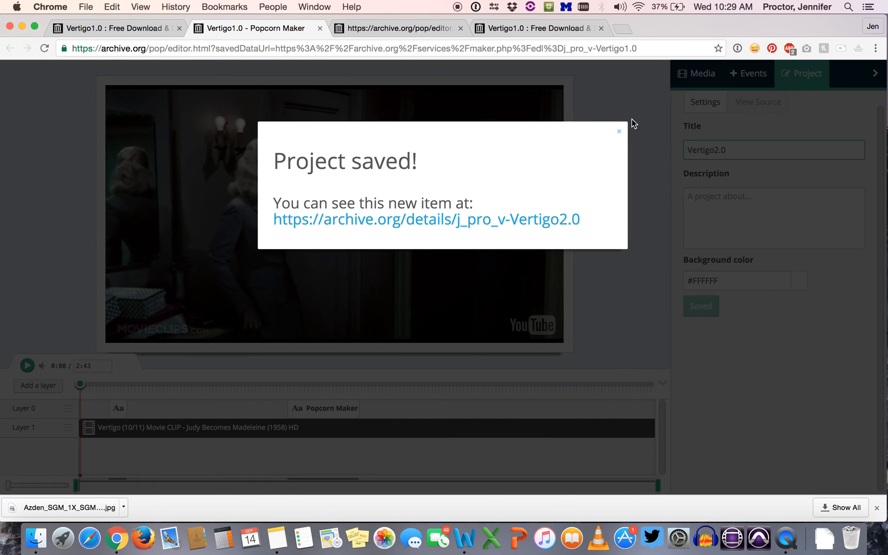
Dismiss the saved message, return to the Vertigo1.0 tab and open My Library from the account dropdown
left_click(619, 132)
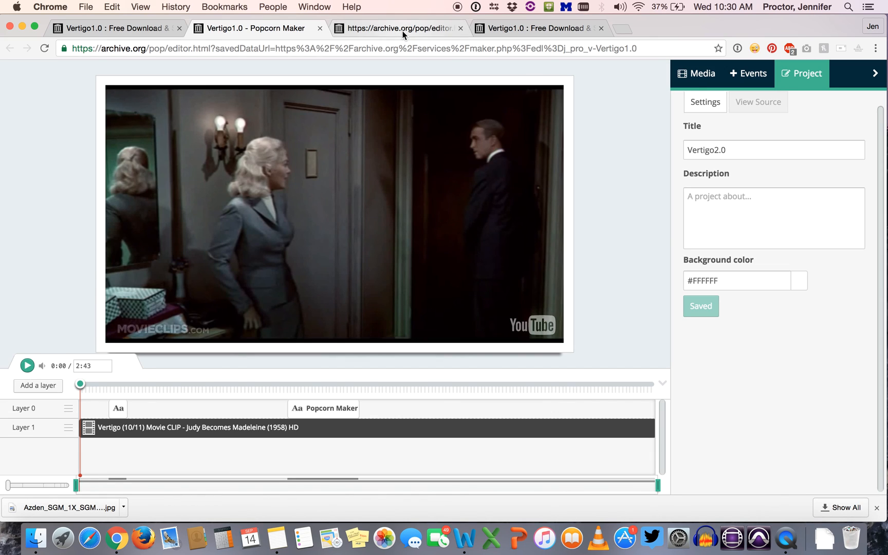
left_click(118, 26)
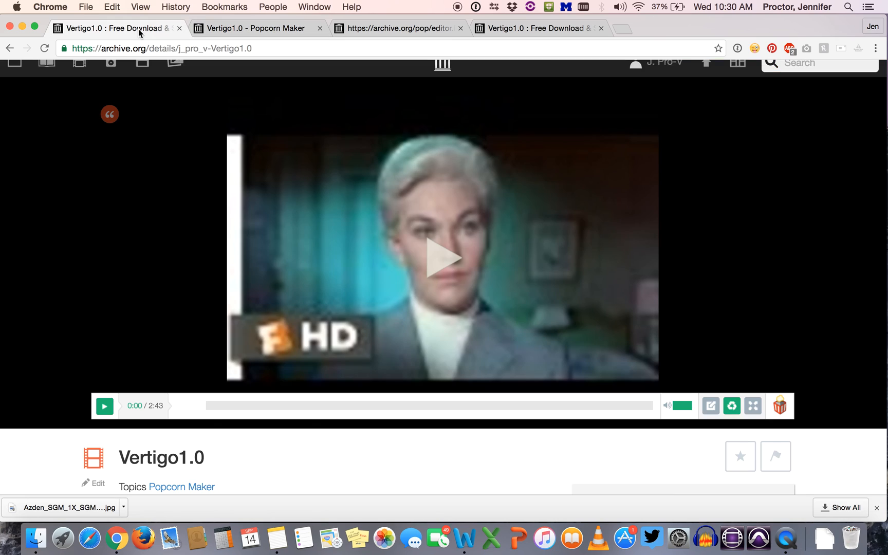
left_click(665, 76)
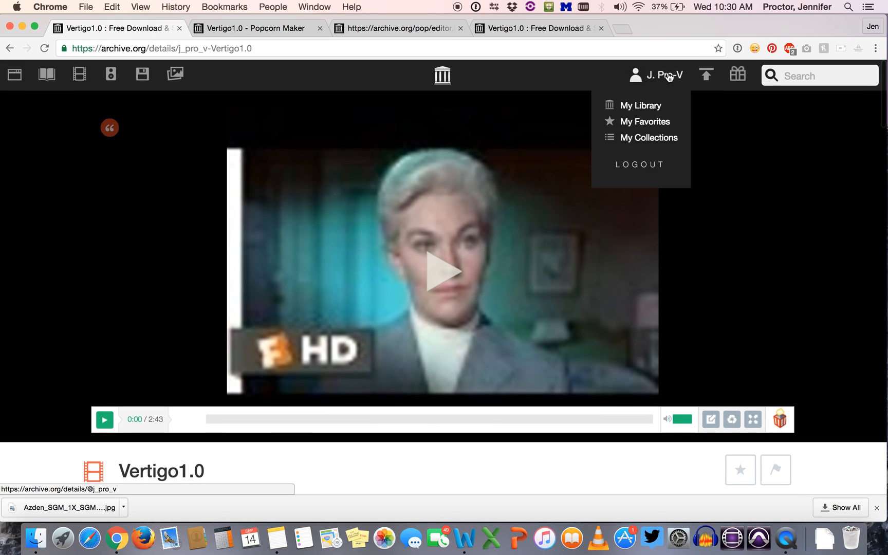
left_click(640, 105)
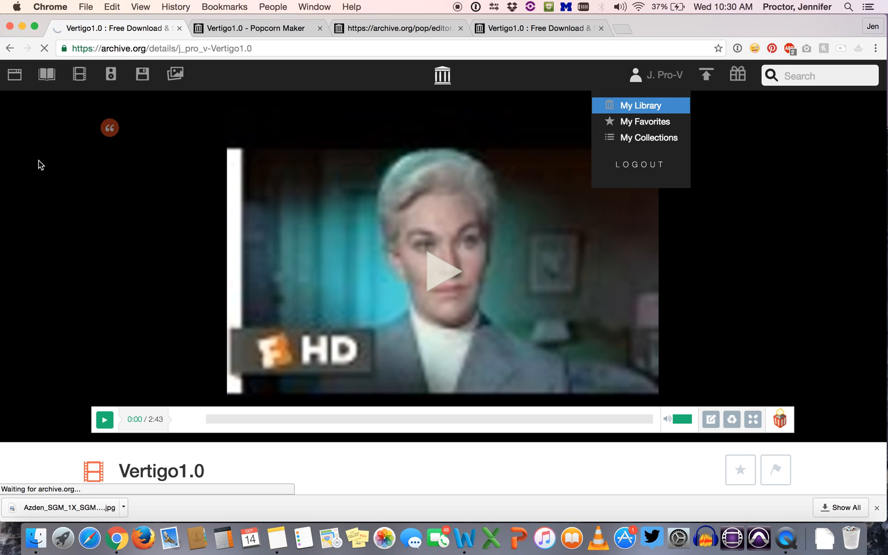
left_click(635, 105)
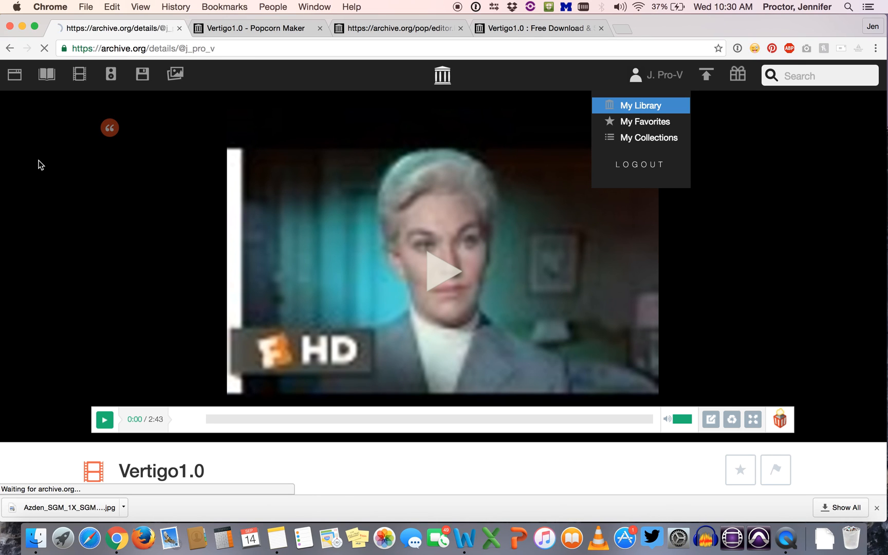
left_click(635, 105)
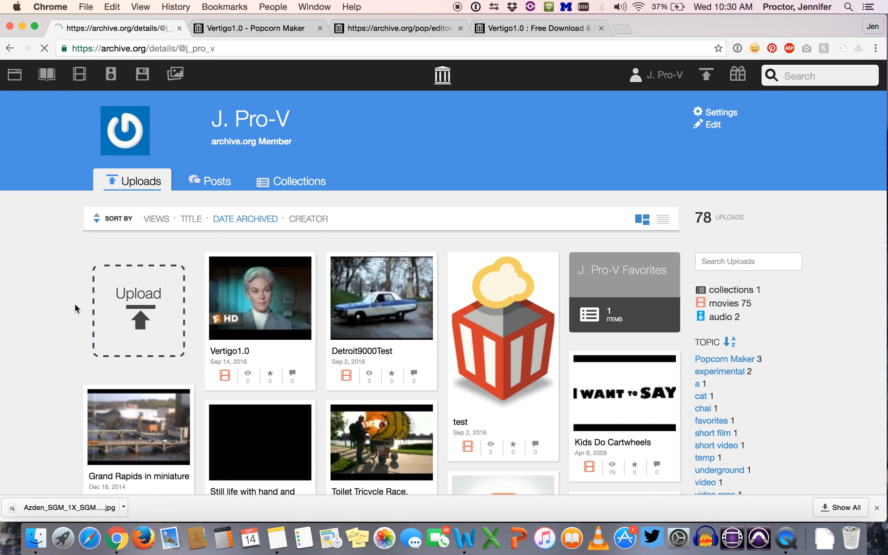
mouse_move(242, 285)
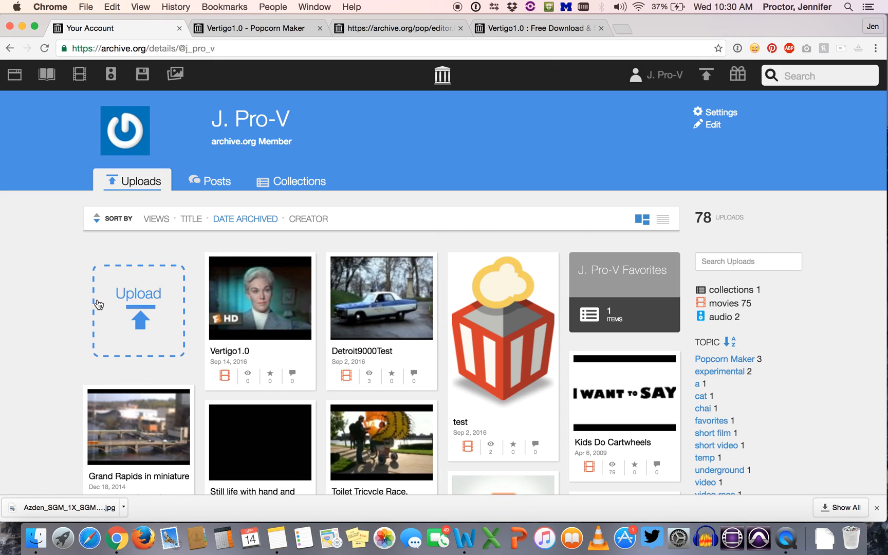
mouse_move(43, 344)
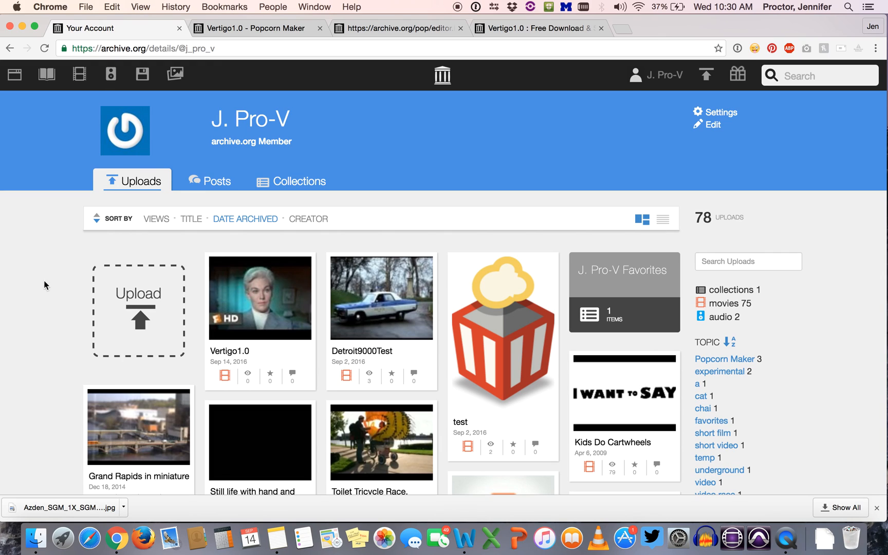
mouse_move(43, 320)
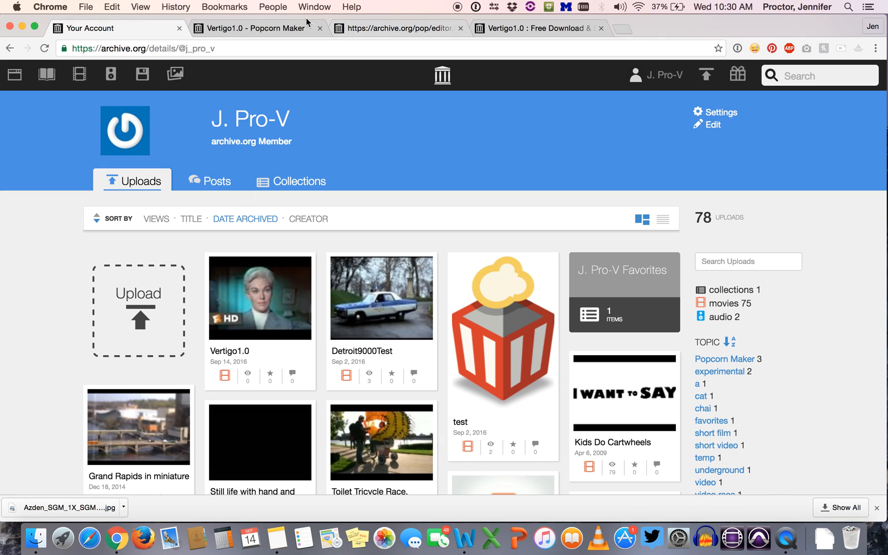
mouse_move(258, 31)
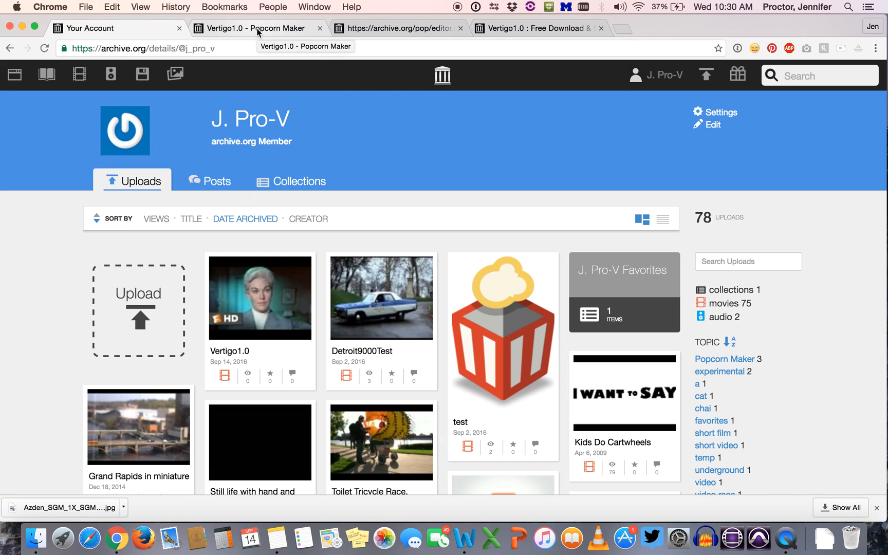
mouse_move(432, 155)
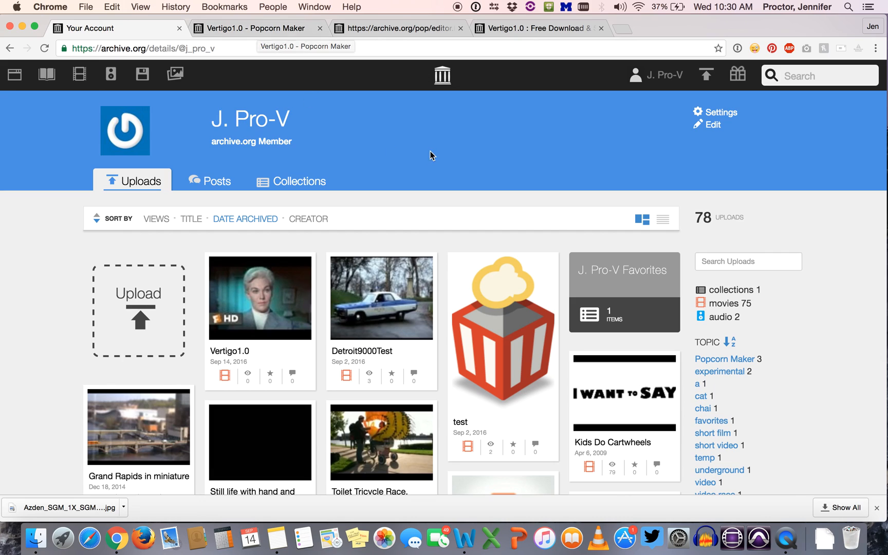
mouse_move(462, 163)
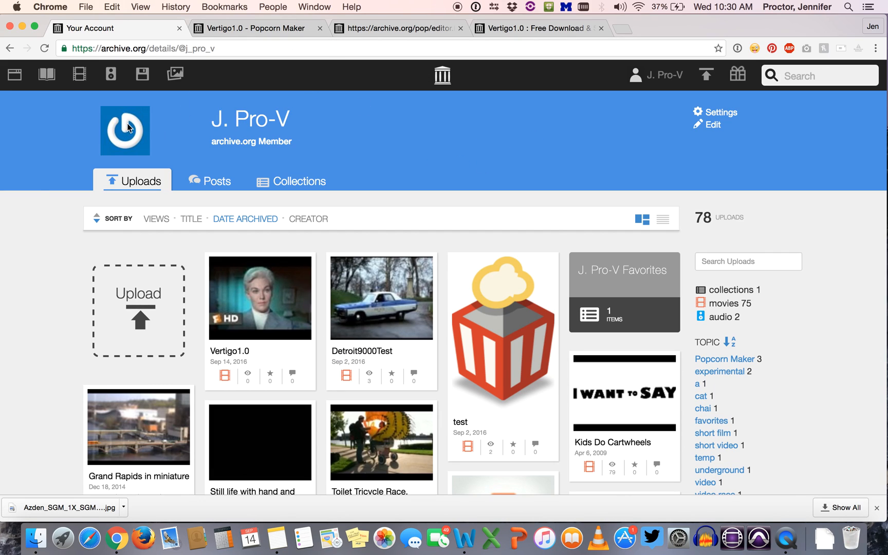
mouse_move(487, 100)
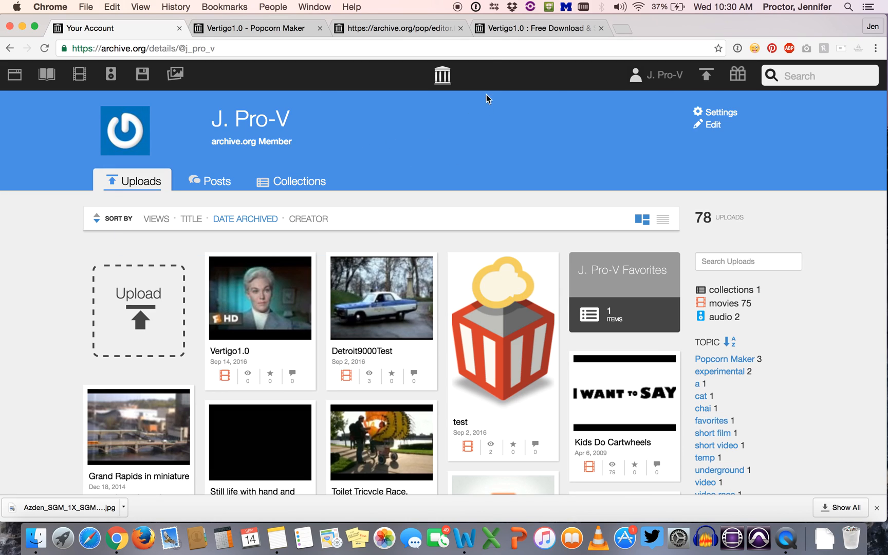